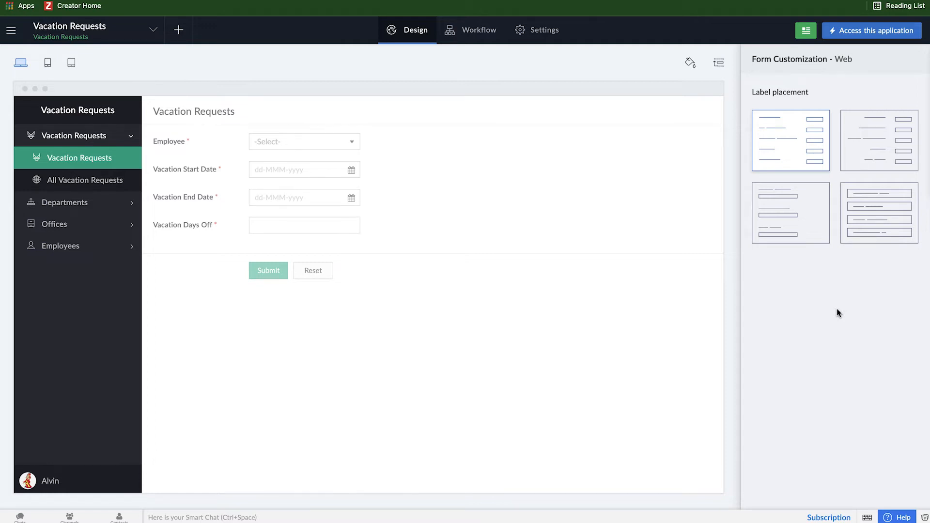
mouse_move(857, 46)
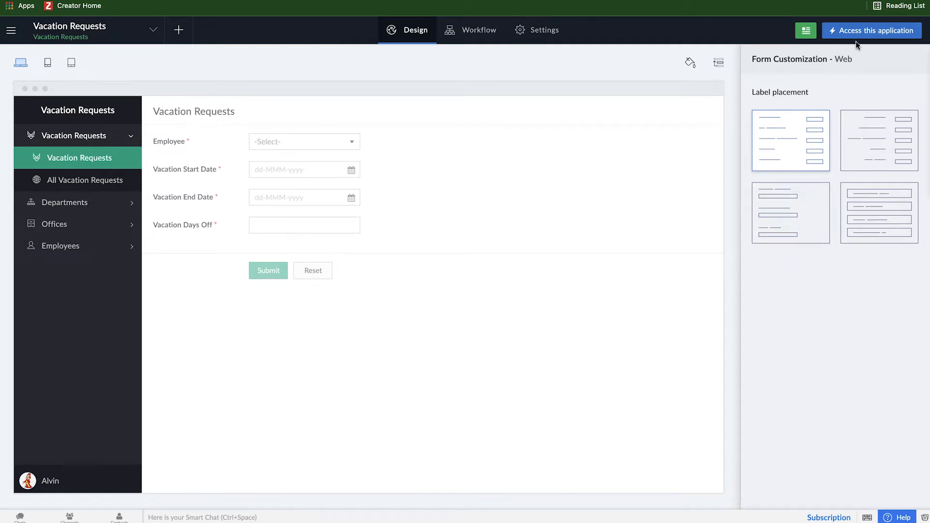
Step: Access the live Vacation Requests application
click(871, 30)
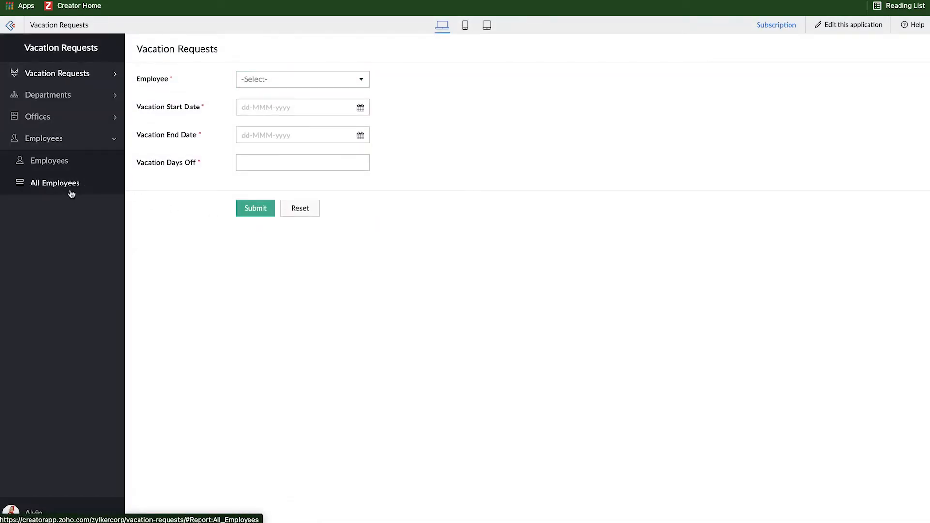
Step: Show the All Employees report with its 22 employee records
click(54, 183)
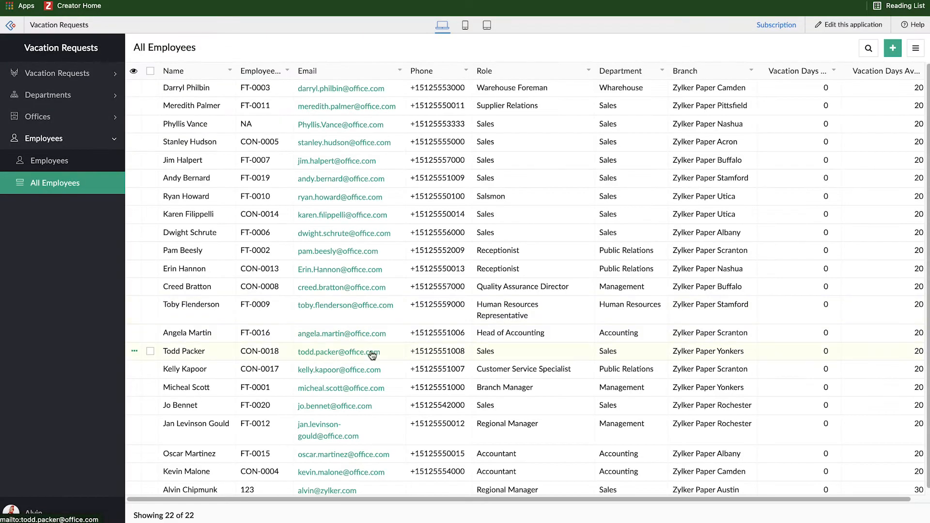
mouse_move(453, 384)
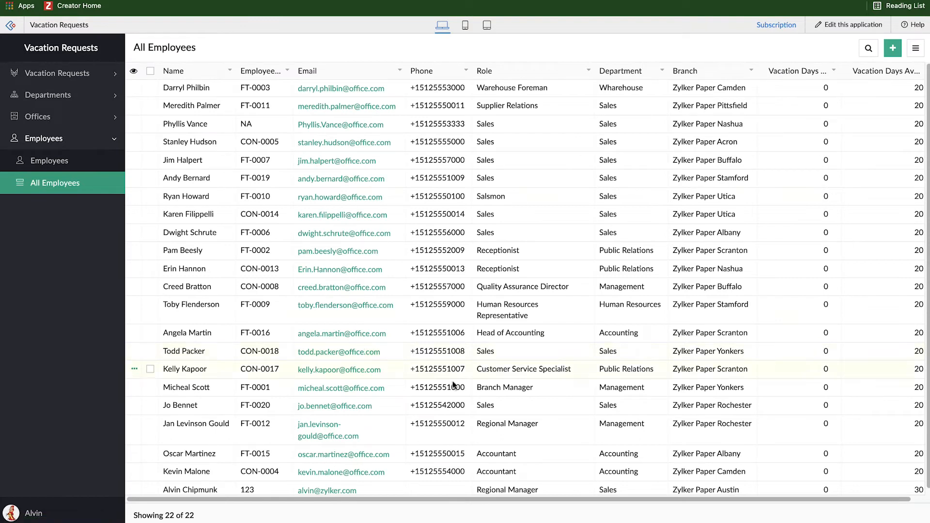
mouse_move(533, 253)
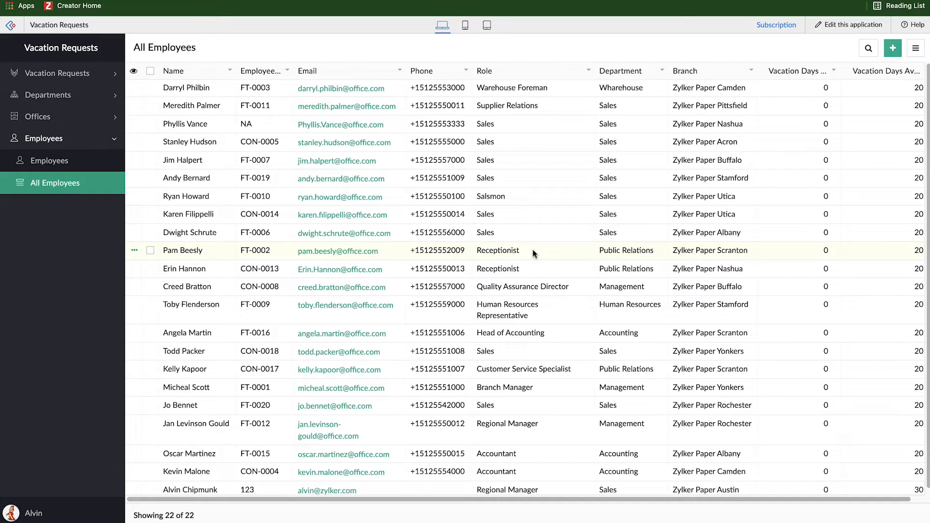
mouse_move(580, 387)
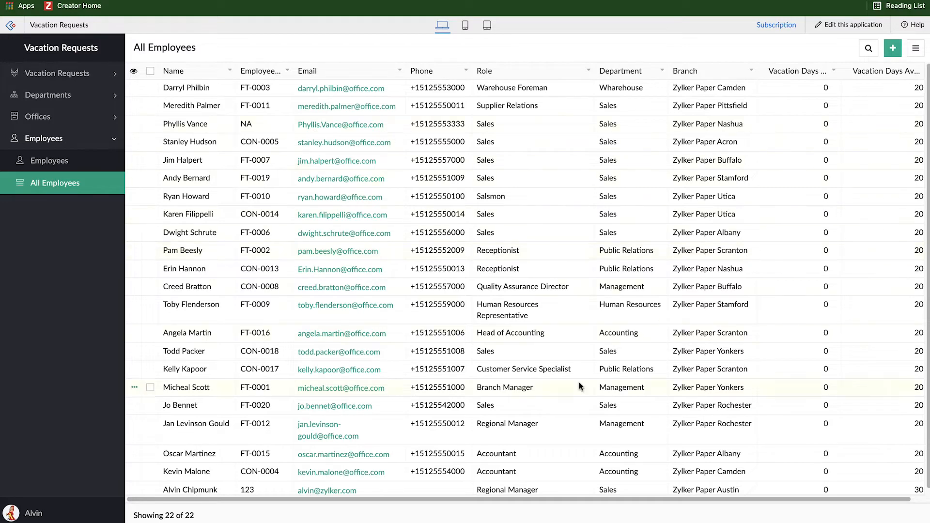
mouse_move(282, 233)
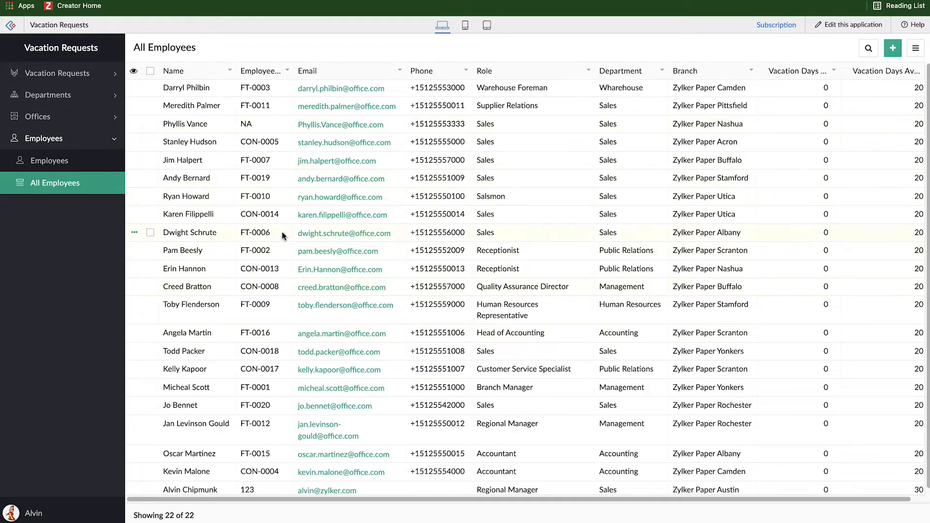
mouse_move(158, 71)
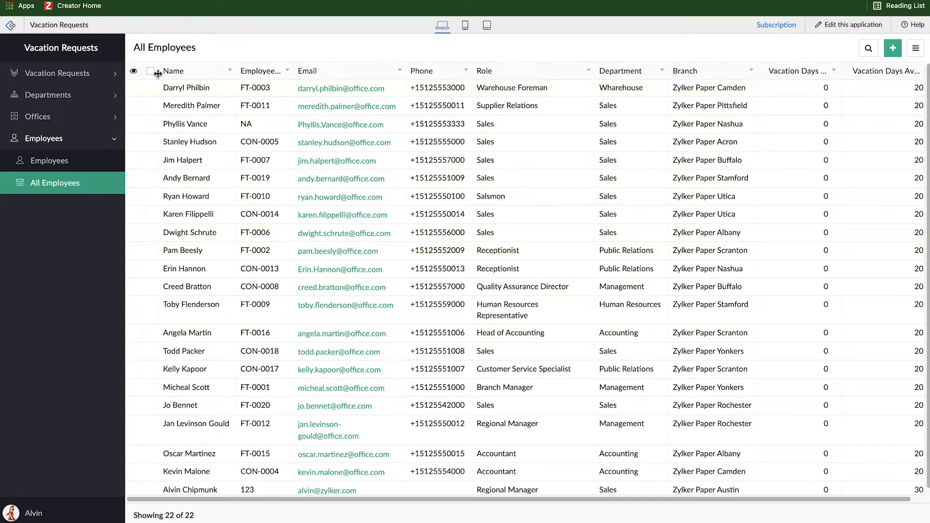
Step: Bulk-edit all 22 selected employees, setting Vacation Days Available to 20 and confirming
click(151, 71)
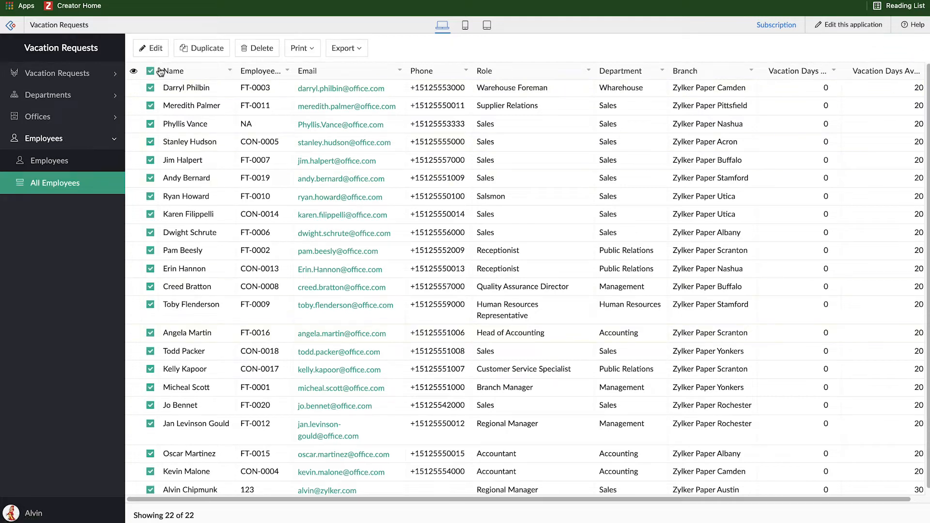
mouse_move(206, 48)
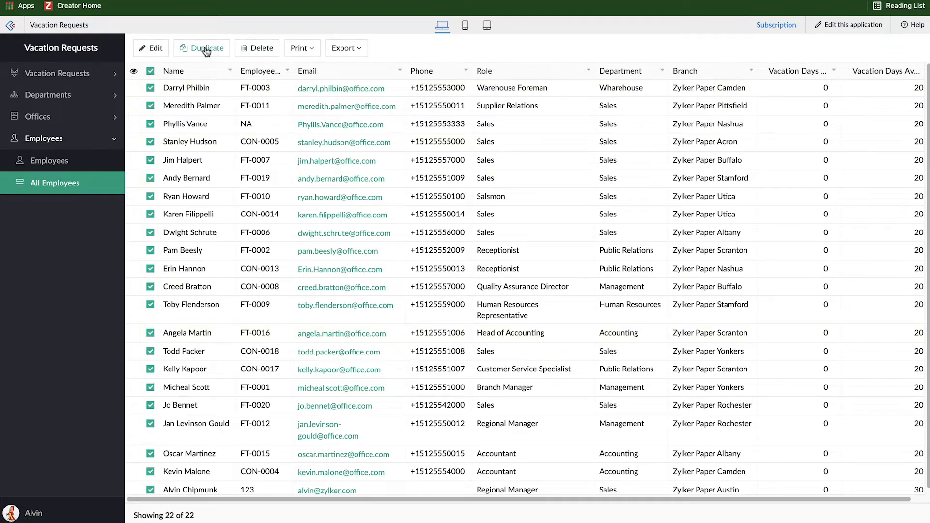
click(155, 49)
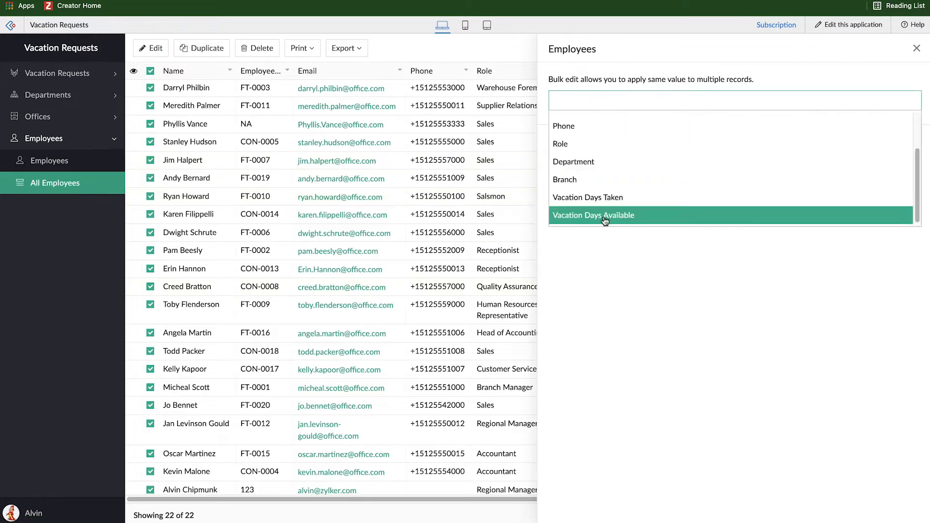
click(593, 215)
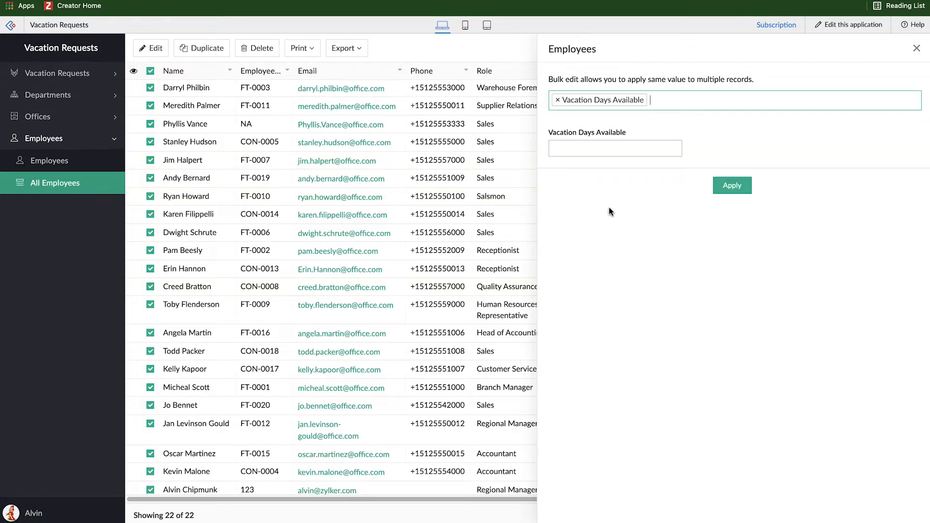
text(2)
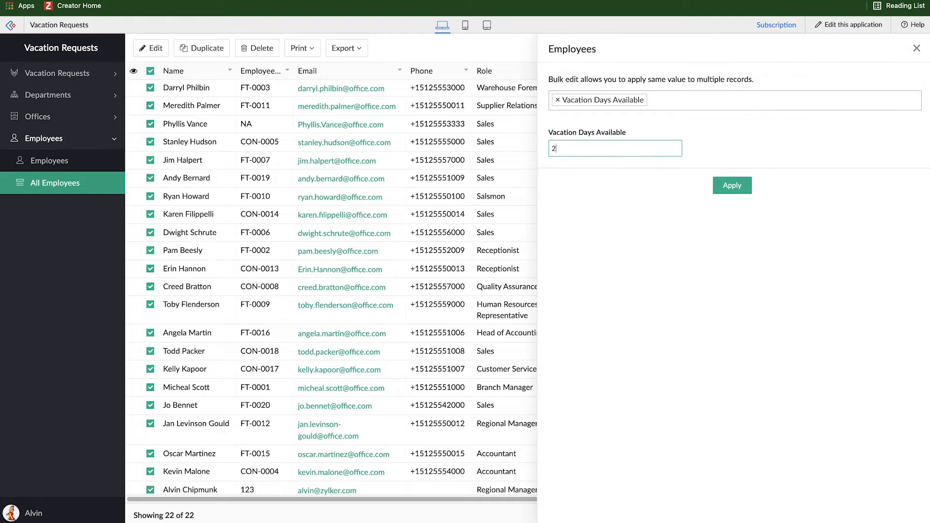
click(731, 185)
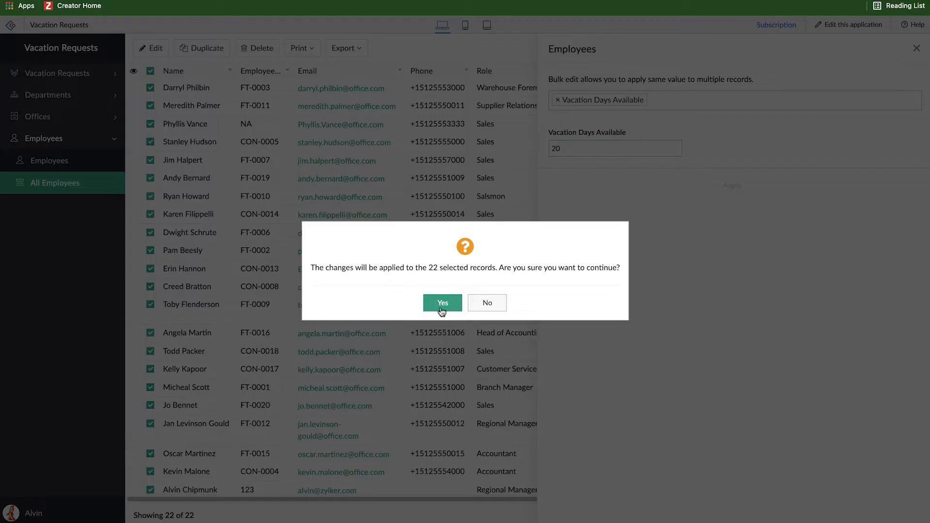
click(442, 302)
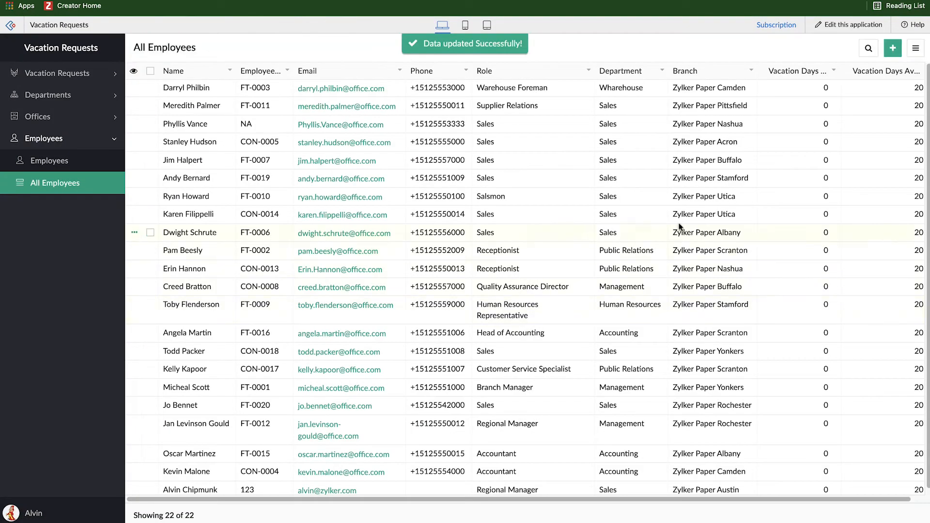
mouse_move(845, 117)
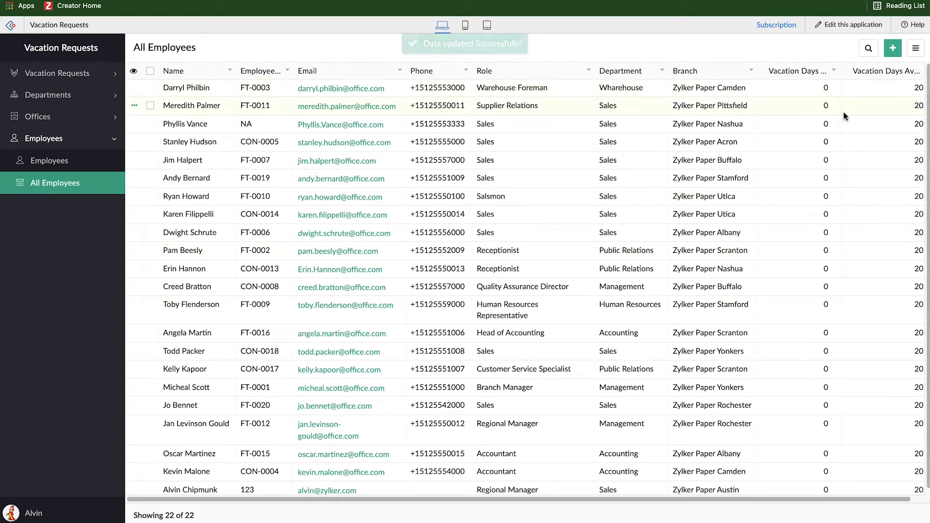
mouse_move(539, 233)
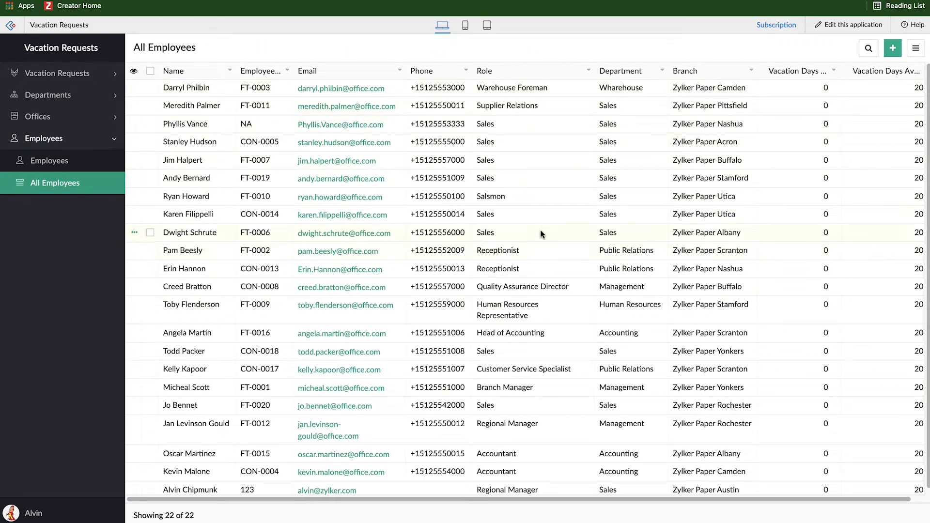
mouse_move(716, 76)
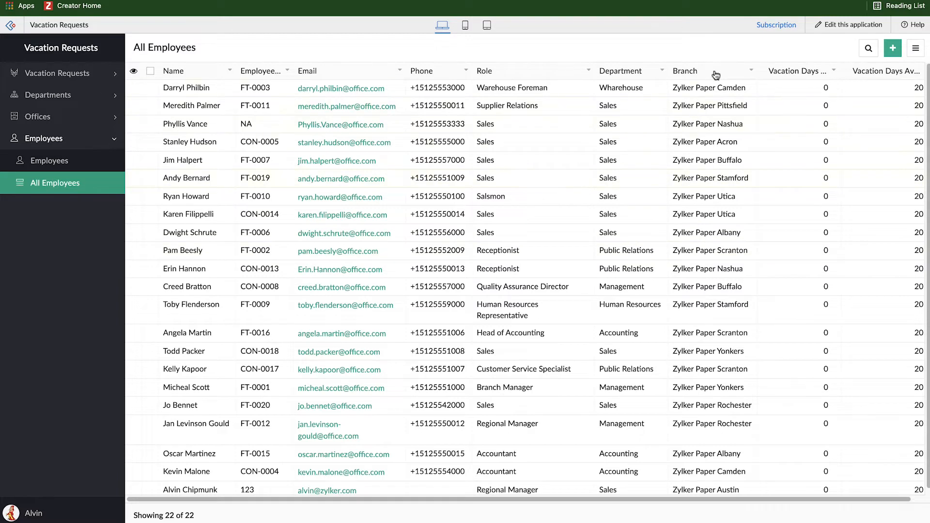
Step: Group by Branch ascending and sort by Name ascending via the column menus
click(751, 70)
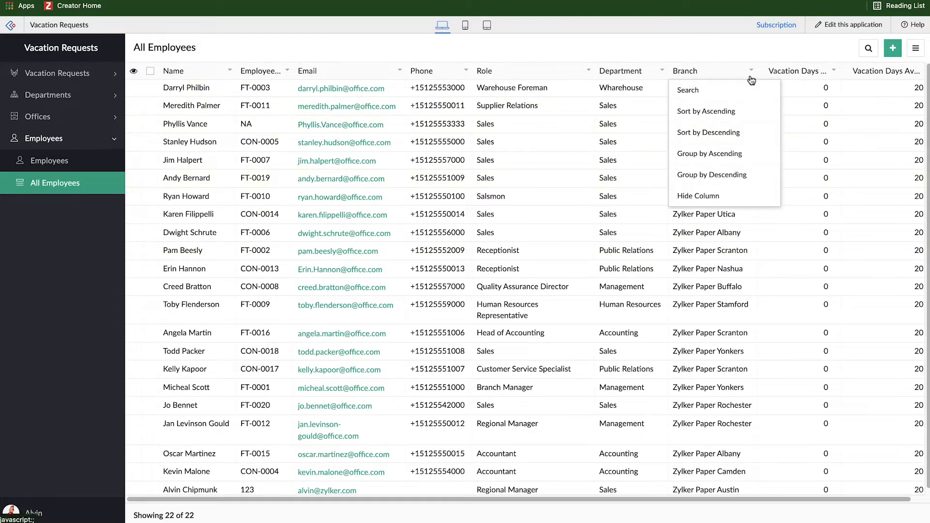
mouse_move(727, 104)
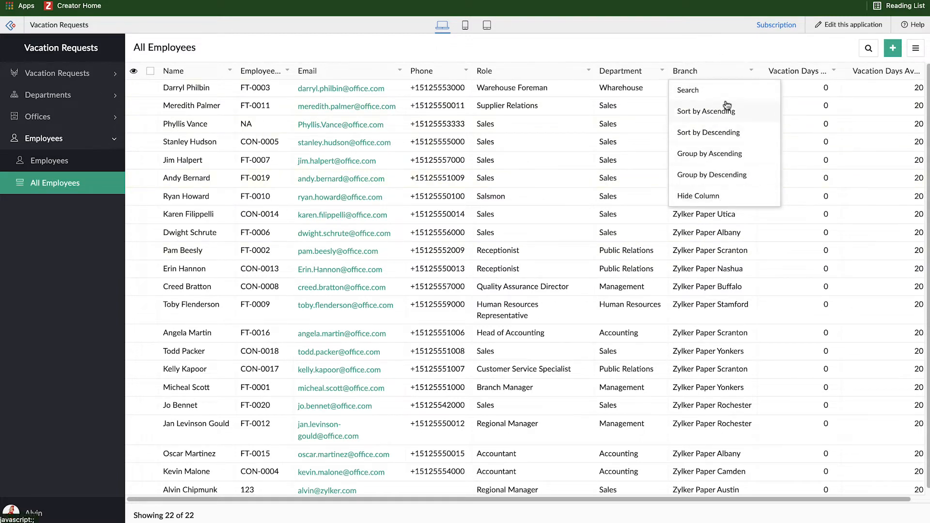
click(709, 153)
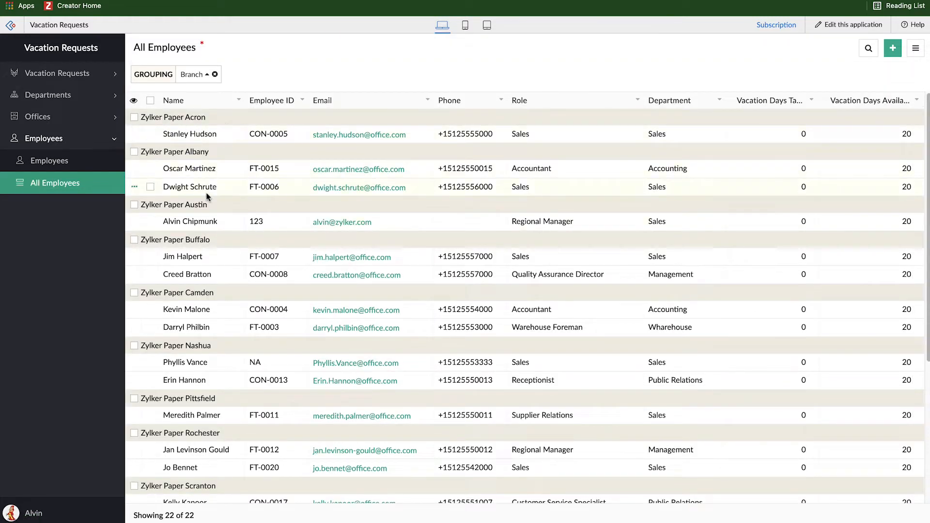
mouse_move(261, 221)
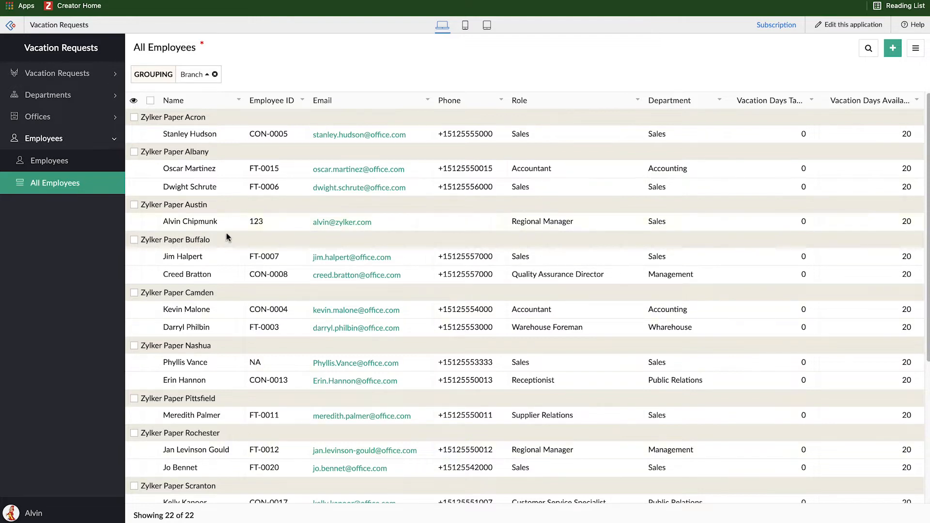
mouse_move(186, 138)
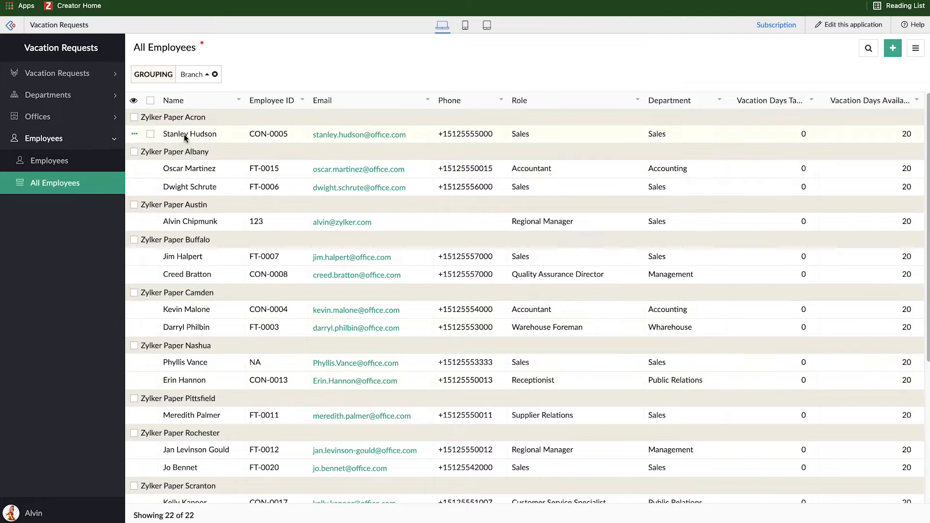
click(239, 100)
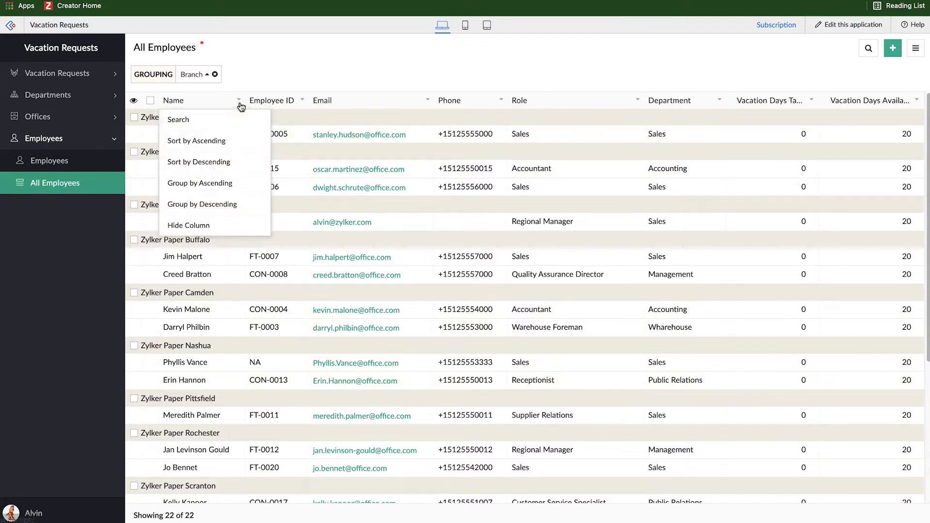
click(196, 140)
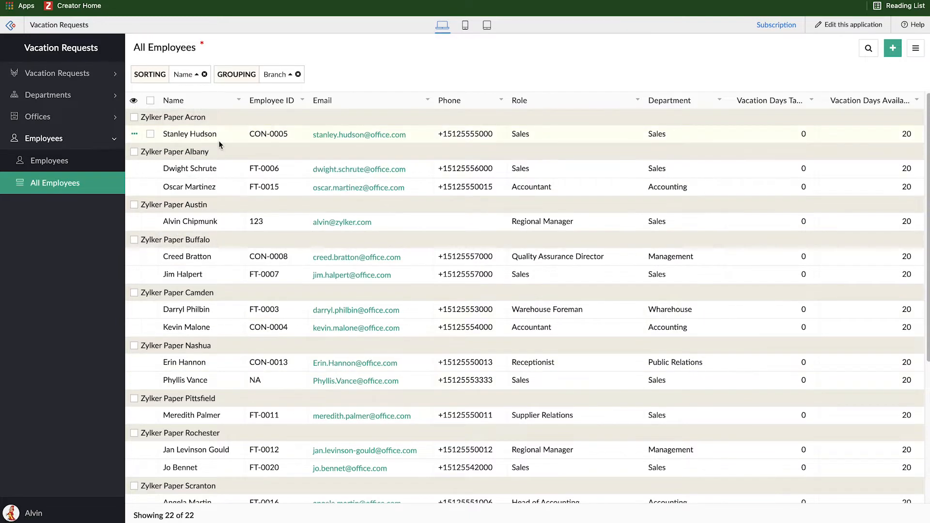
mouse_move(206, 262)
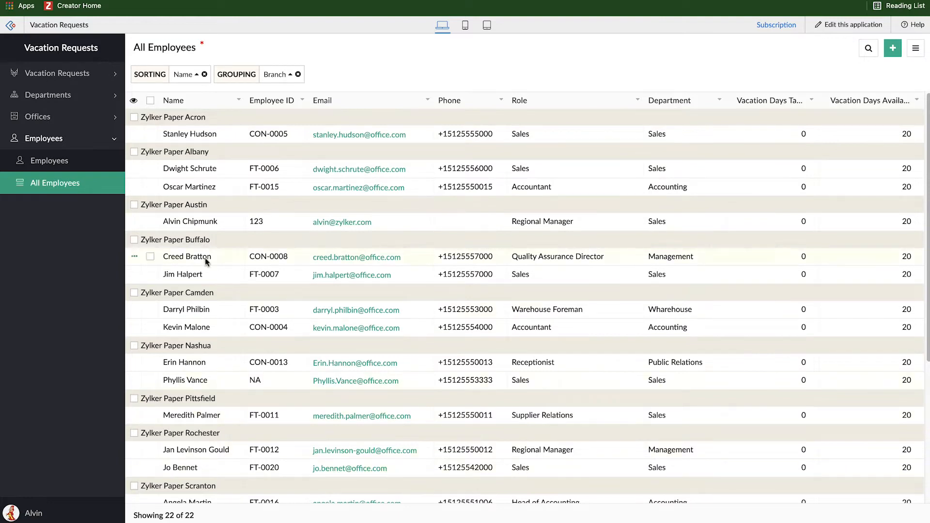
mouse_move(237, 82)
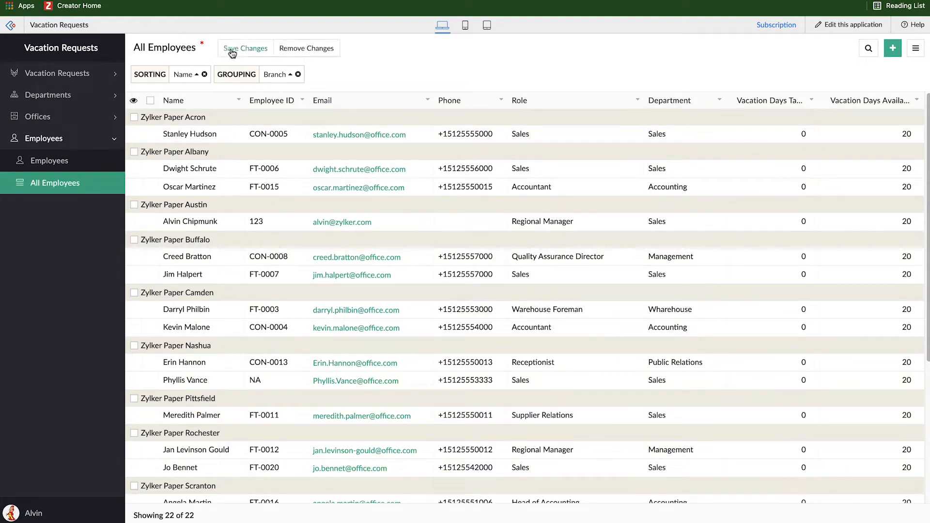
mouse_move(186, 48)
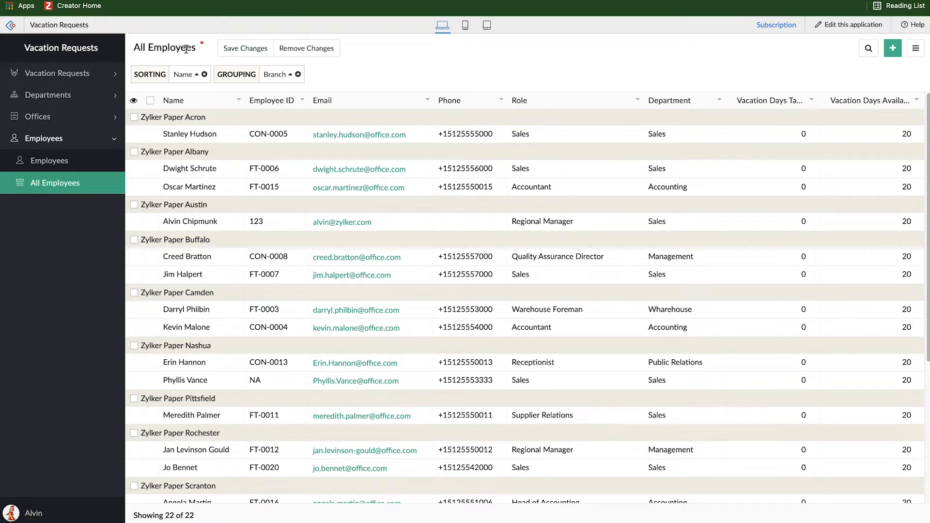
Step: Save the grouping and sorting to the current All Employees report
click(245, 49)
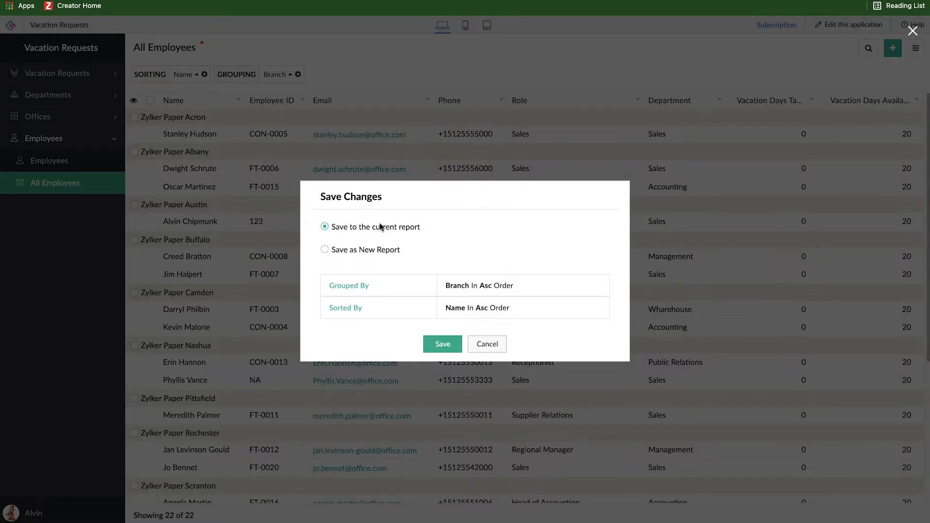
mouse_move(489, 332)
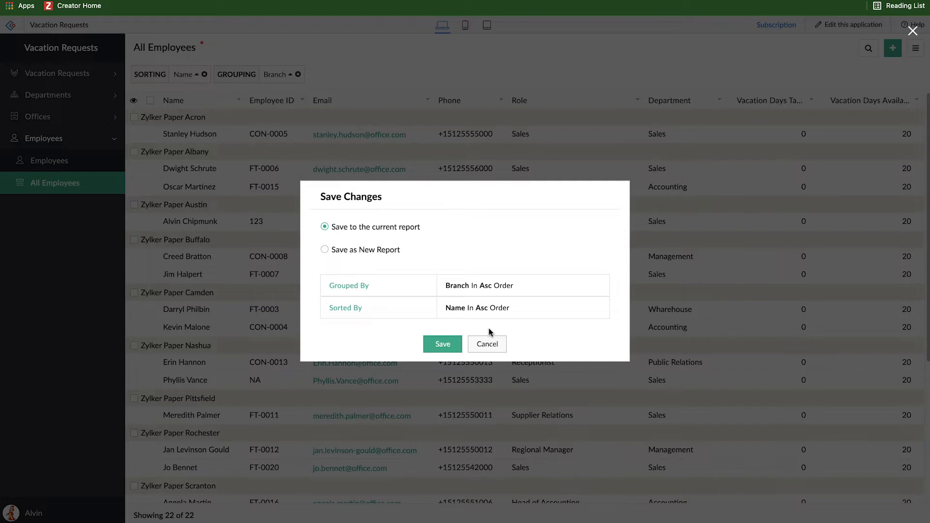
mouse_move(455, 311)
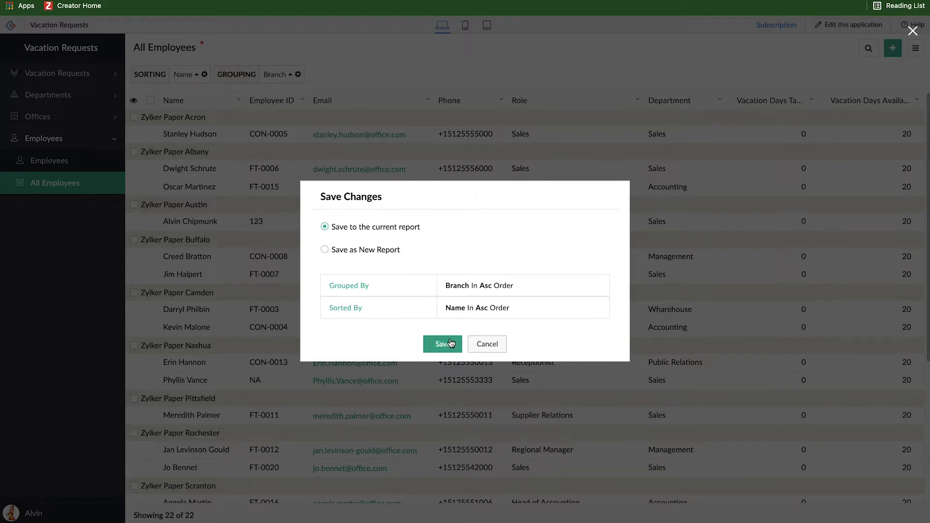
click(442, 344)
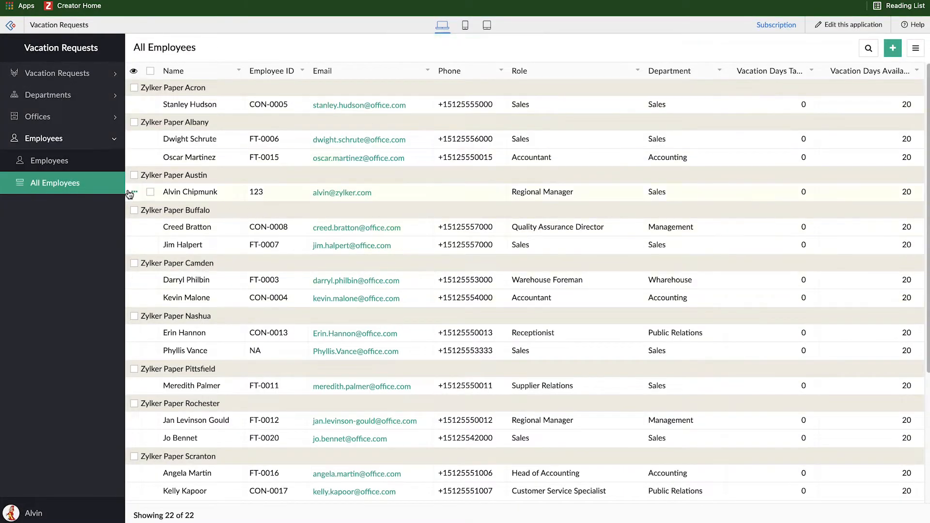
click(38, 117)
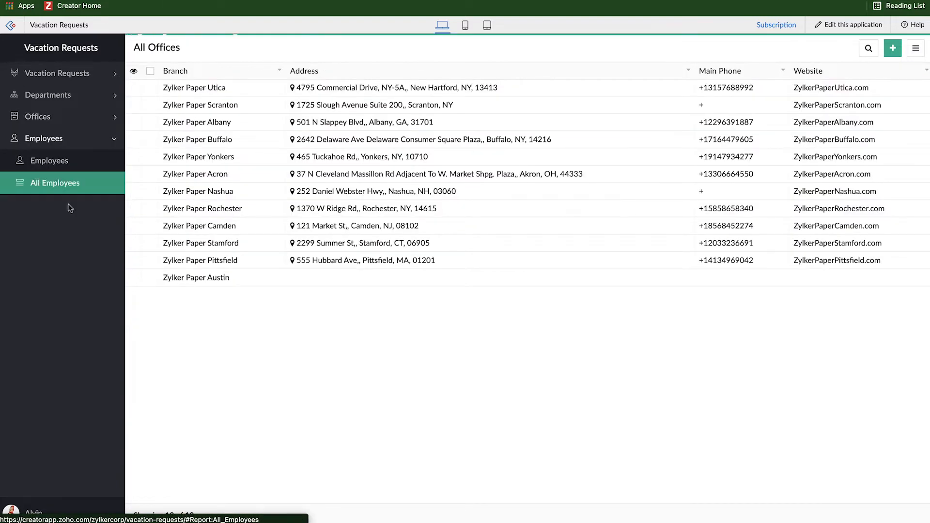
click(54, 183)
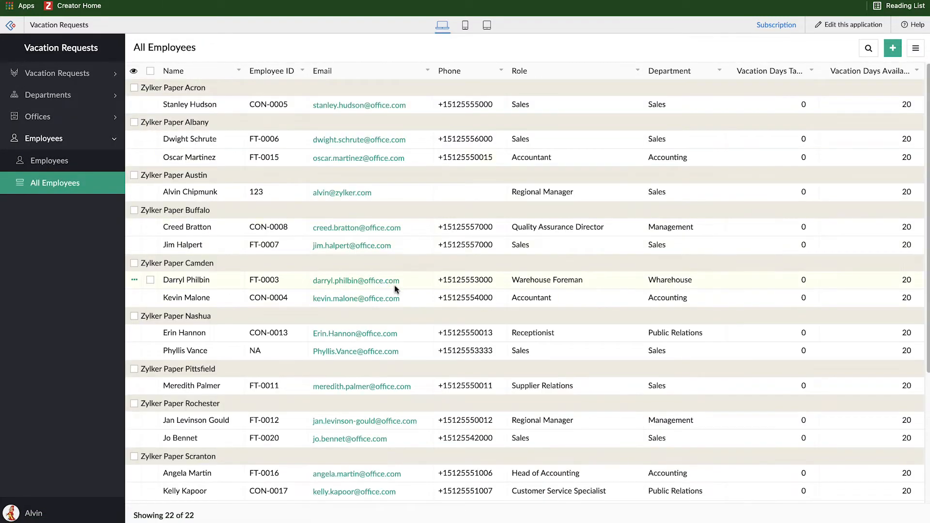
mouse_move(172, 104)
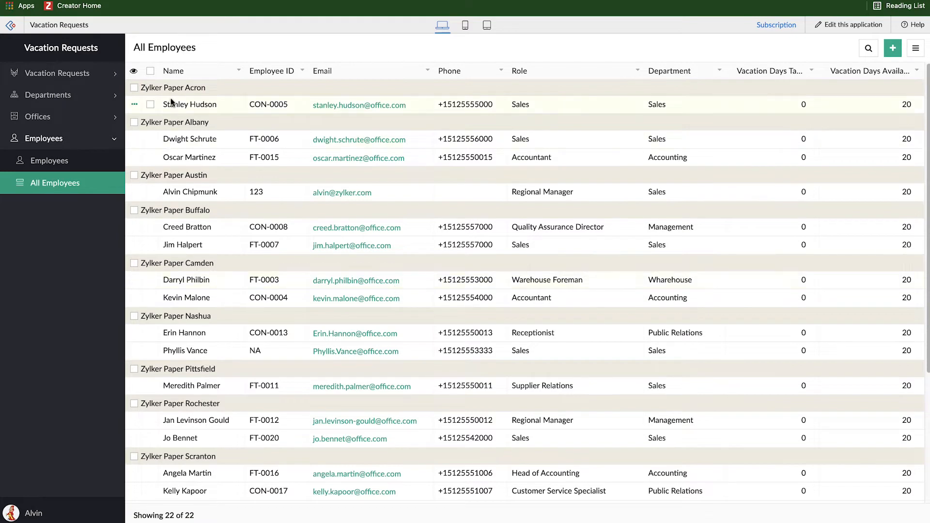
mouse_move(198, 304)
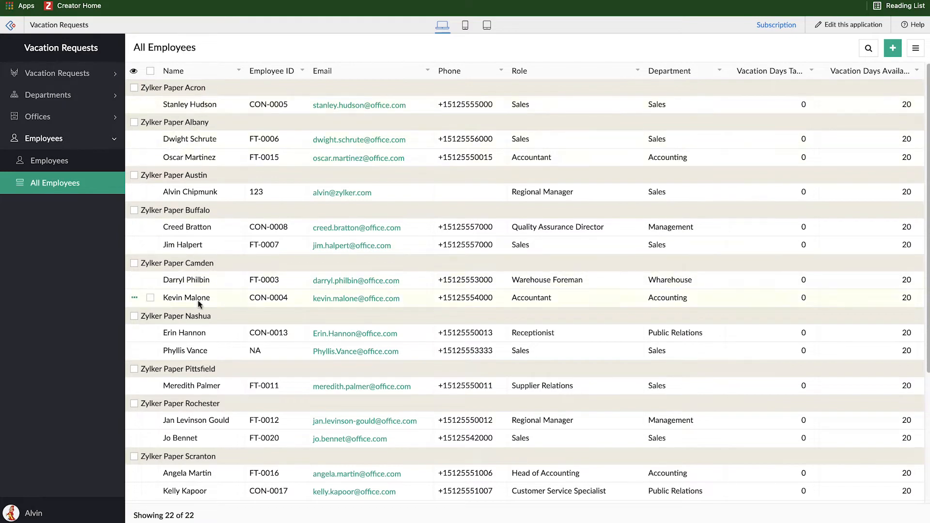
mouse_move(843, 79)
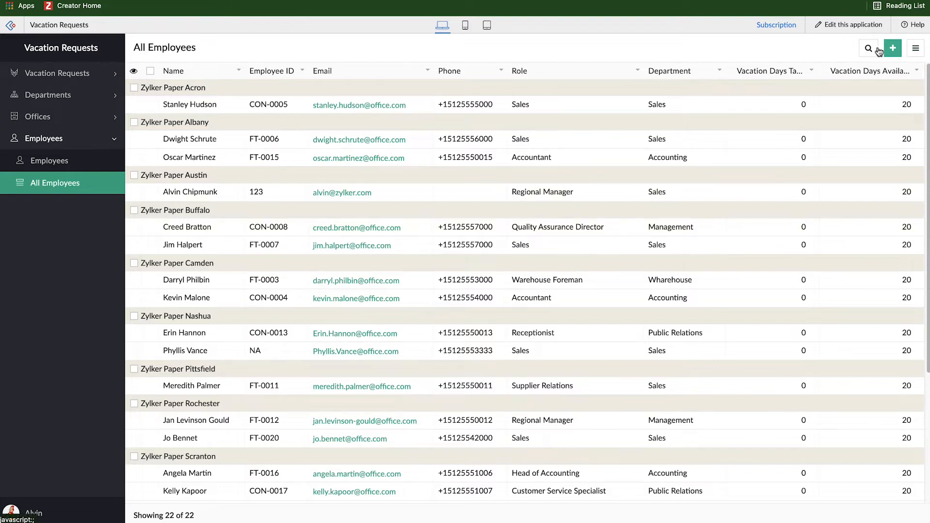
click(868, 49)
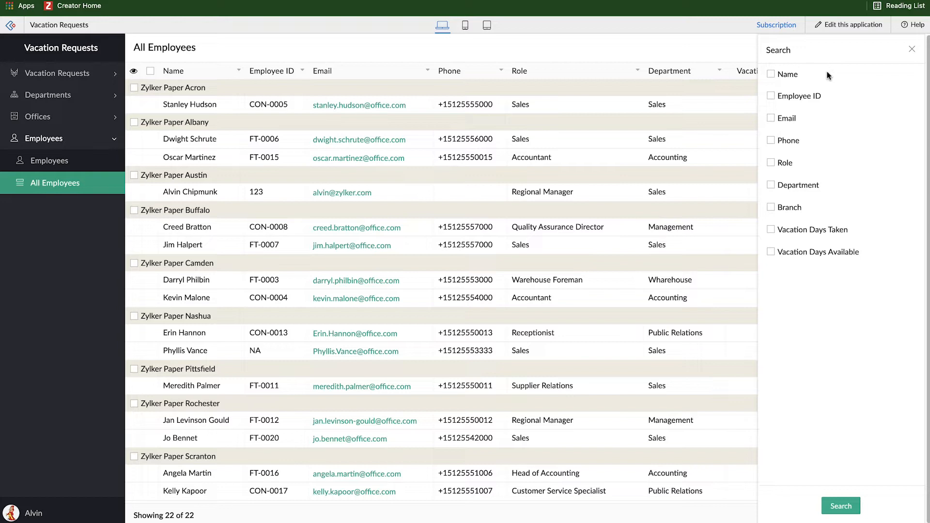
mouse_move(849, 118)
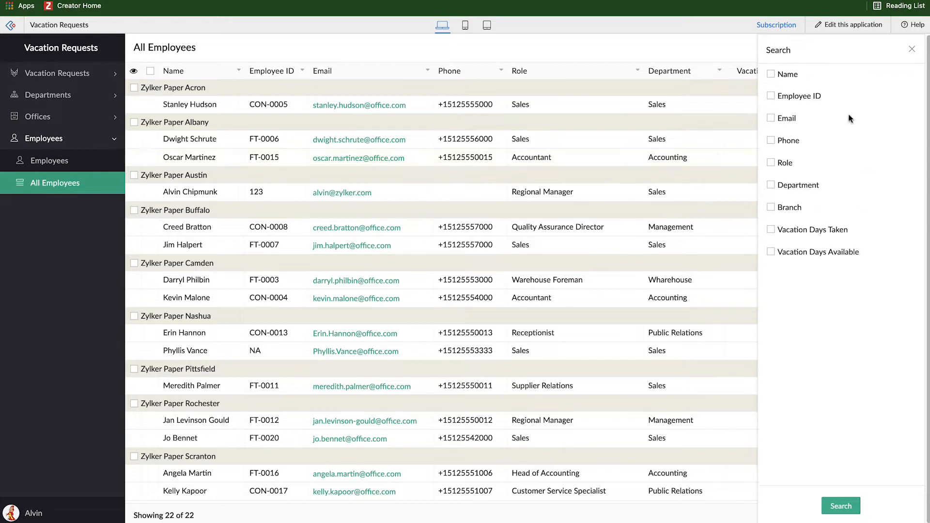
mouse_move(796, 274)
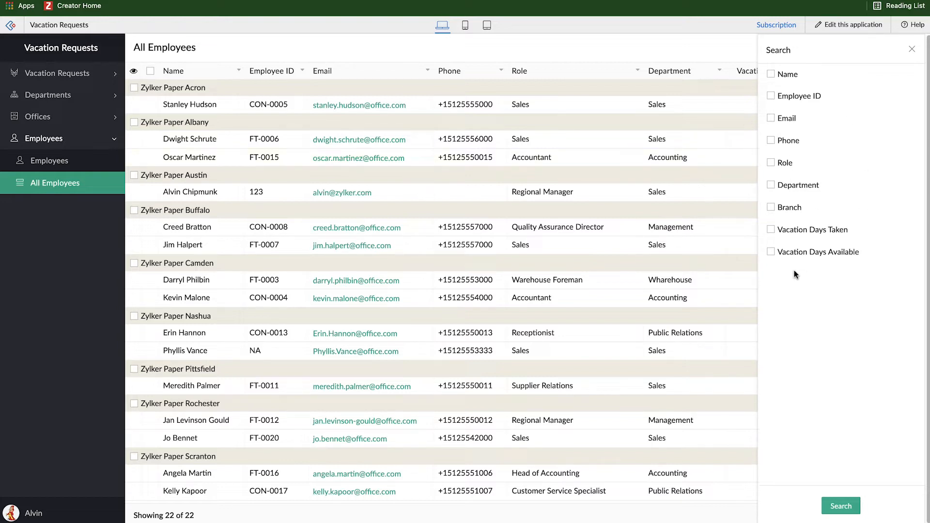
click(771, 74)
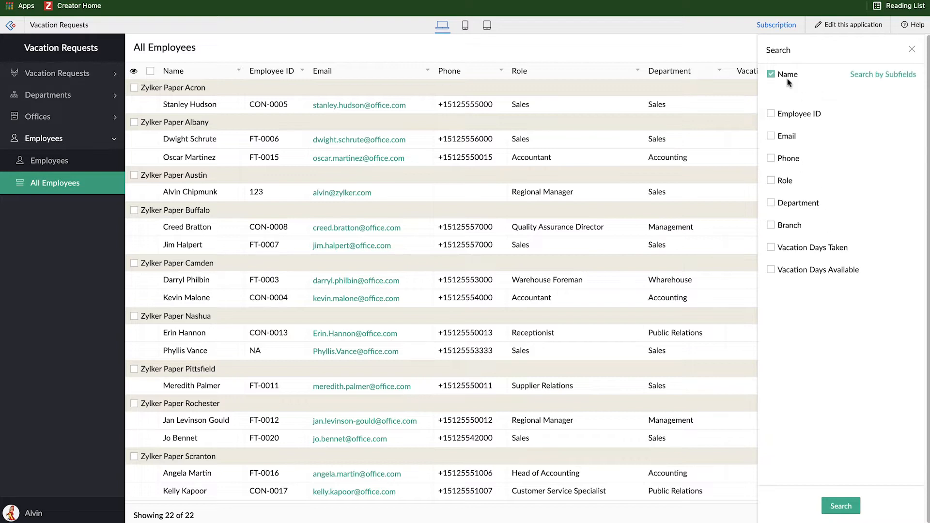
click(771, 74)
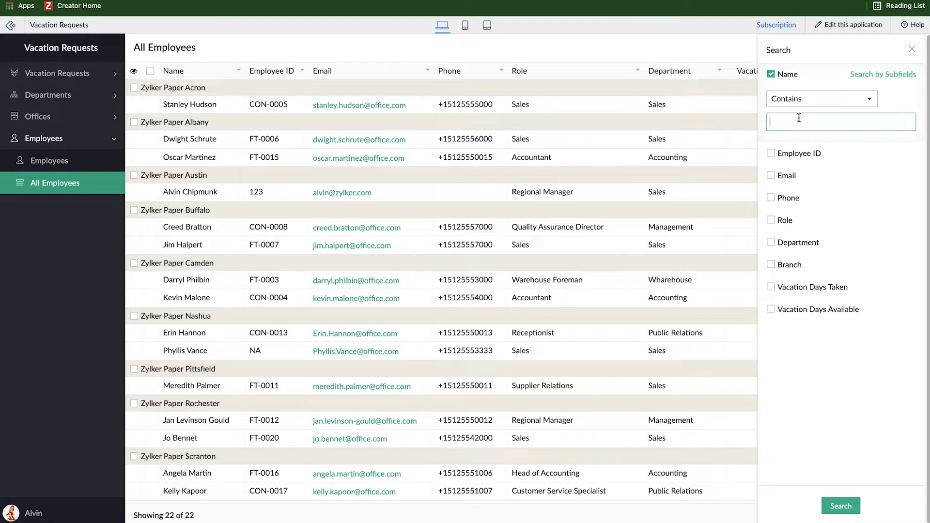
text(Oscar)
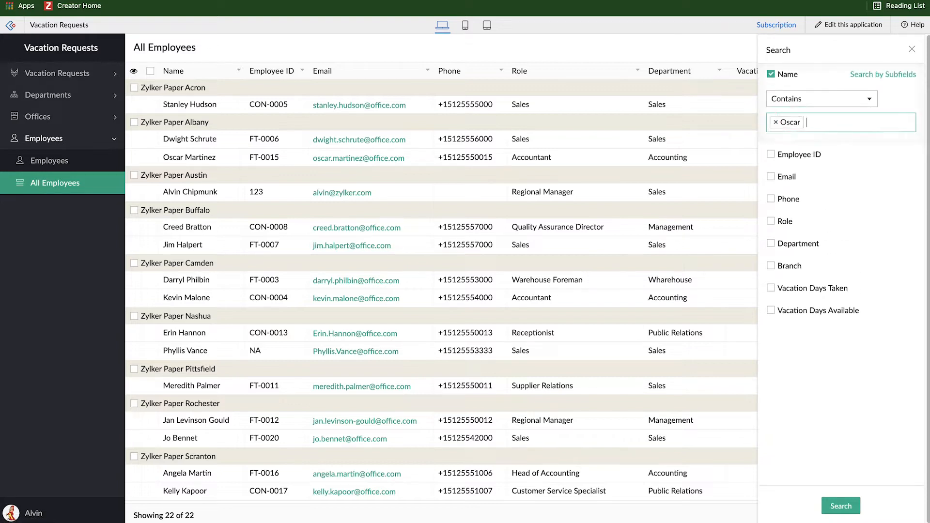
click(841, 506)
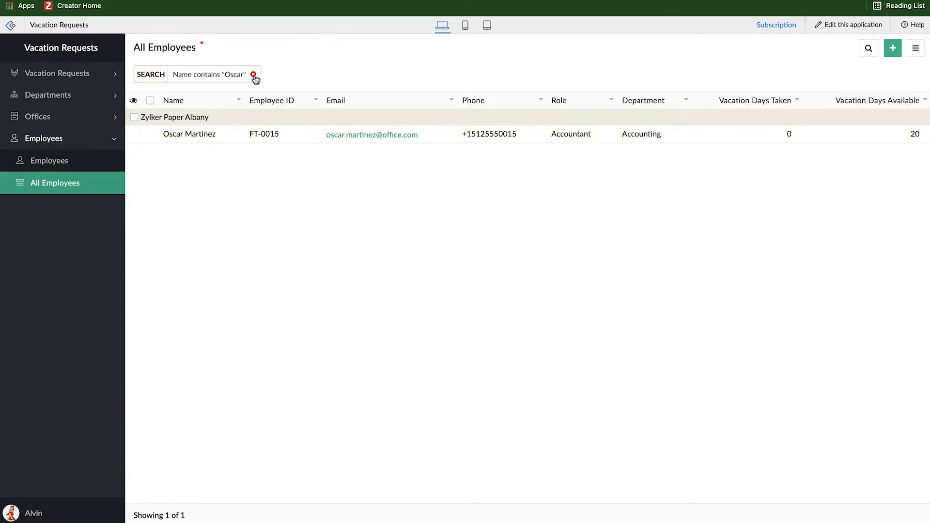
click(253, 74)
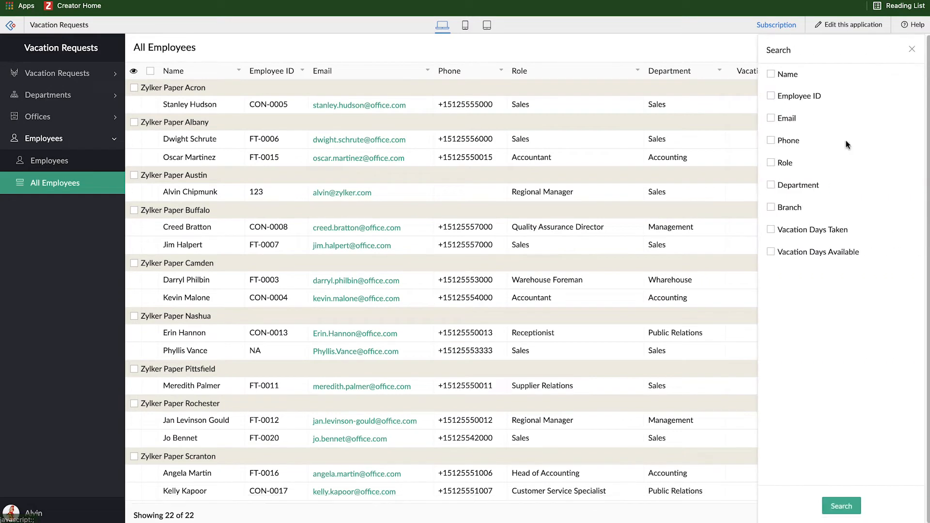
mouse_move(773, 87)
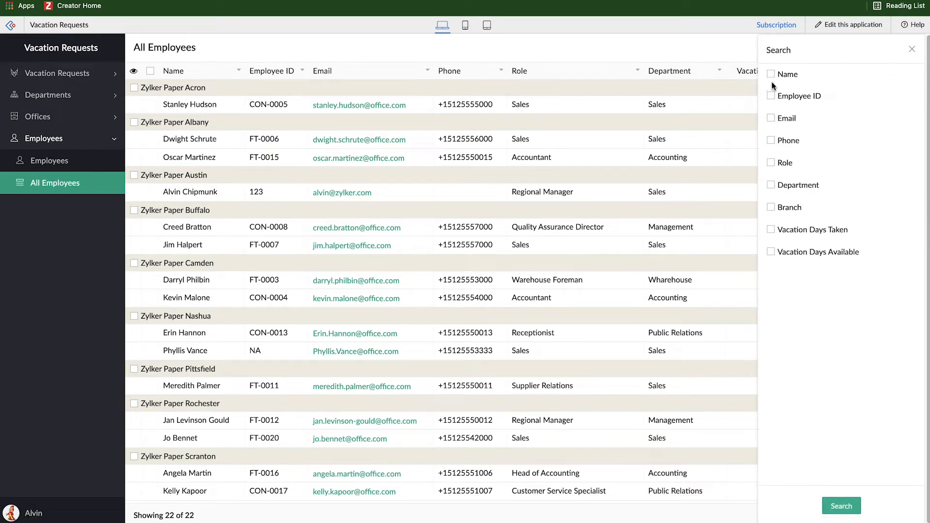
mouse_move(814, 289)
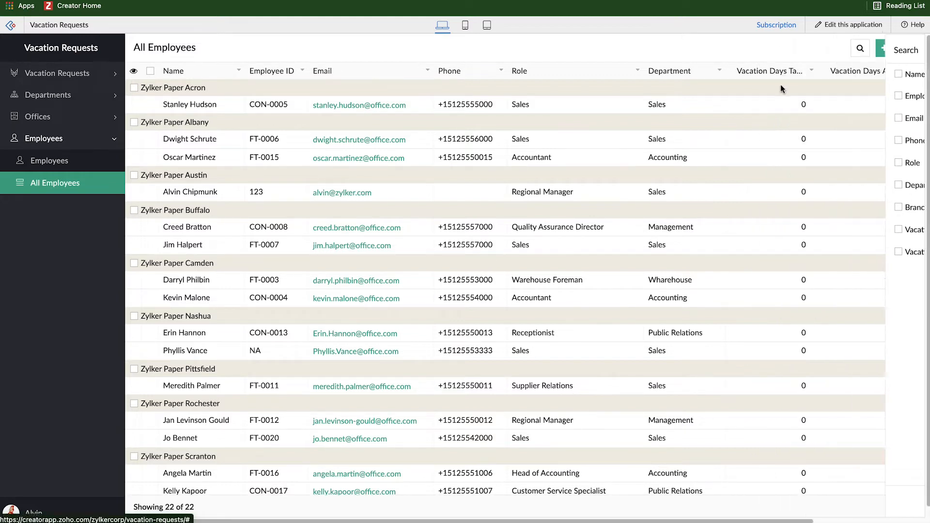
click(916, 49)
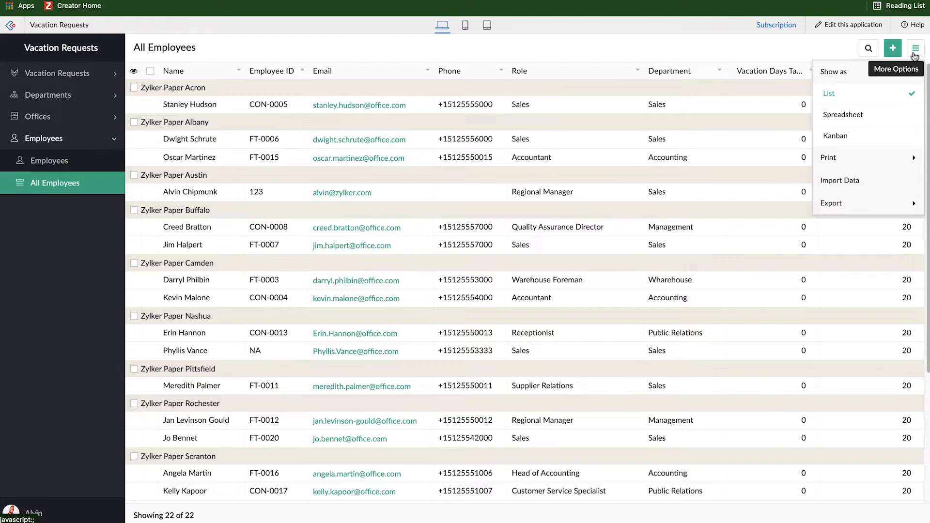
mouse_move(862, 113)
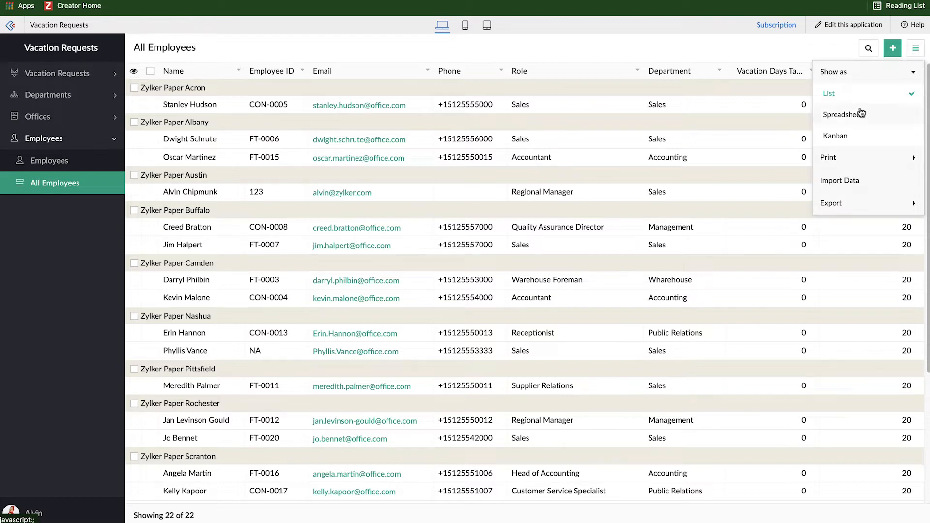
mouse_move(730, 152)
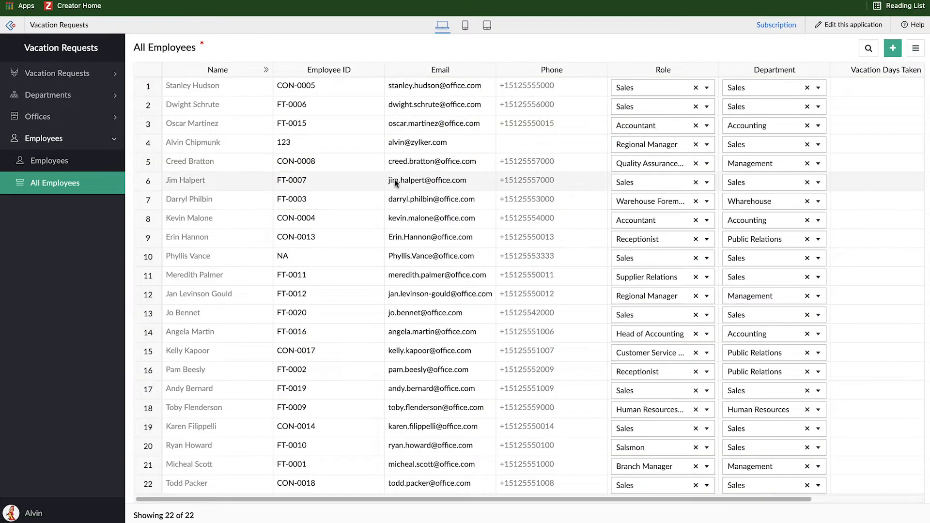
mouse_move(473, 189)
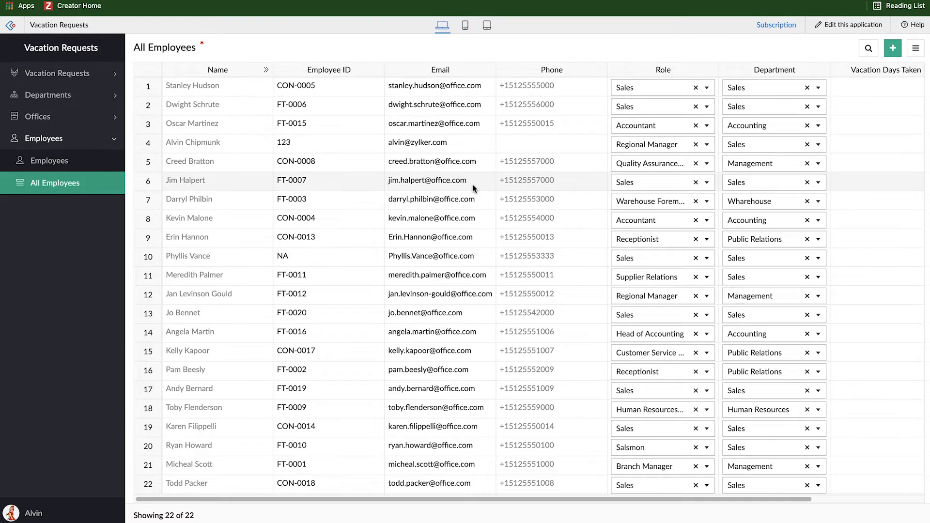
scroll(right, 3)
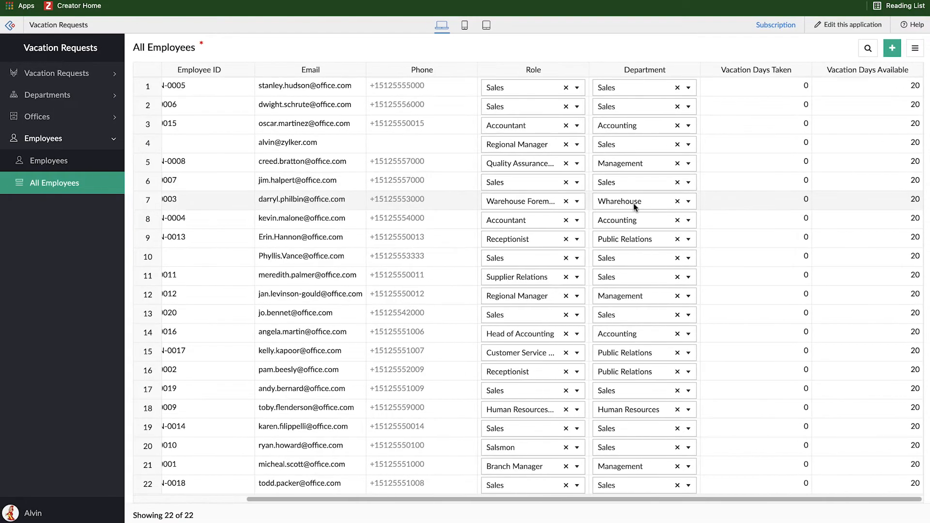
click(869, 87)
text(30)
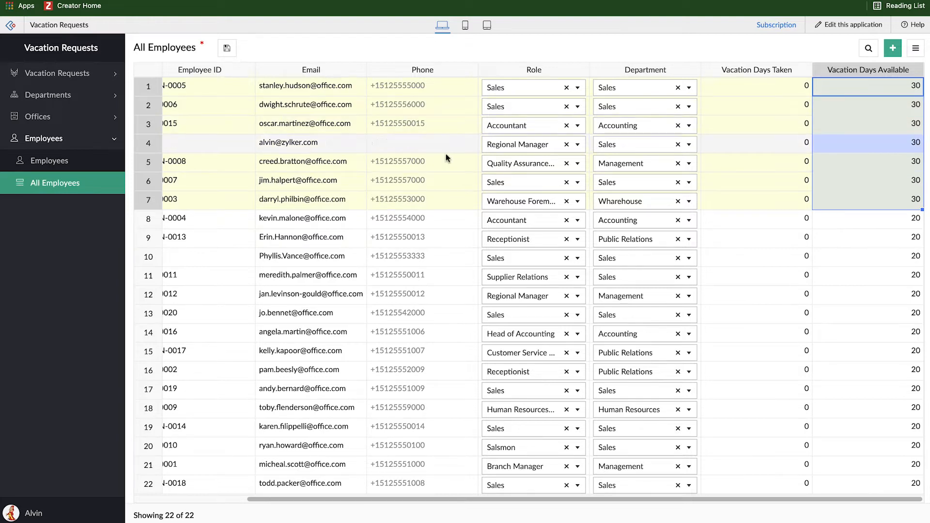
mouse_move(750, 333)
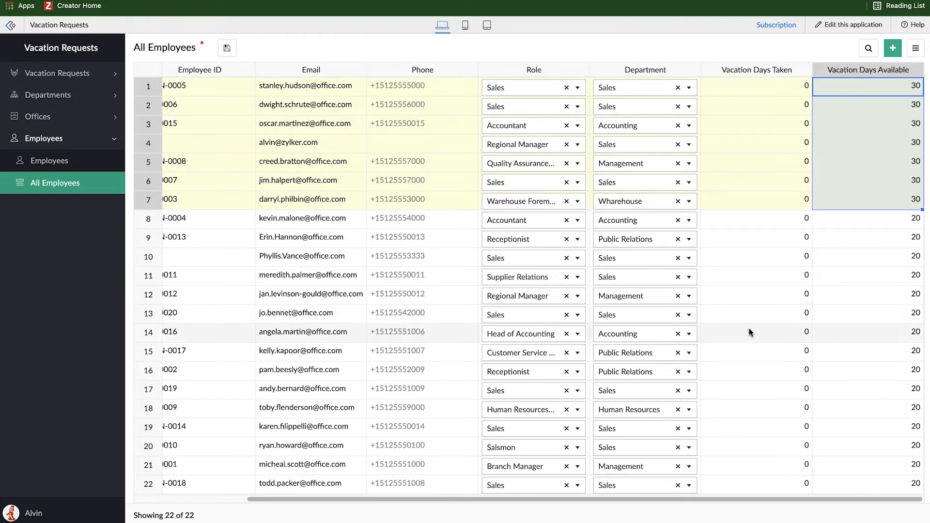
mouse_move(747, 326)
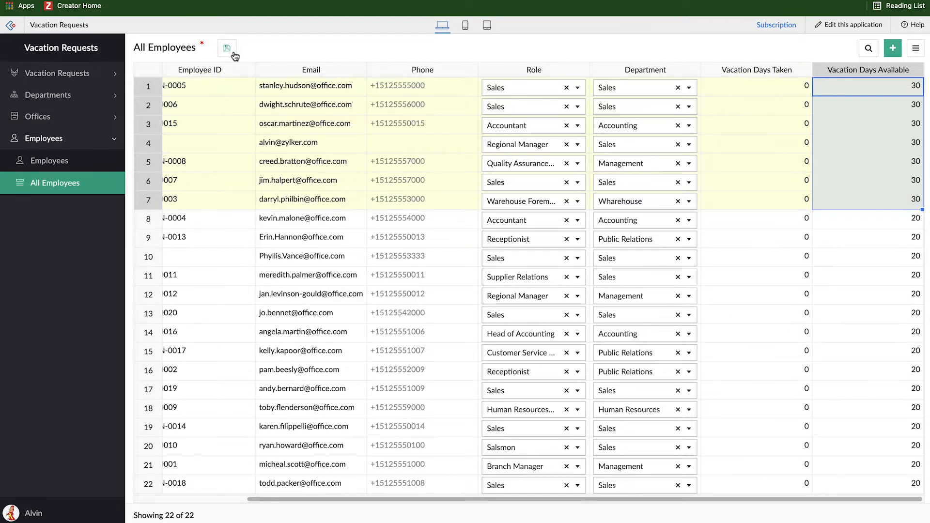
click(227, 48)
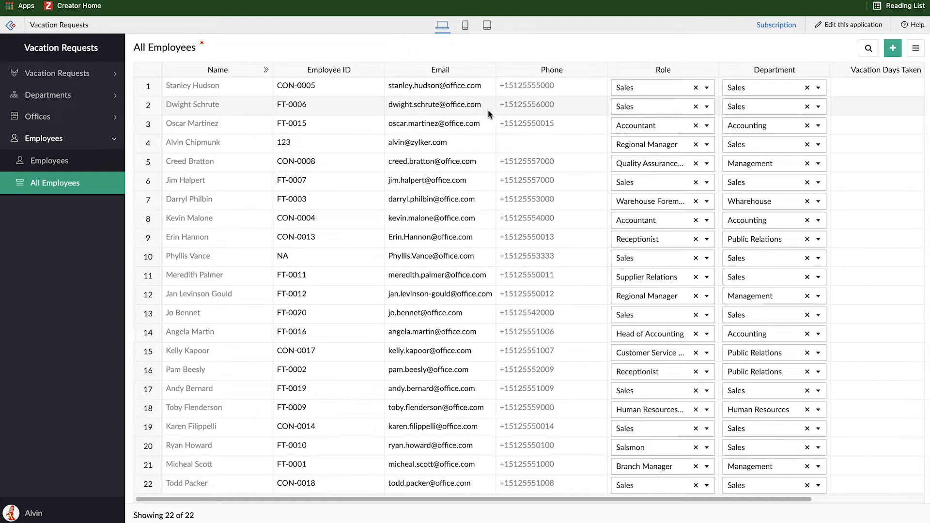
mouse_move(195, 321)
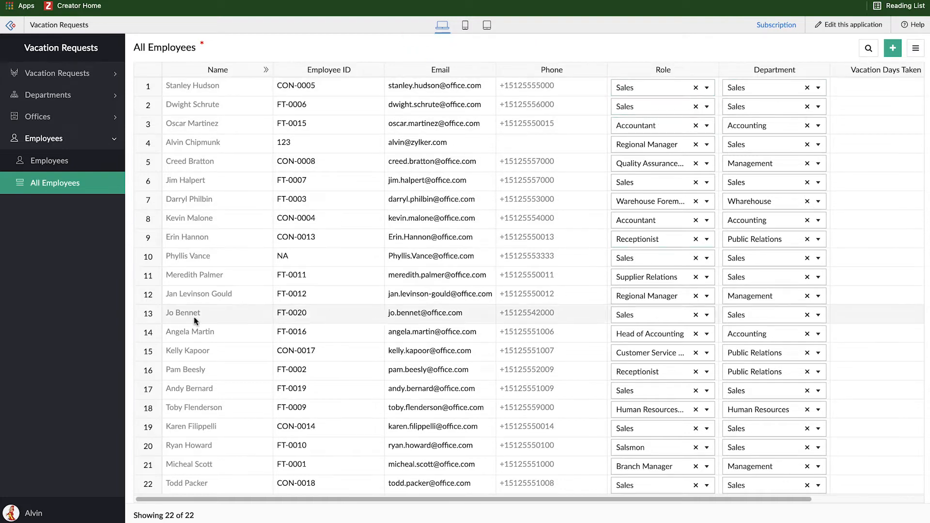
mouse_move(521, 256)
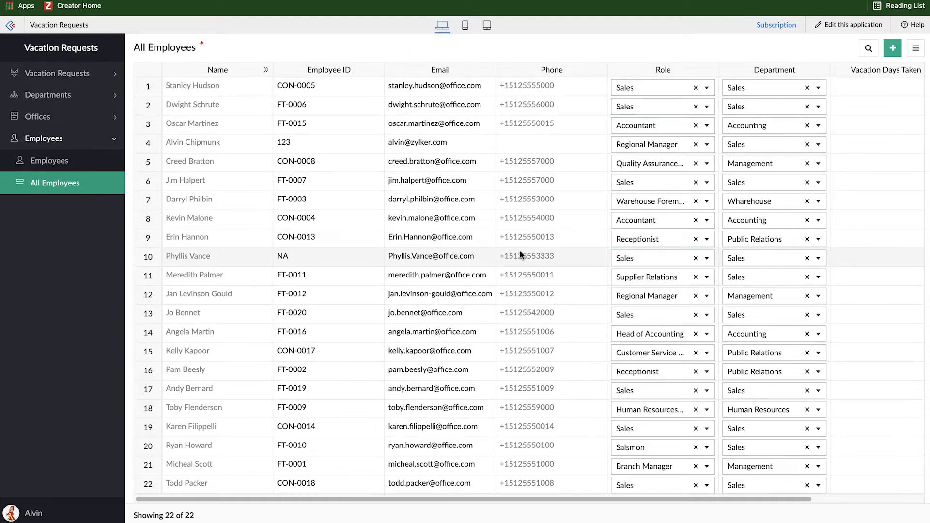
mouse_move(794, 119)
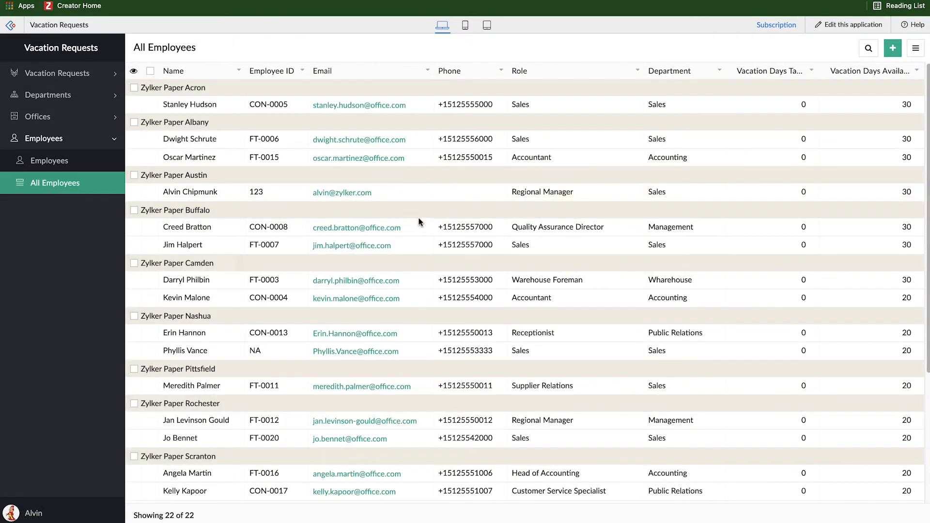
mouse_move(730, 237)
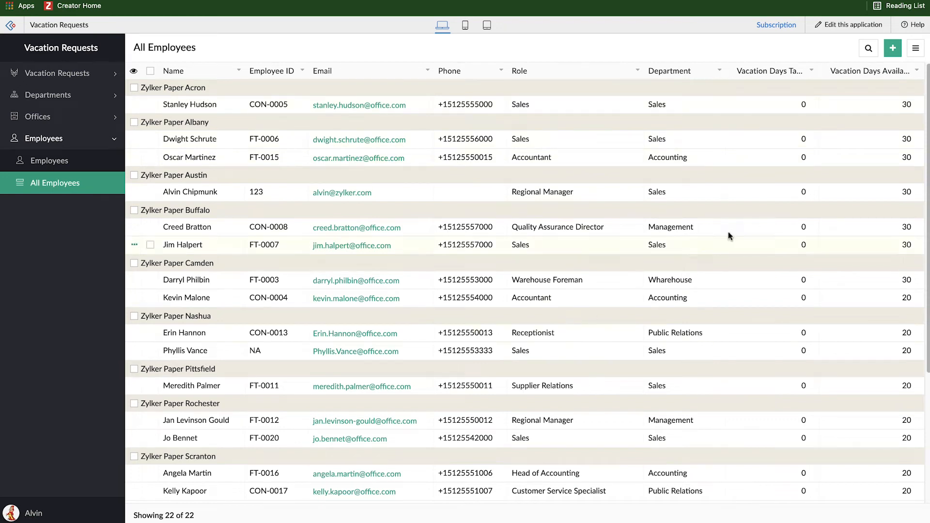
mouse_move(855, 138)
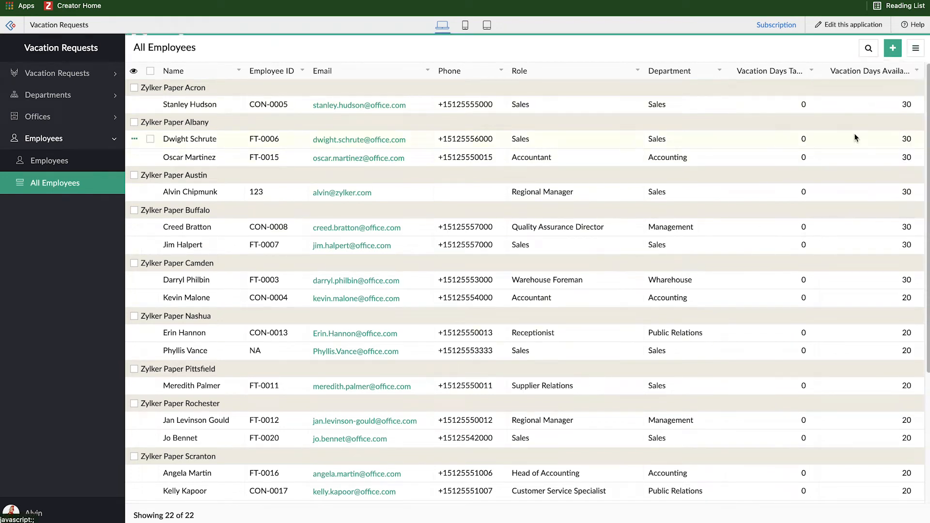
Step: Choose the Kanban layout, then dismiss its Configure Report dialog without applying
click(915, 49)
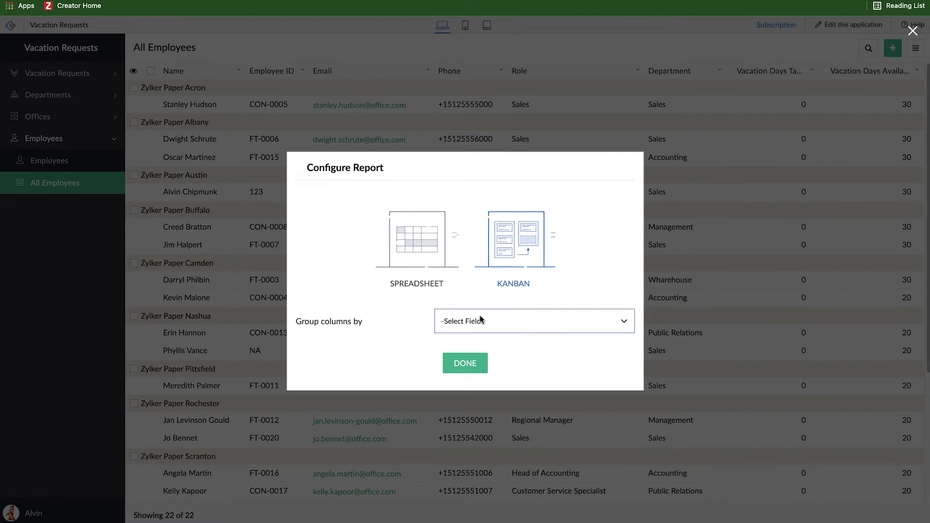
click(533, 321)
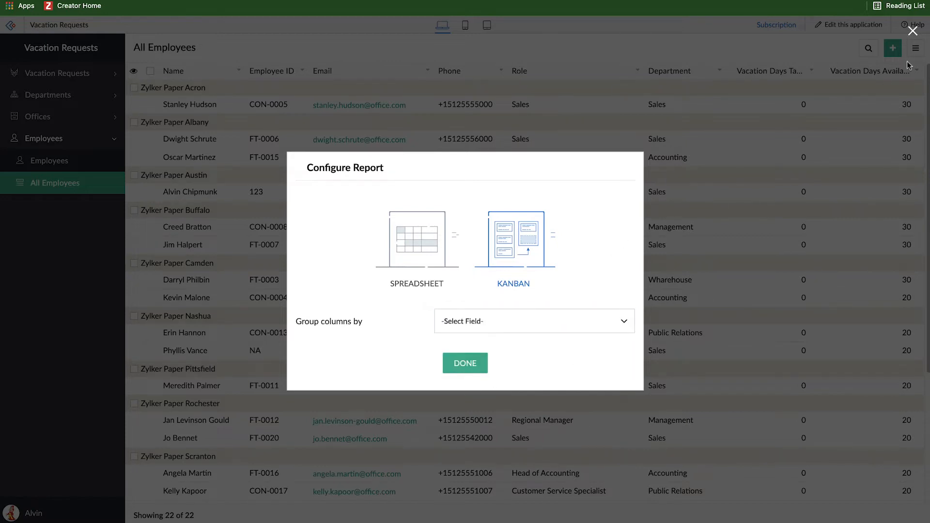
click(916, 48)
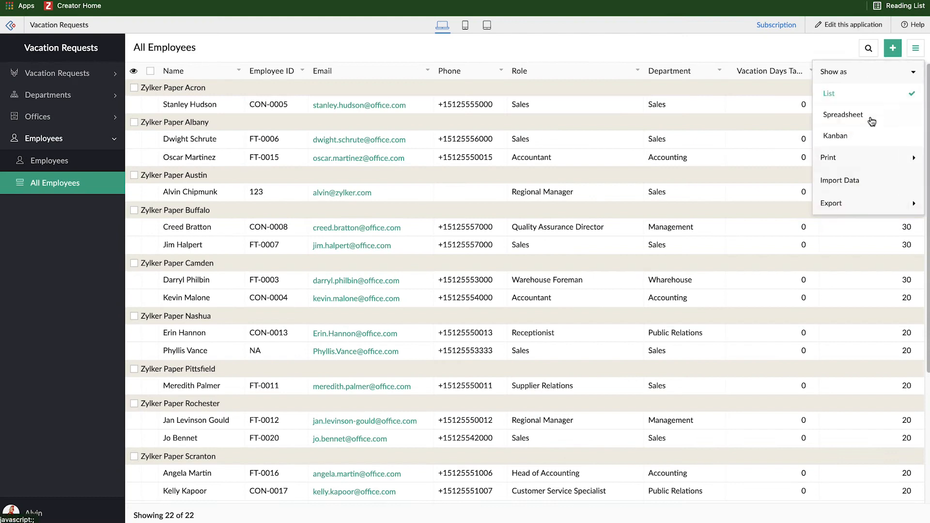
mouse_move(865, 189)
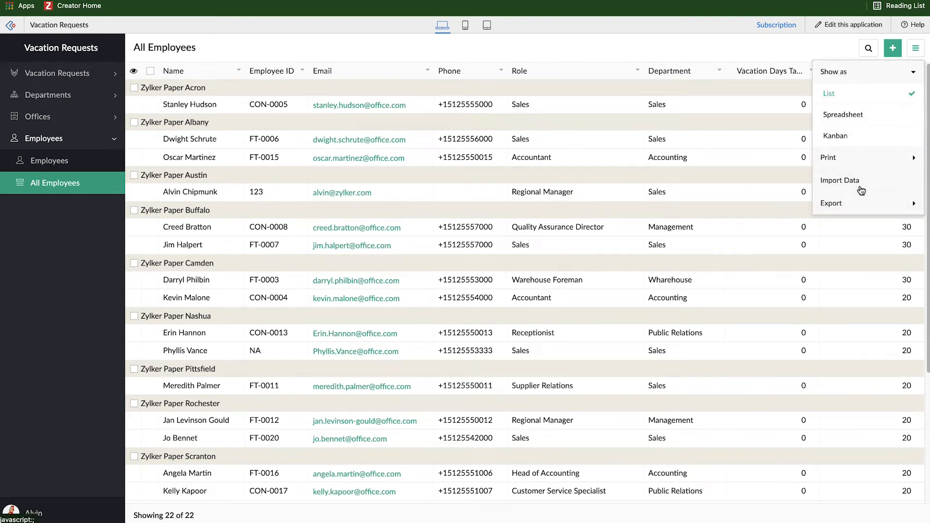
Step: Close the options menu and Stanley Hudson's detail view, returning to the full list
click(831, 203)
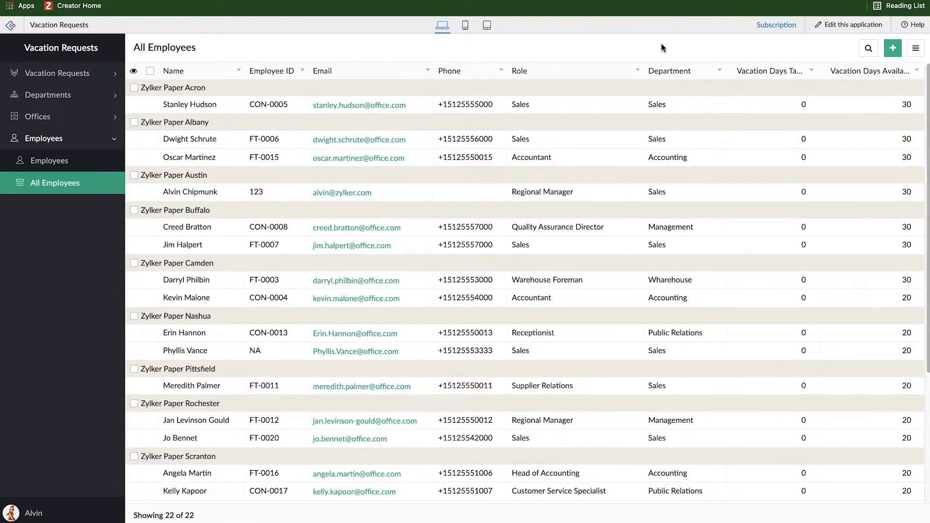
mouse_move(531, 260)
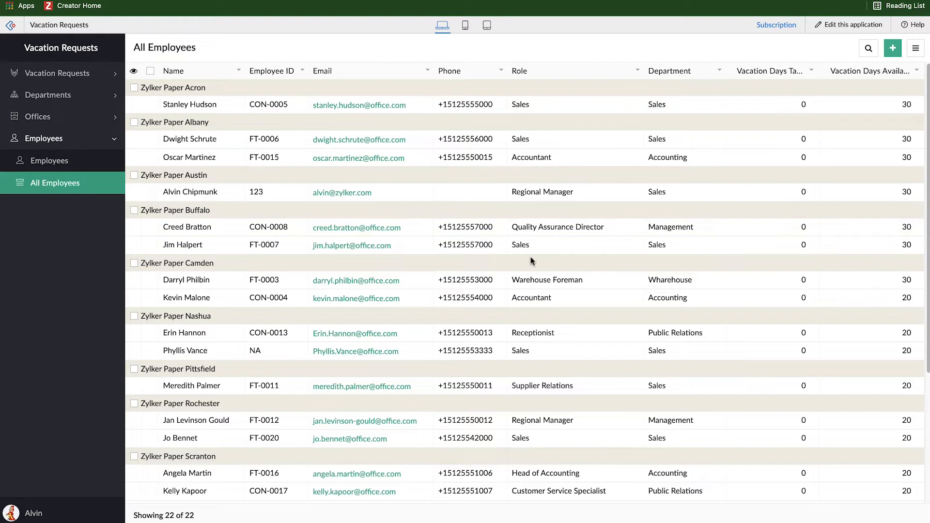
mouse_move(495, 224)
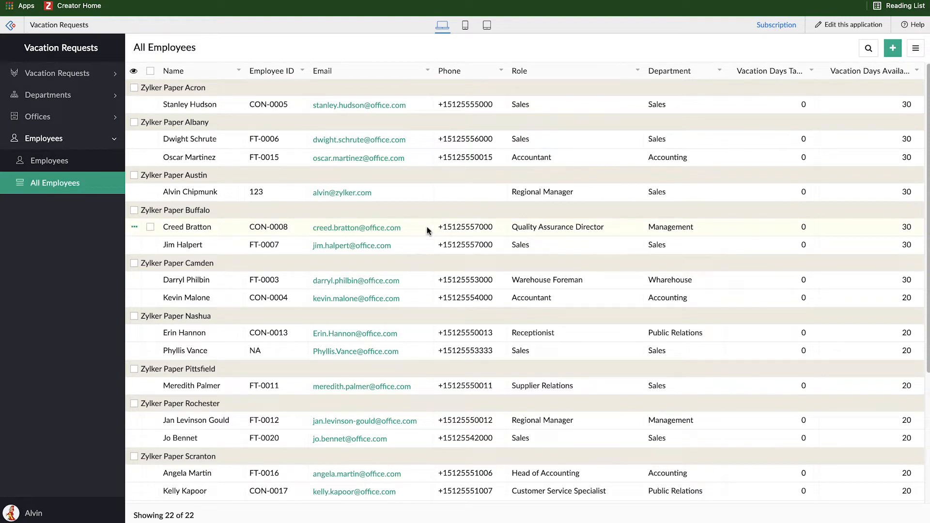
mouse_move(418, 197)
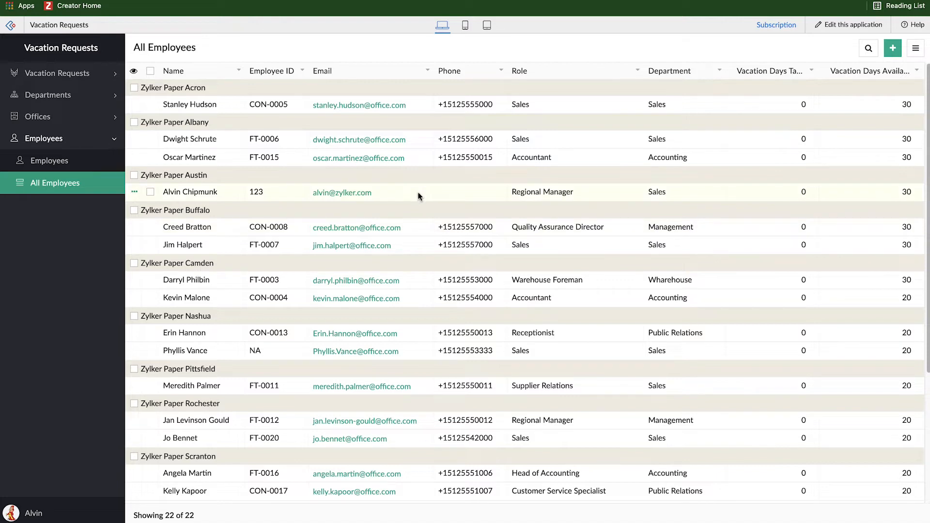
mouse_move(423, 156)
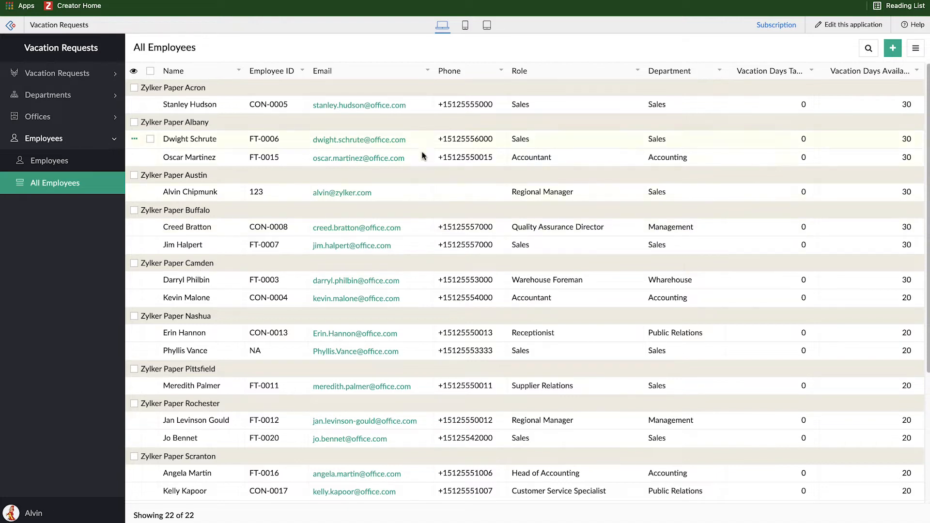
mouse_move(359, 220)
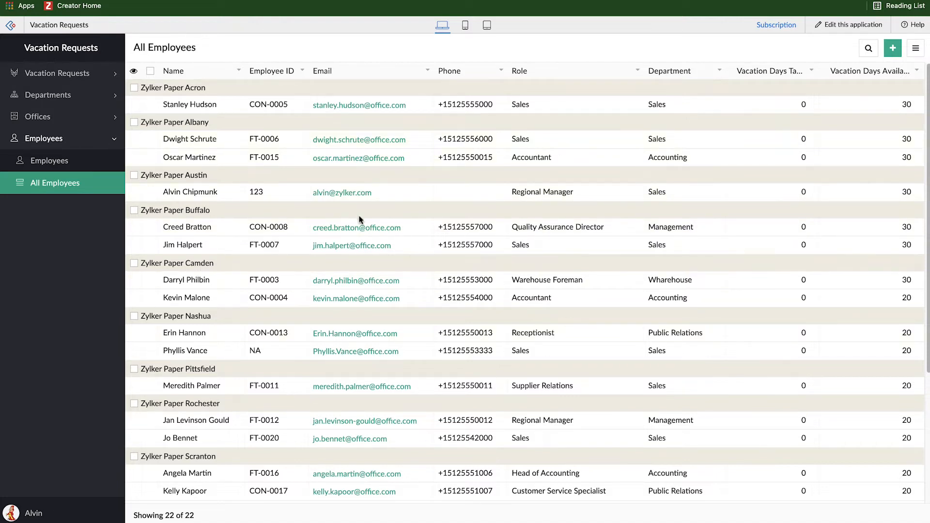
mouse_move(538, 380)
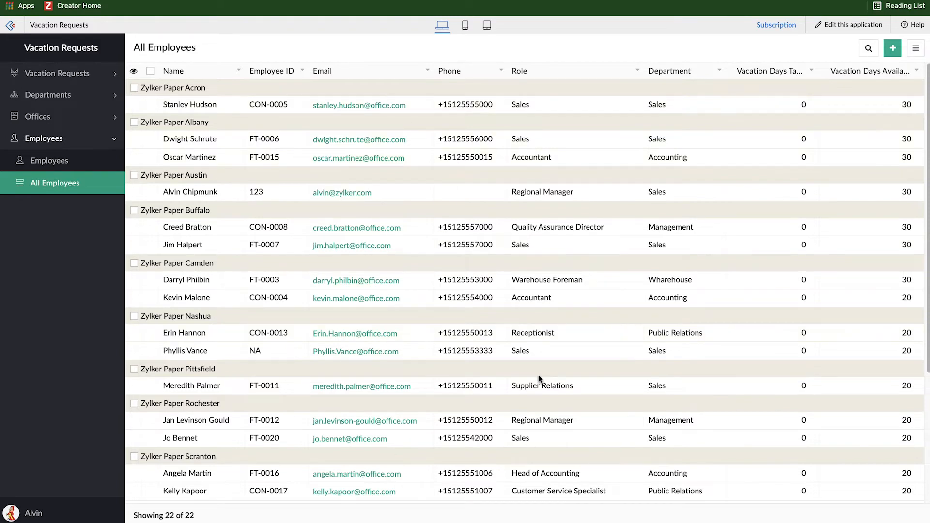
mouse_move(426, 111)
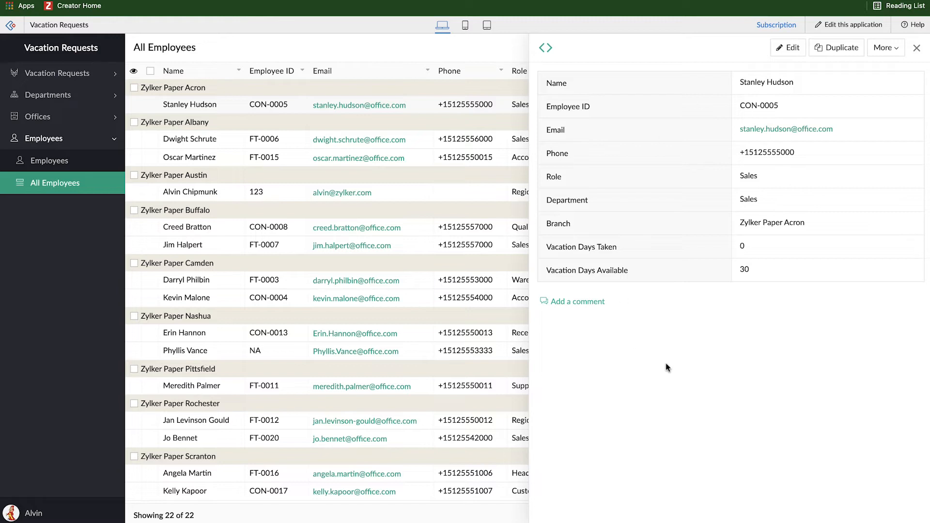
mouse_move(681, 368)
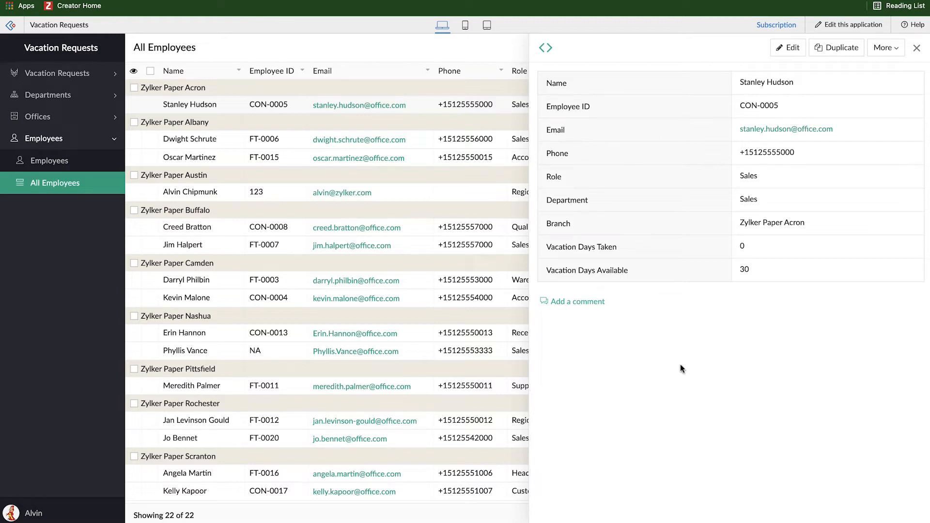
mouse_move(784, 246)
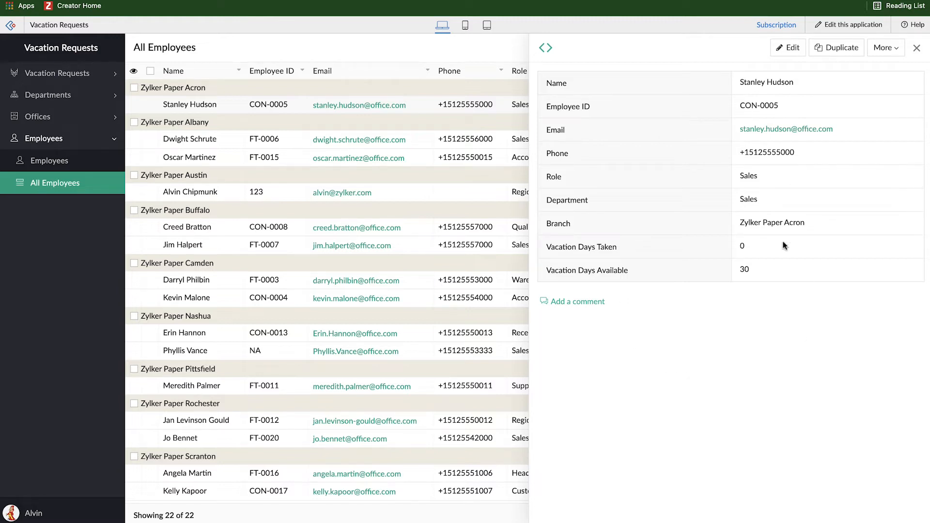
mouse_move(632, 162)
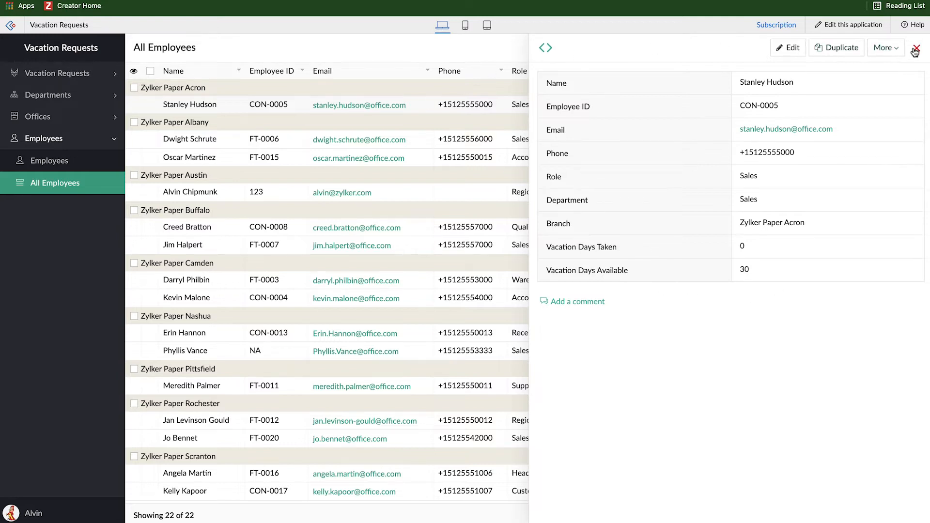
click(918, 48)
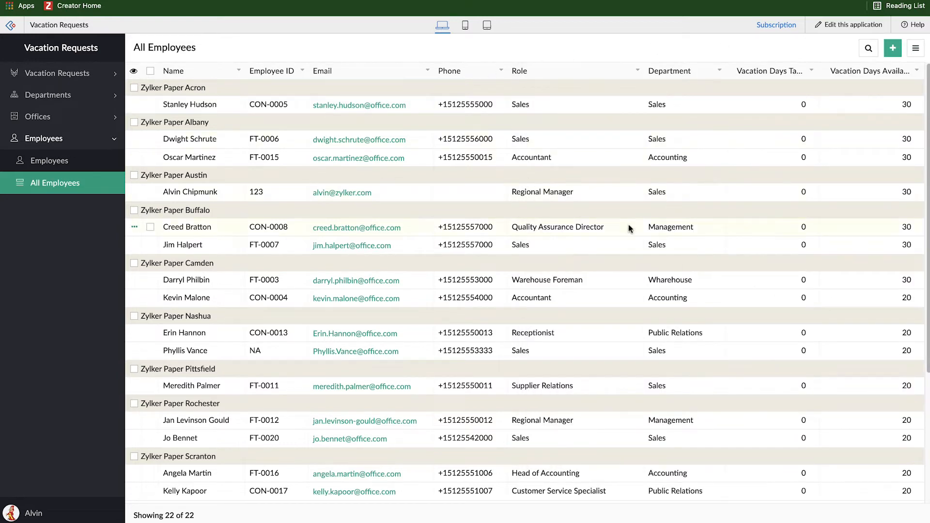
mouse_move(805, 58)
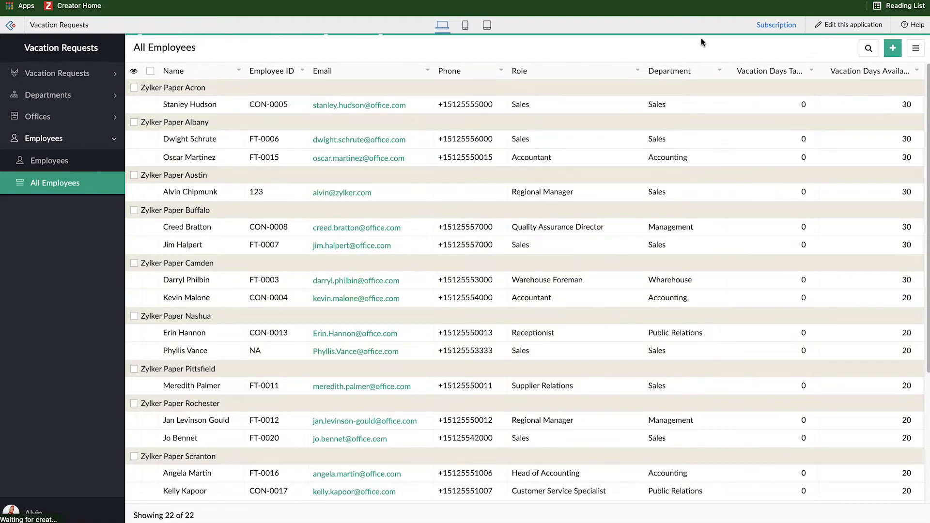
Step: Switch the All Employees report into the design builder via Edit this application
click(848, 24)
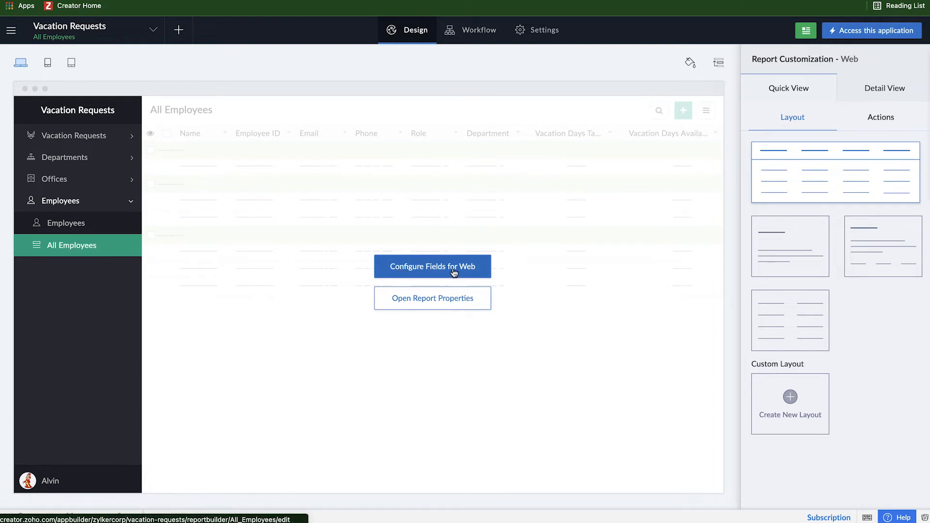
mouse_move(432, 297)
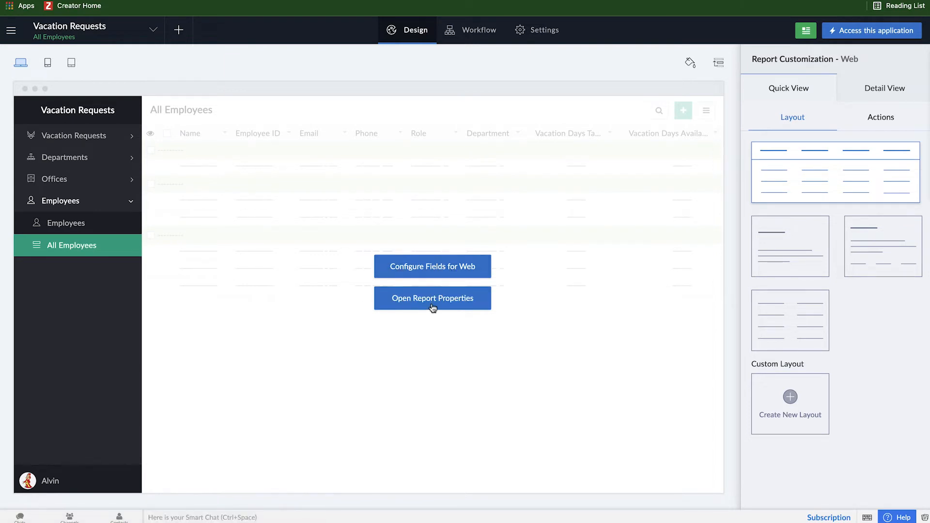
Step: Browse the Add Filter field list without adding one, then show the Branch ascending grouping
click(432, 297)
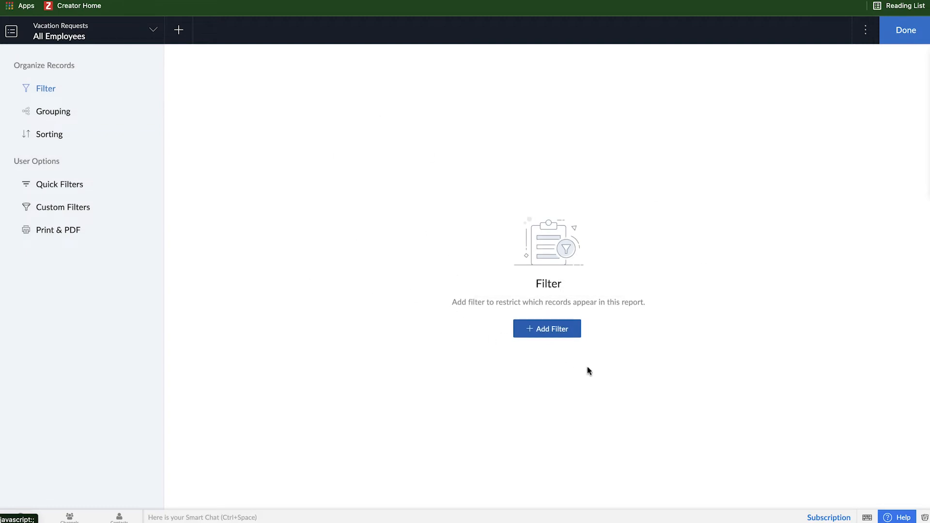
mouse_move(546, 328)
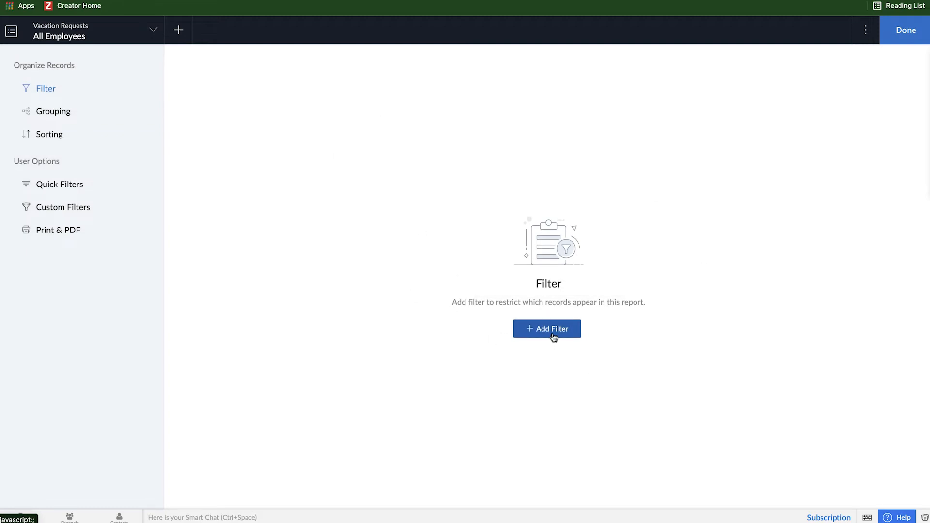
click(546, 329)
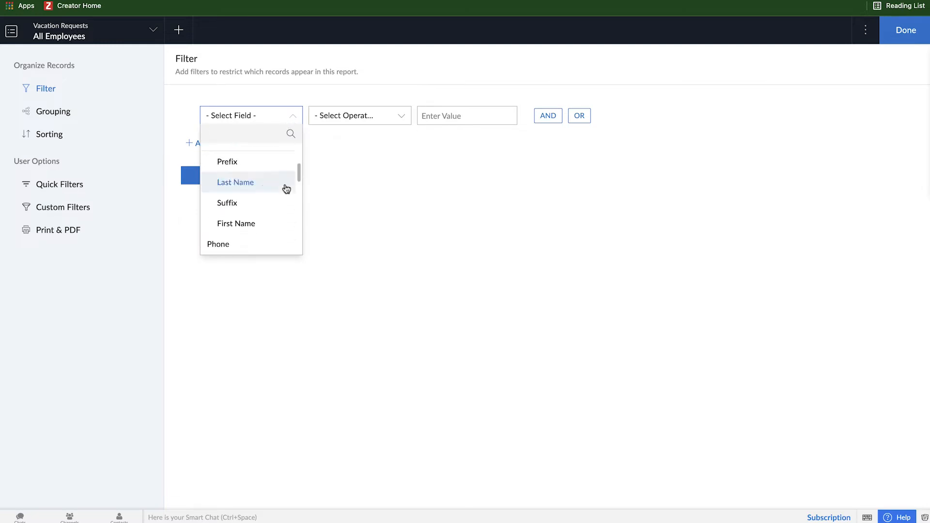
scroll(down, 3)
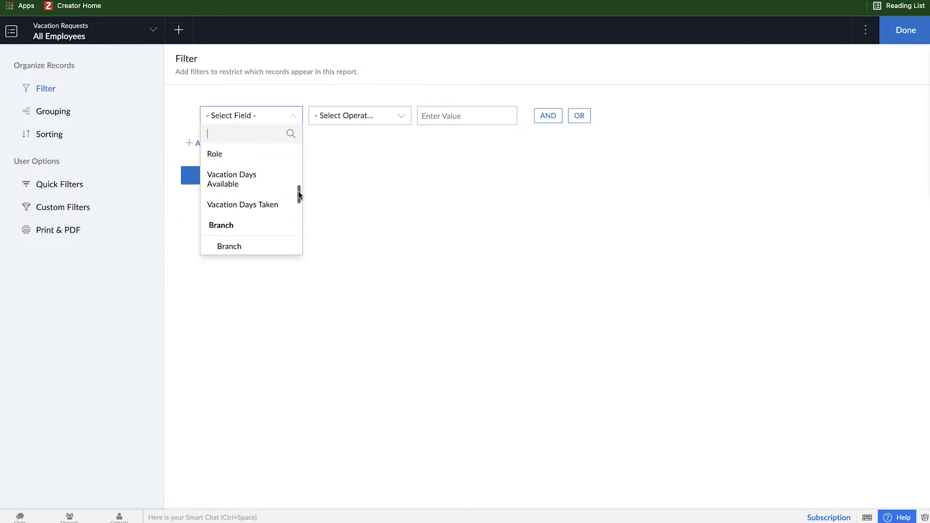
mouse_move(242, 204)
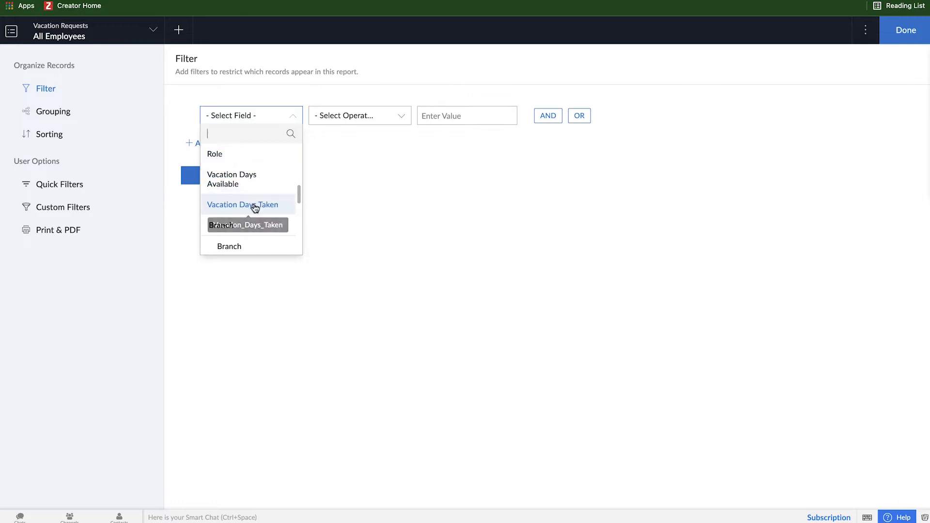
mouse_move(300, 203)
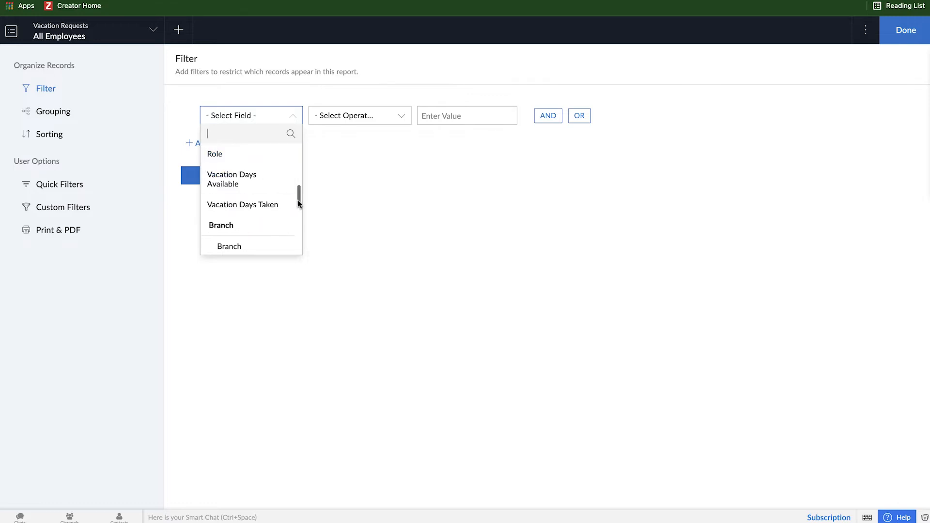
scroll(down, 3)
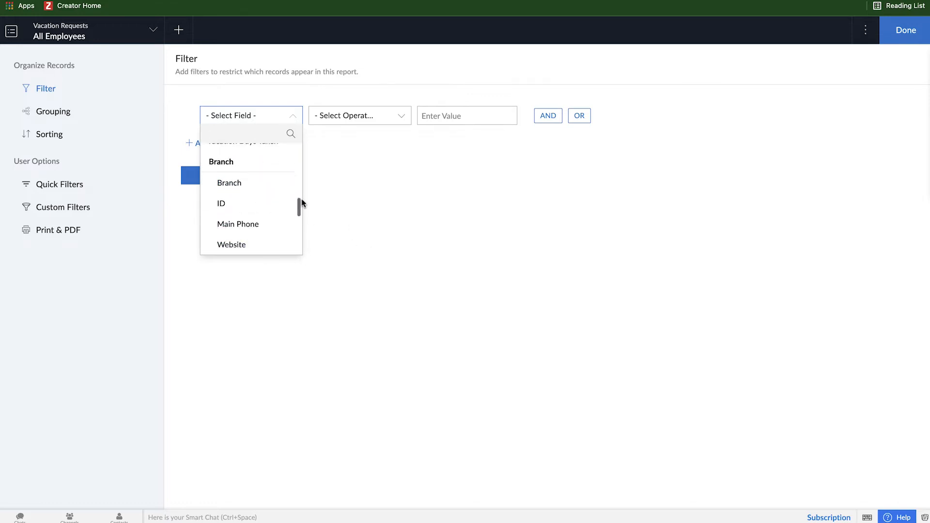
scroll(up, 3)
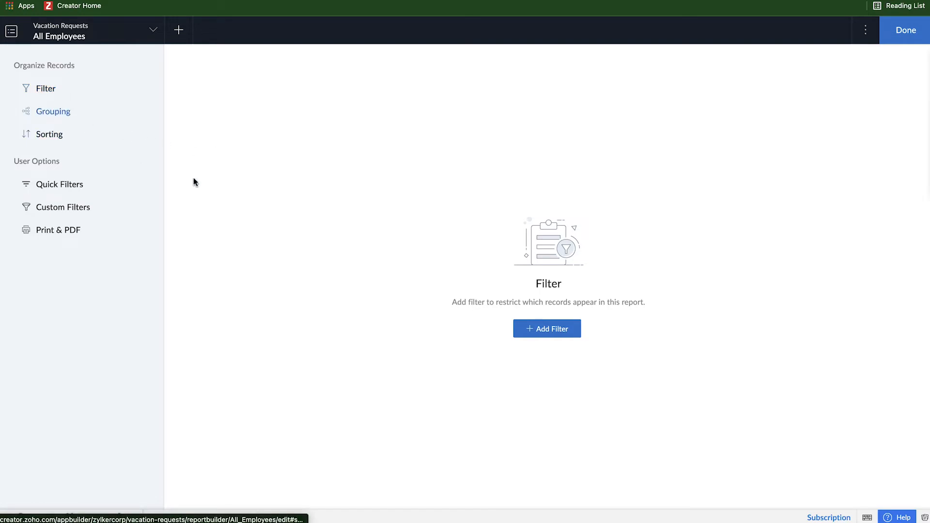
click(52, 110)
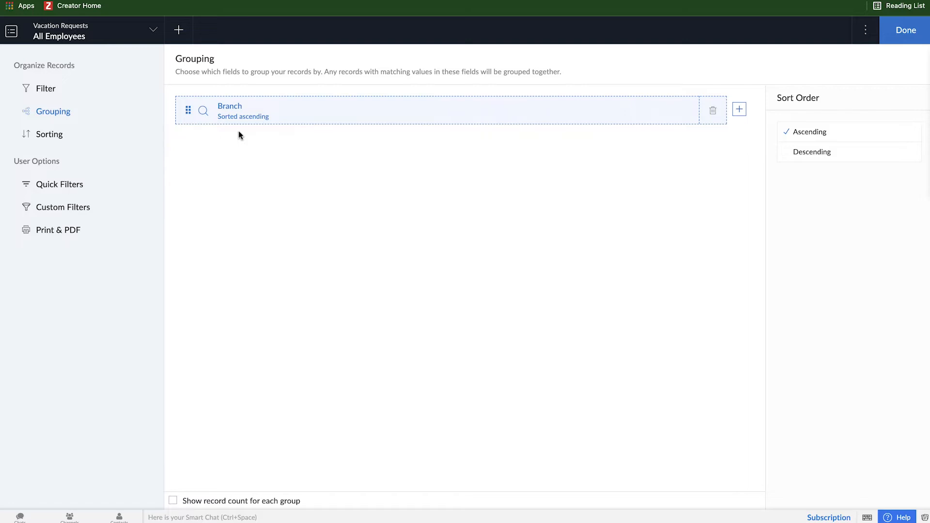
mouse_move(261, 125)
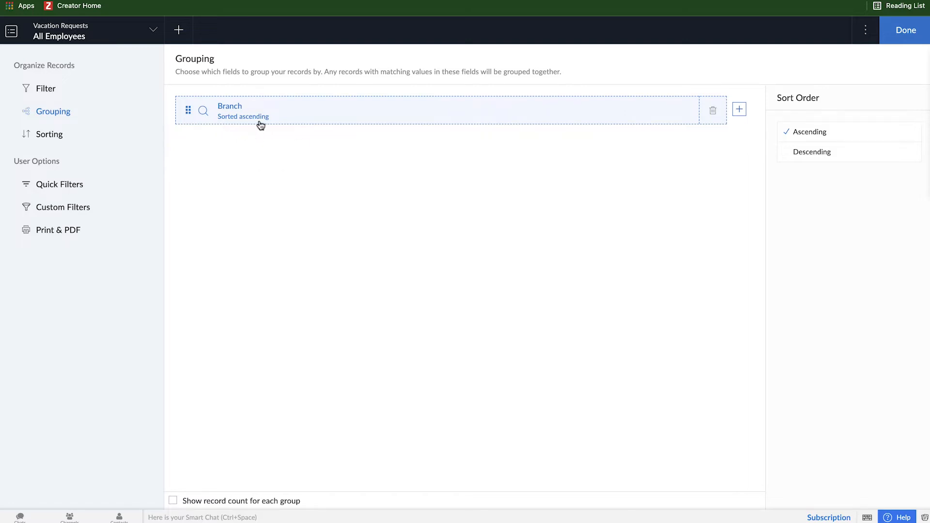
mouse_move(48, 134)
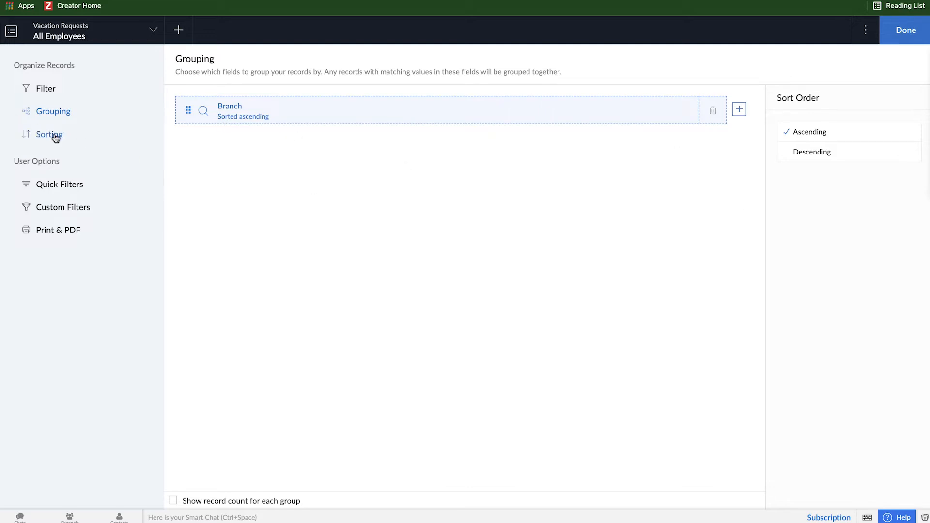
Step: Show the Sorting settings with Name (First Name) sorted ascending
click(48, 134)
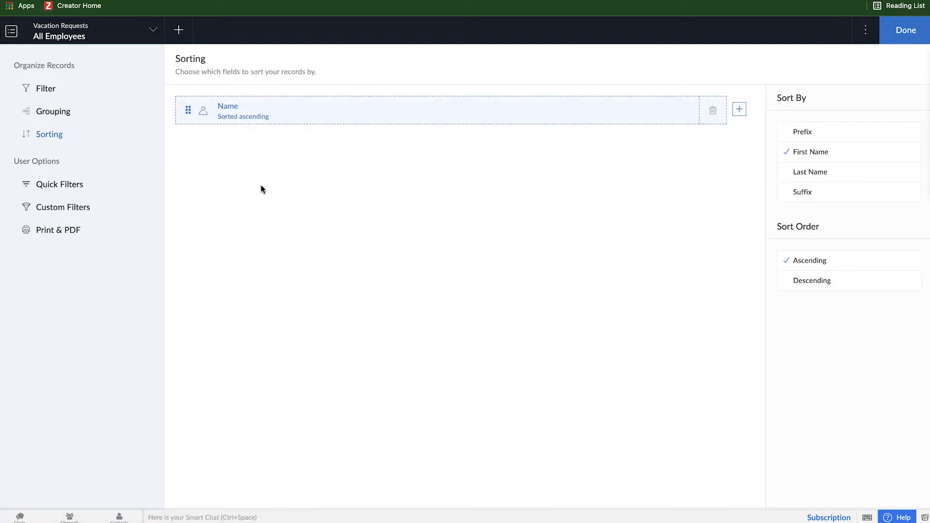
mouse_move(802, 174)
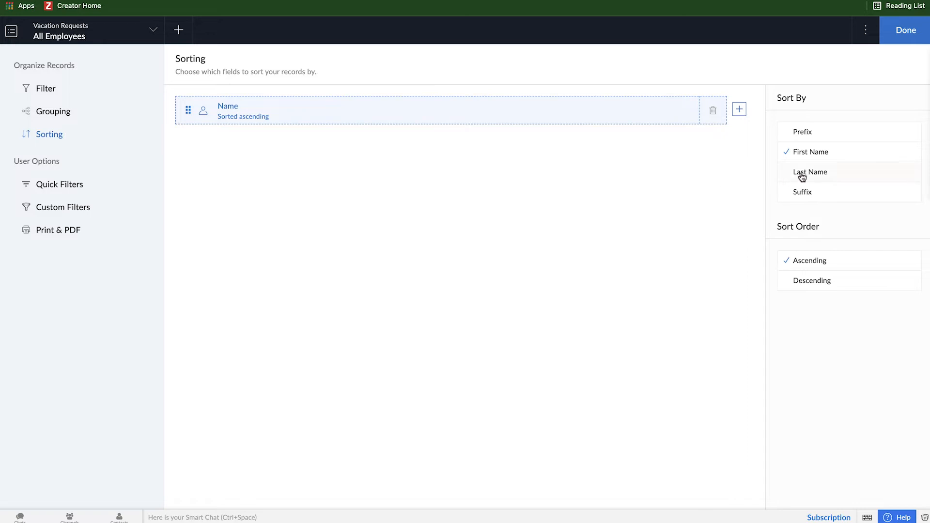
mouse_move(778, 249)
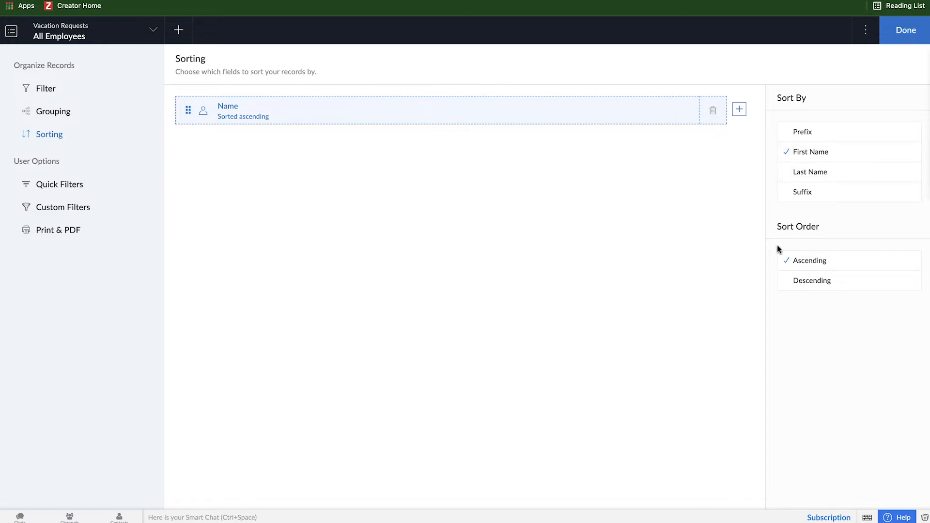
mouse_move(125, 207)
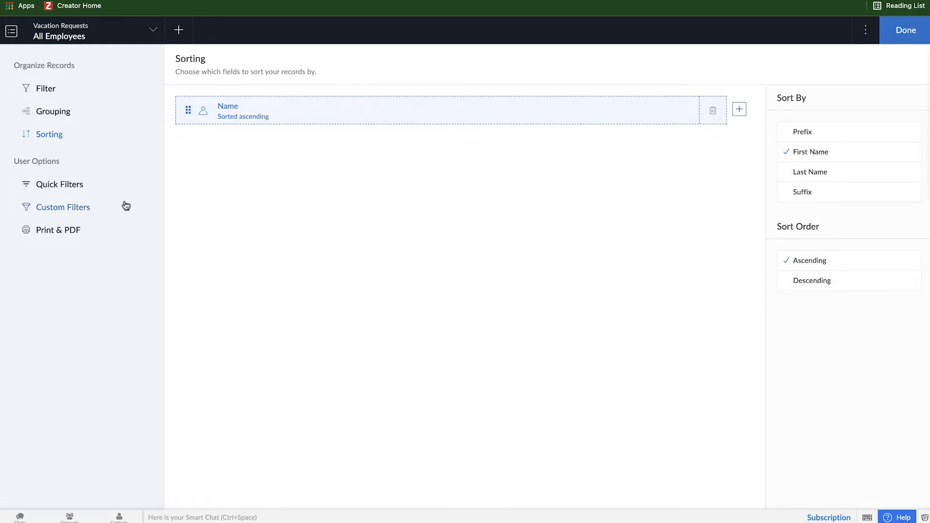
Step: Add Role and Branch as quick filters on the All Employees report and finish with Done
click(59, 184)
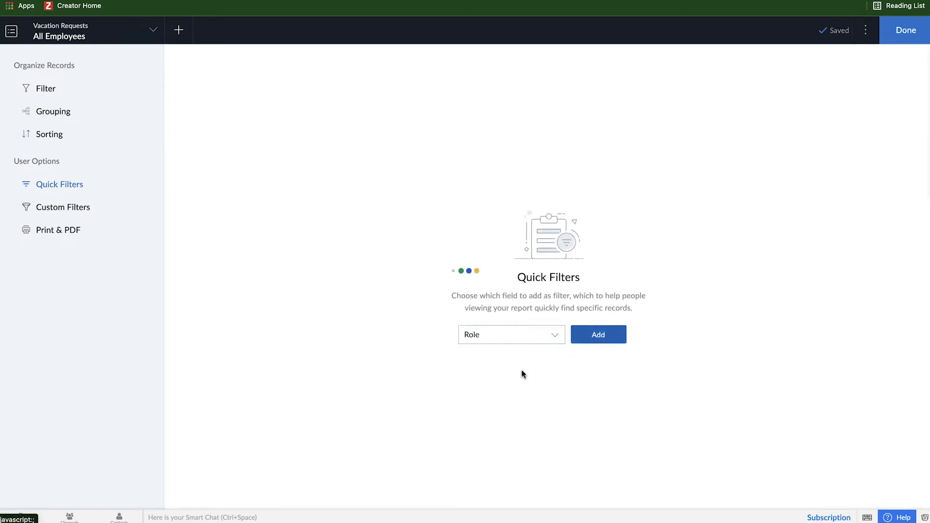
click(598, 335)
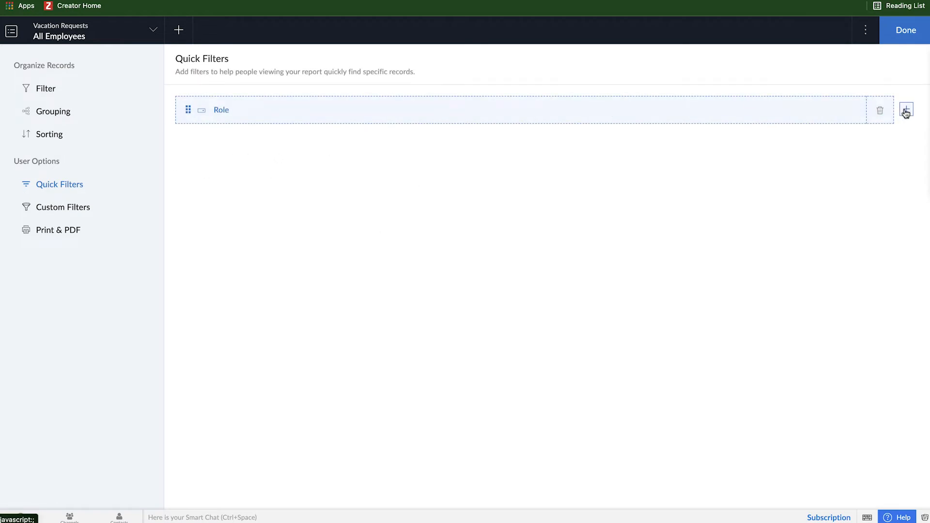
click(906, 109)
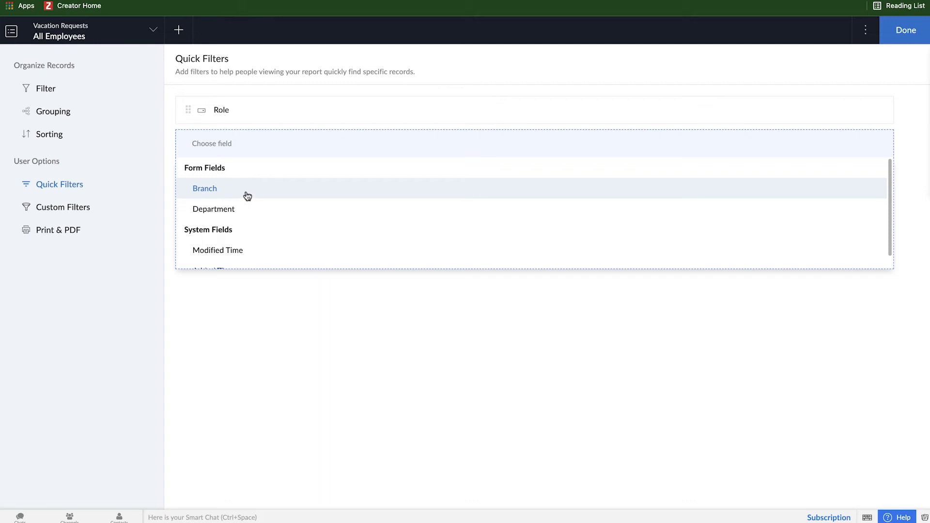
click(205, 188)
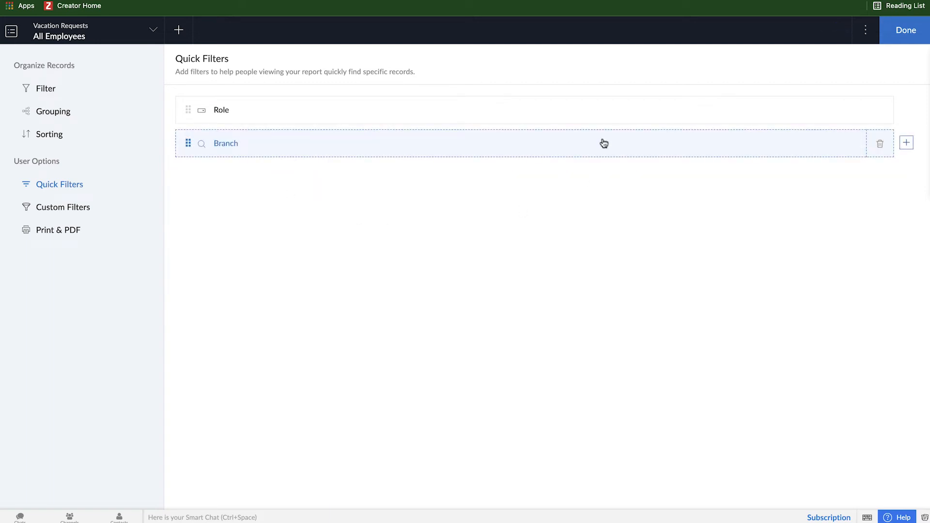
click(904, 30)
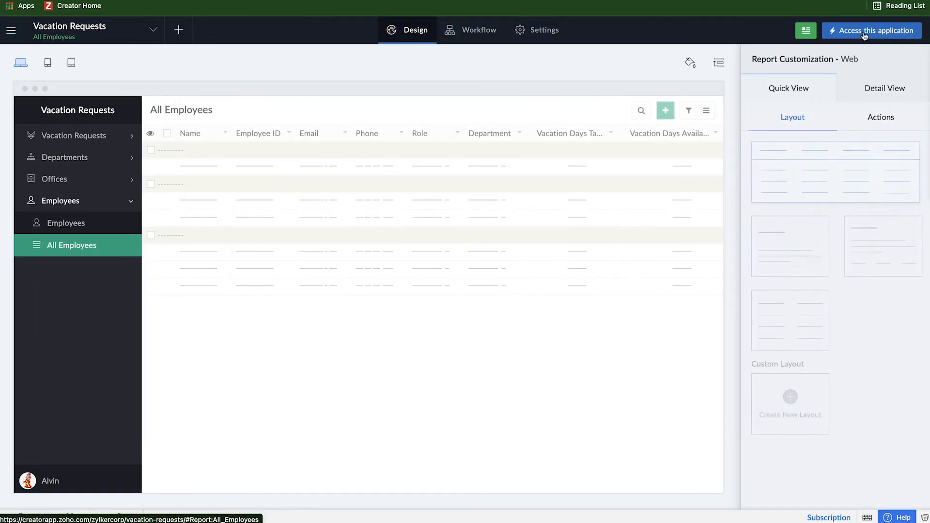
Step: In the live app, filter All Employees to Role Sales and Branch Zylker Paper Austin
click(871, 30)
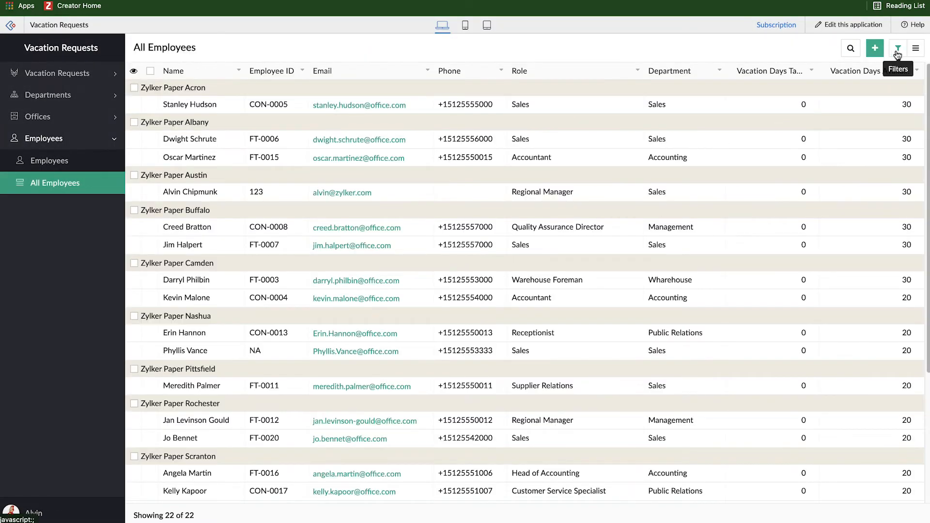
click(897, 48)
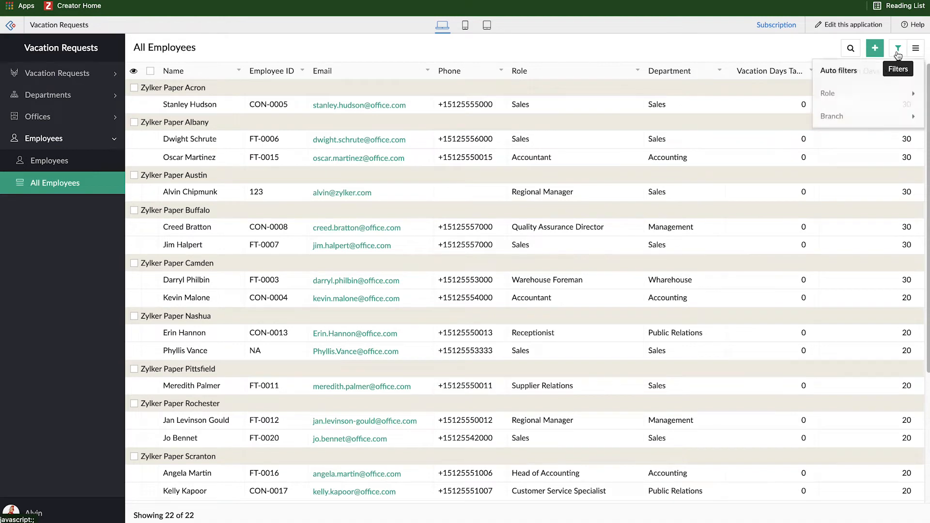
mouse_move(859, 109)
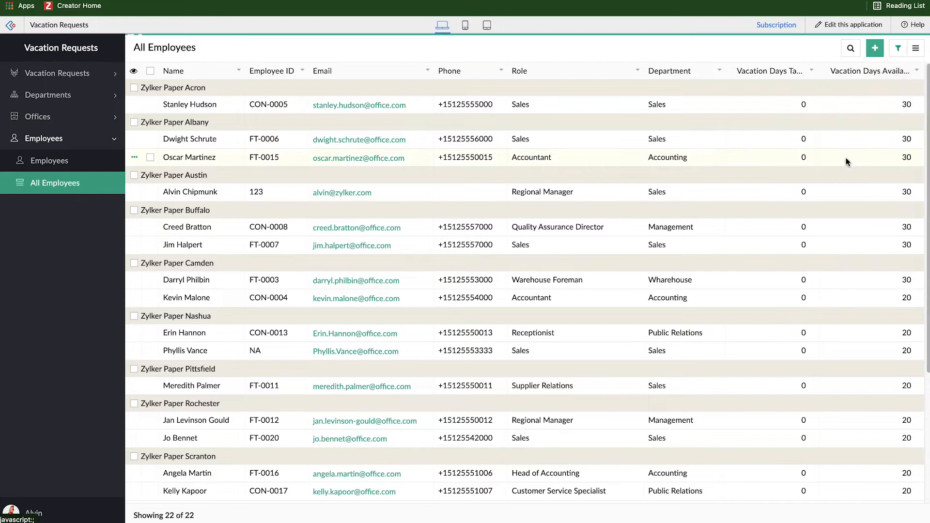
click(897, 48)
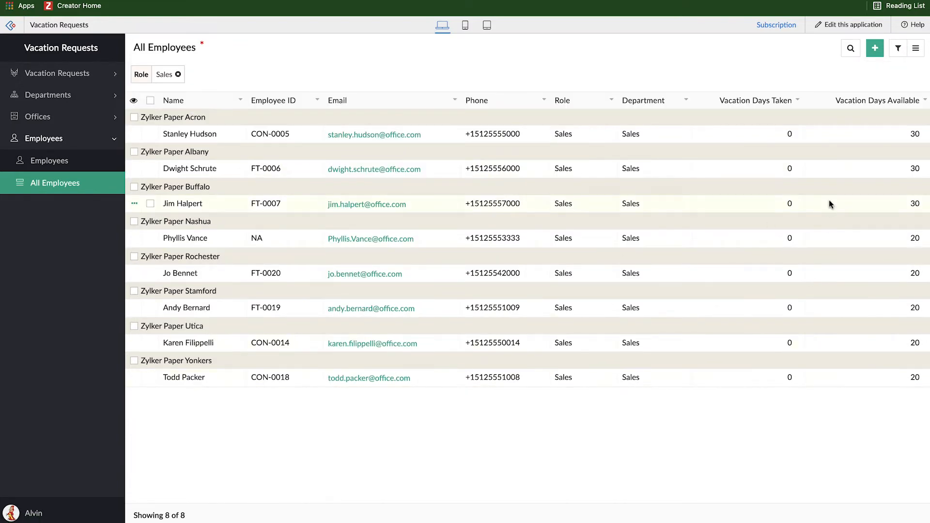
click(898, 48)
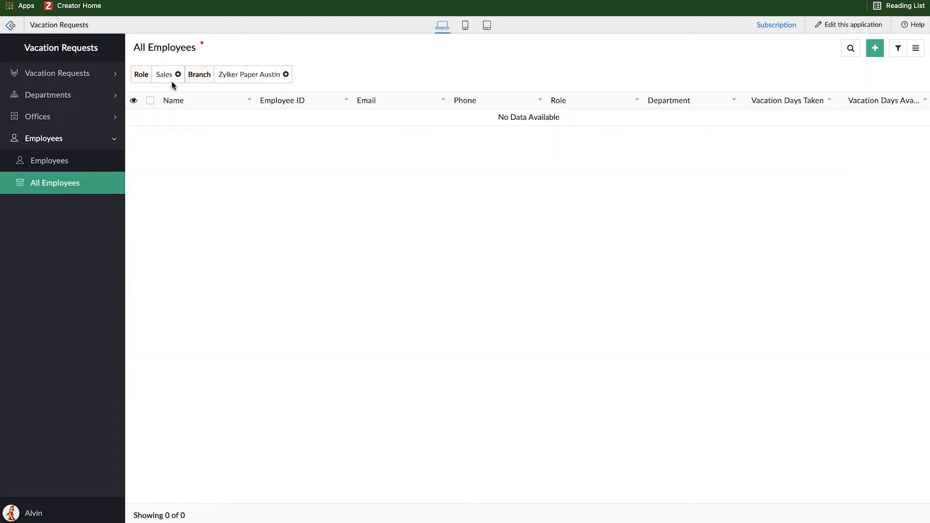
Step: Remove the Sales and branch filter chips to restore all 22 employees
click(177, 74)
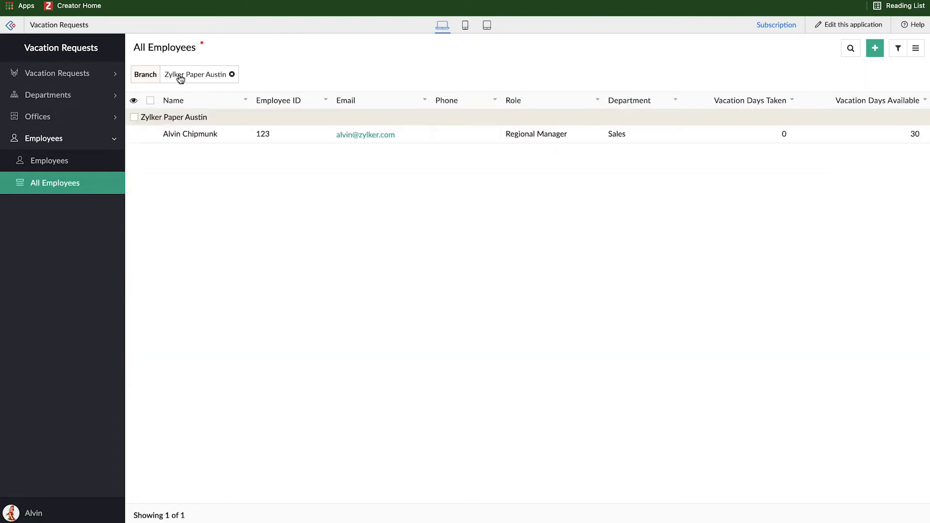
mouse_move(204, 137)
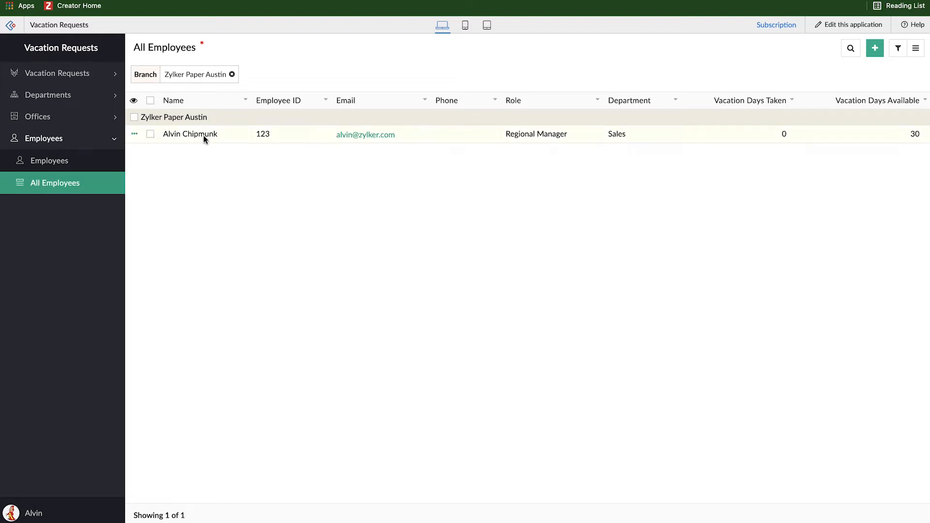
mouse_move(513, 107)
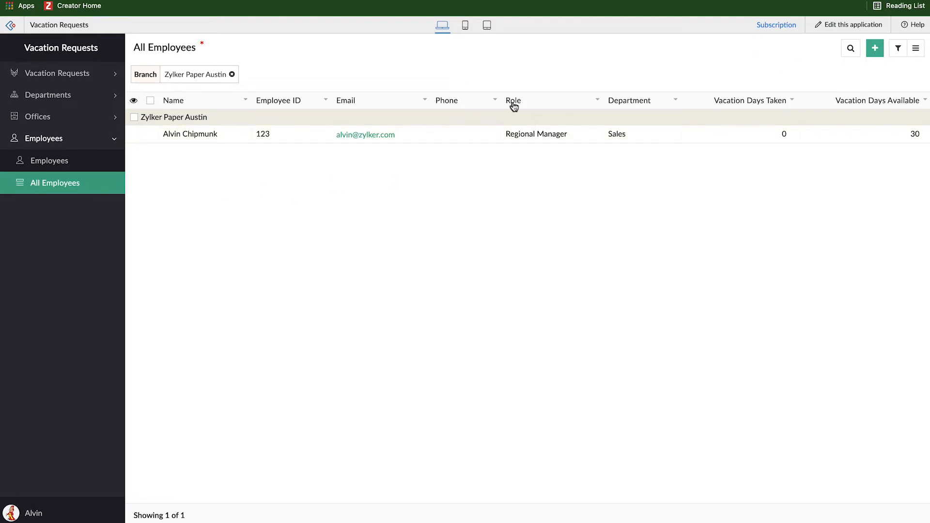
click(231, 75)
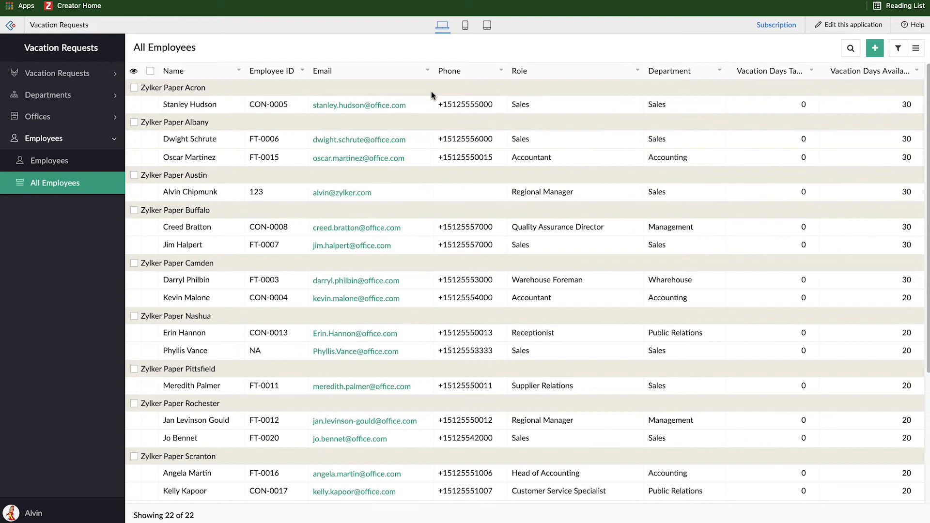
mouse_move(867, 37)
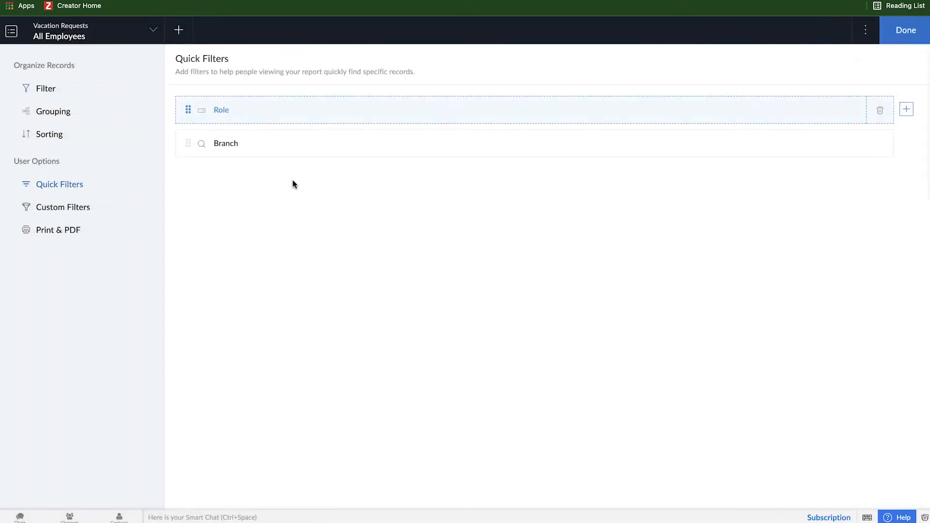
mouse_move(284, 194)
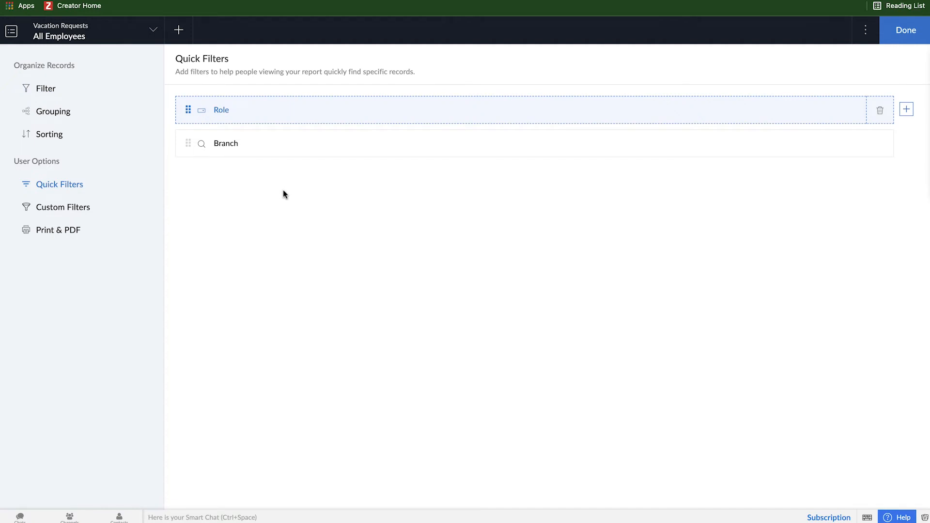
Step: Show the report's empty Custom Filters page
click(64, 207)
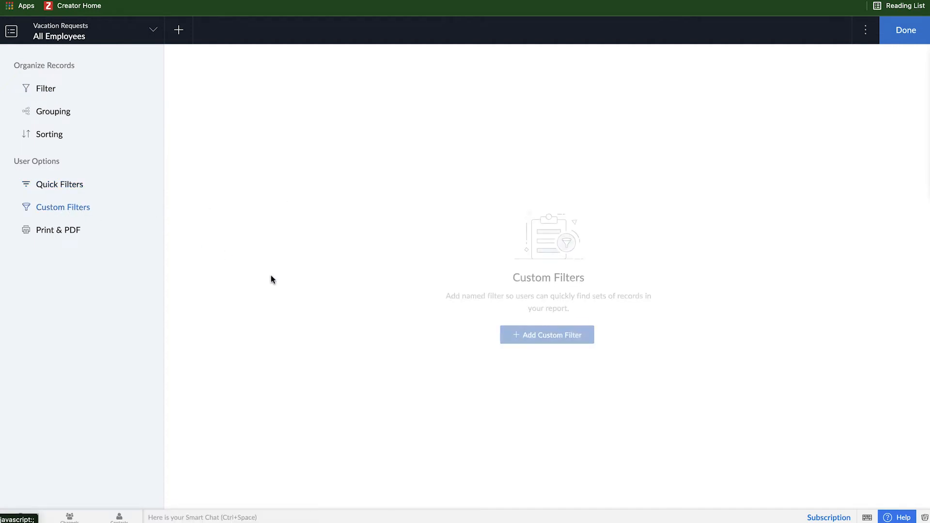
Step: Draft a custom filter with Role equals Sales OR Regional Manager conditions
click(547, 334)
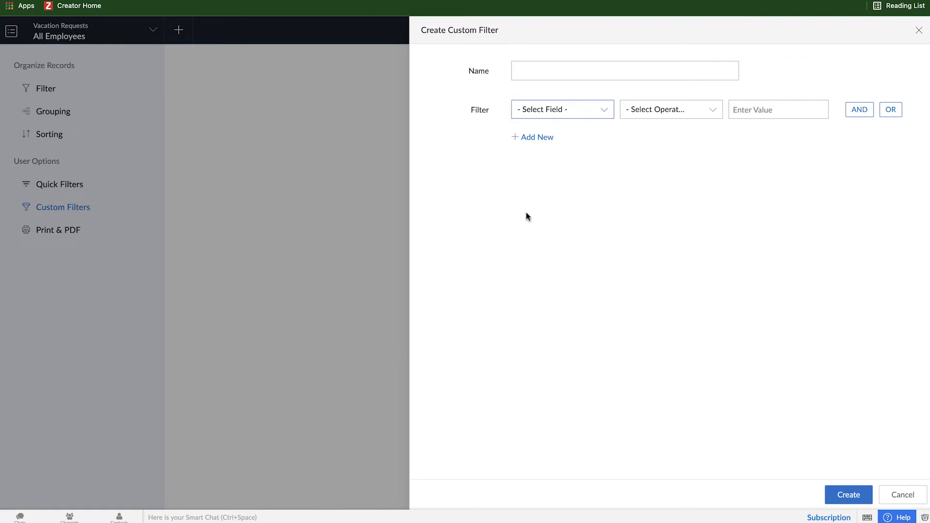
click(560, 110)
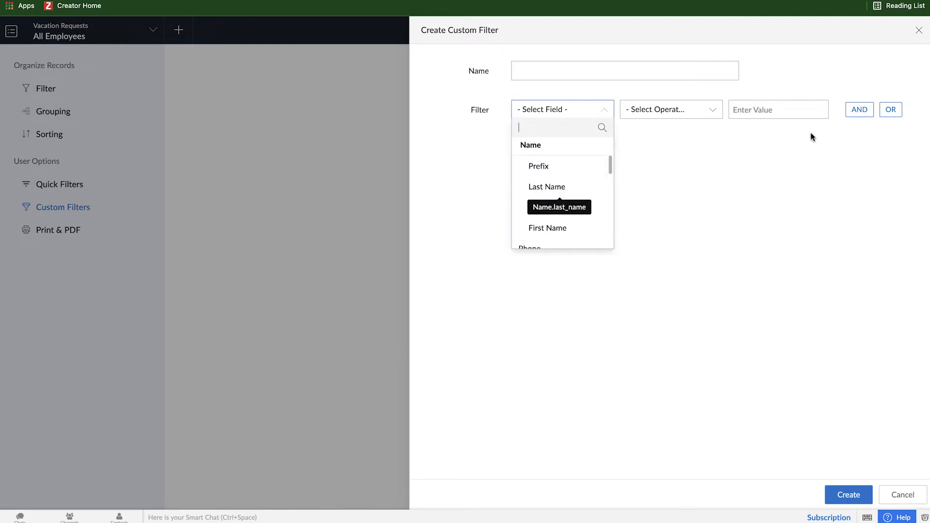
mouse_move(891, 118)
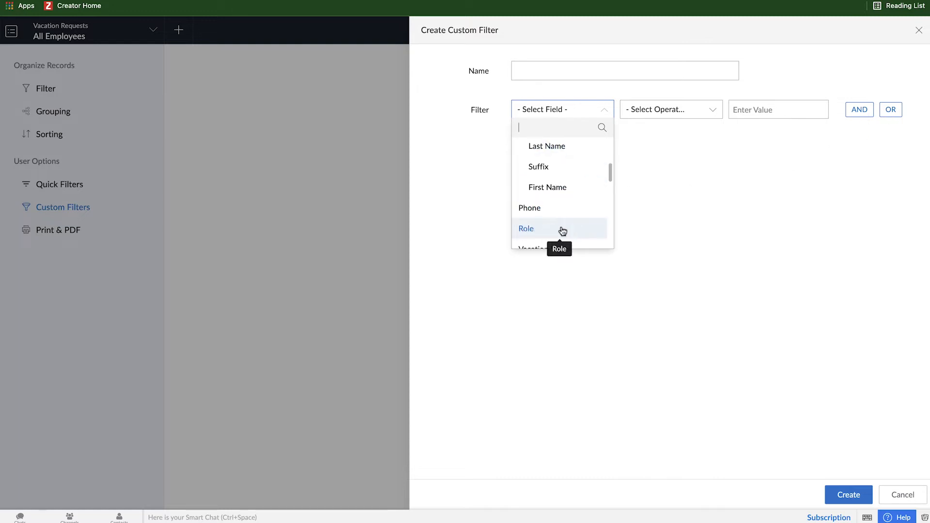
click(525, 228)
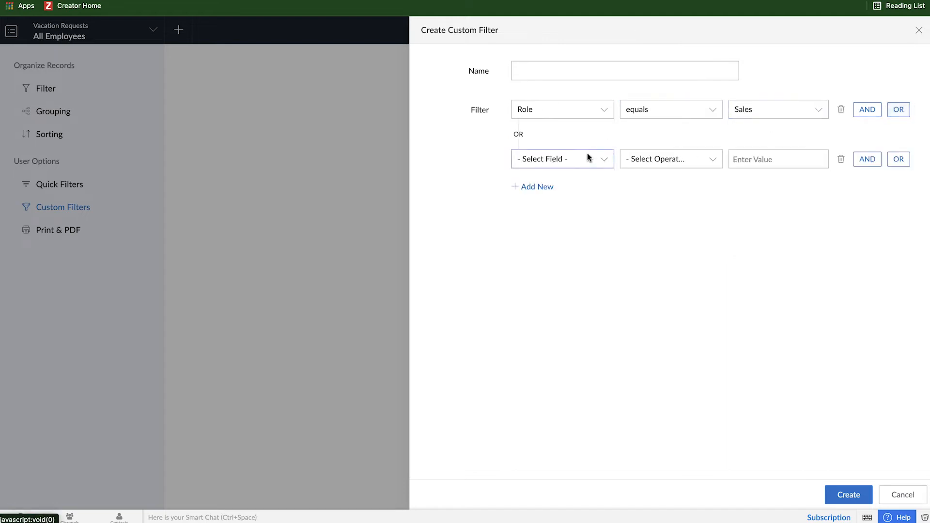
click(561, 158)
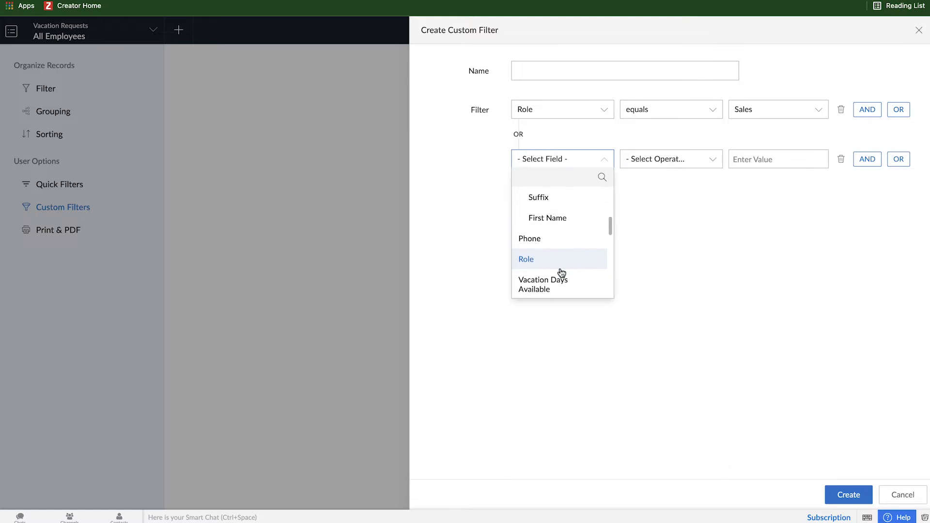
click(526, 259)
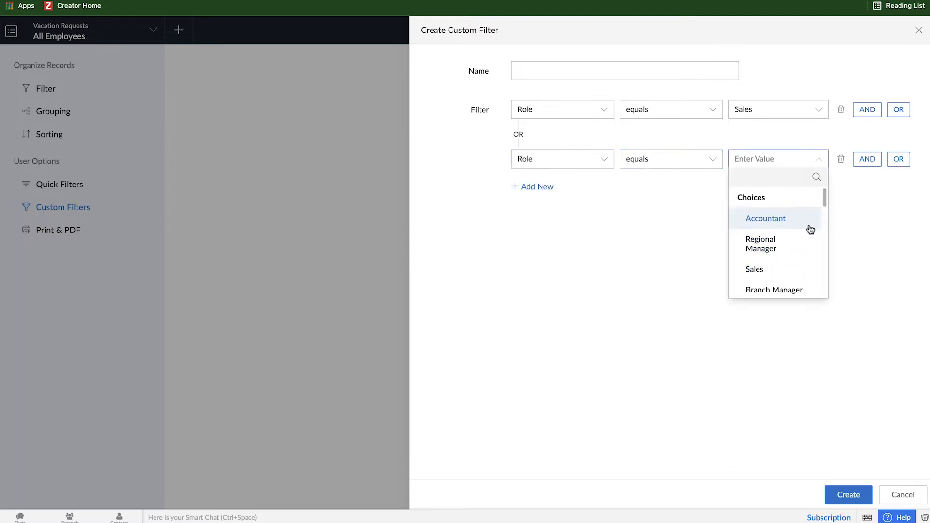
scroll(down, 3)
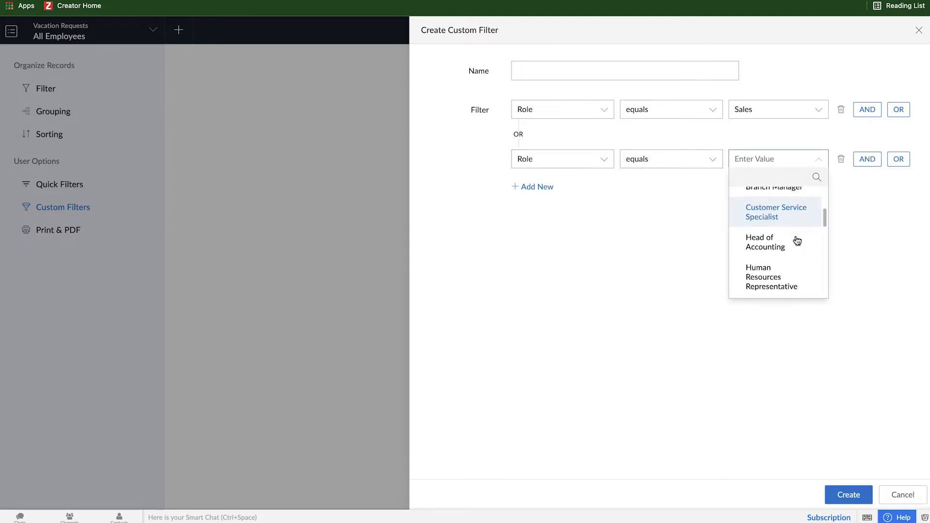
scroll(down, 3)
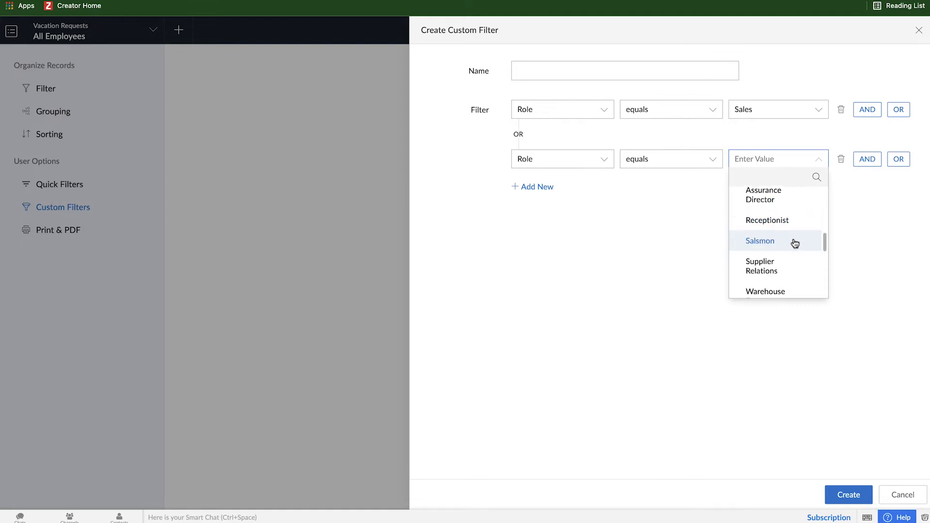
scroll(down, 3)
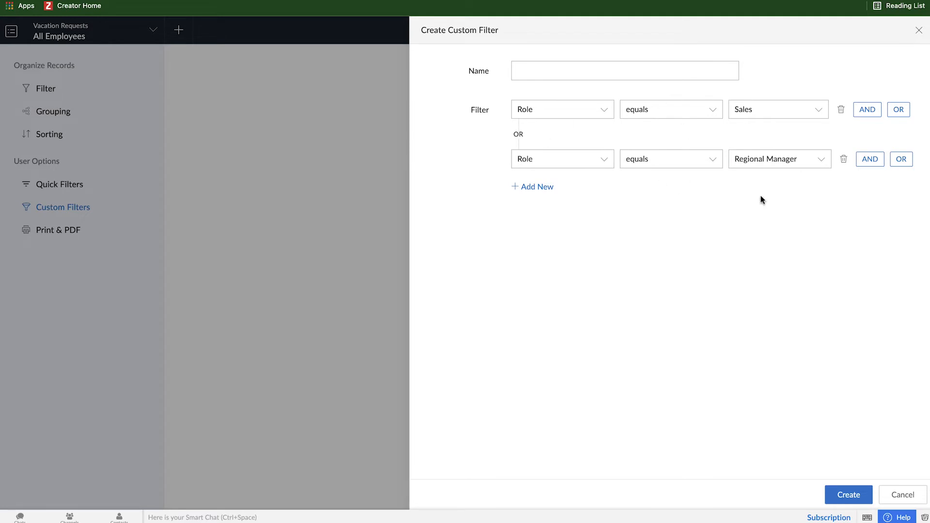
Step: Start naming the filter, then dismiss the dialog without creating it
click(624, 70)
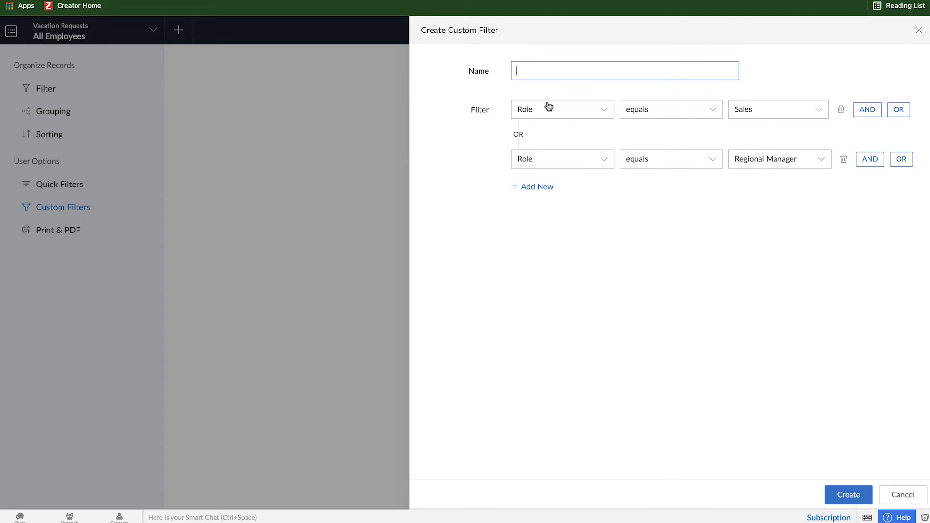
mouse_move(522, 165)
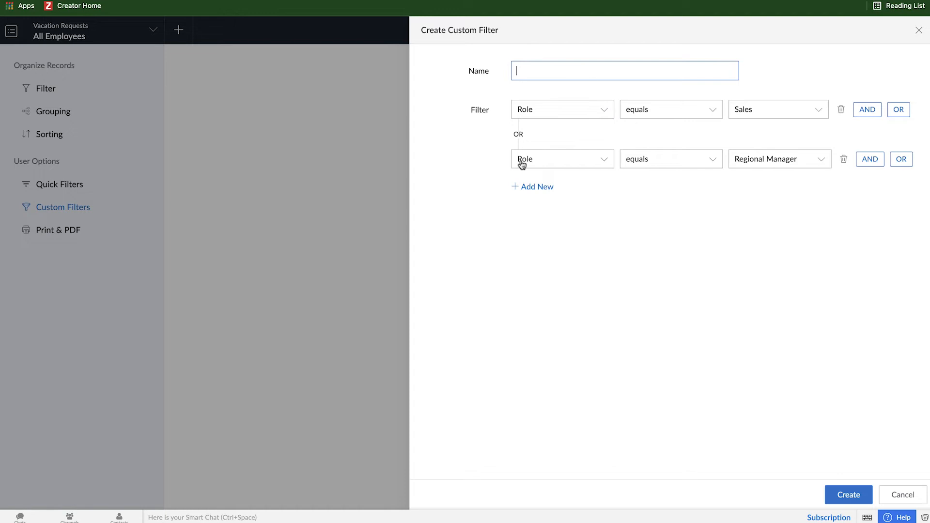
mouse_move(313, 331)
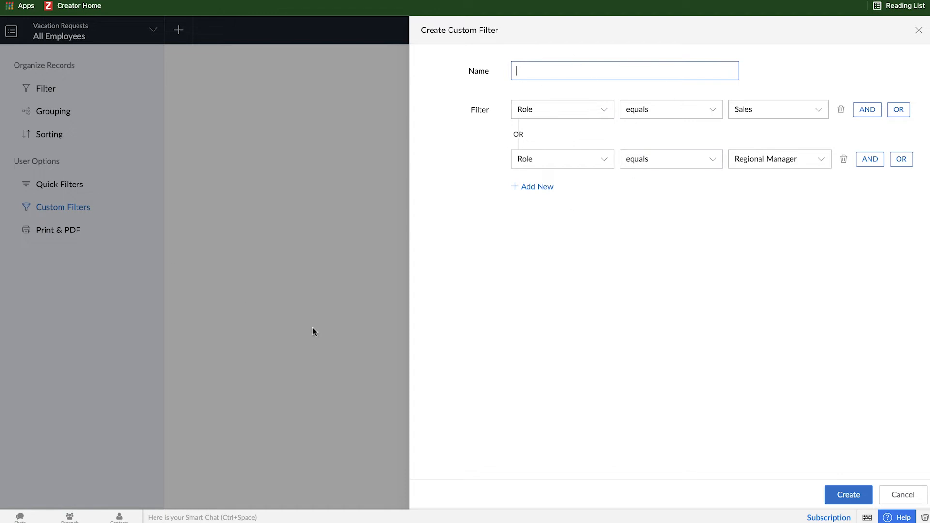
click(901, 494)
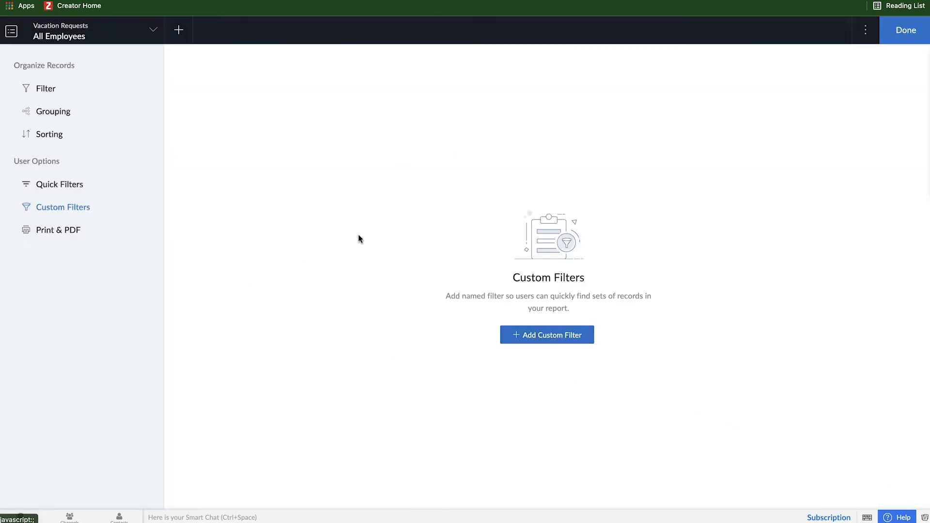
Step: View the empty Print & PDF template options and return to the design builder
click(59, 230)
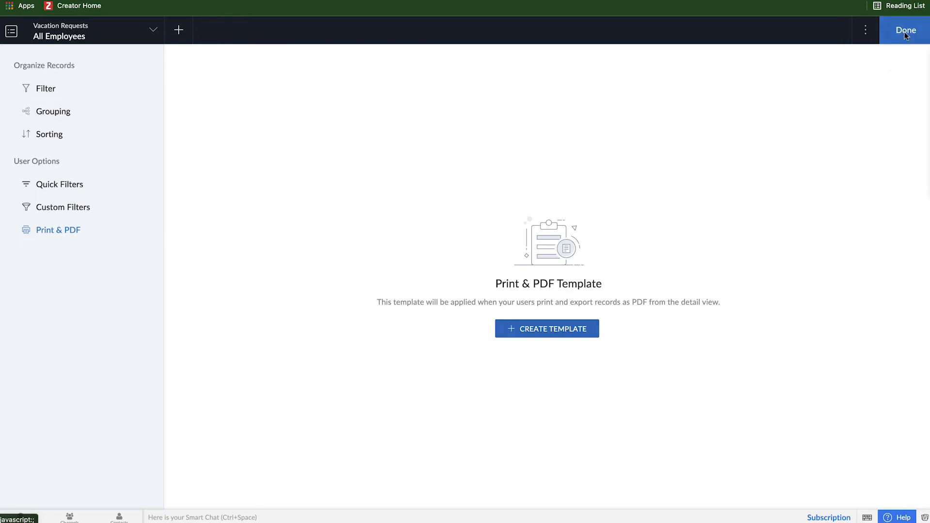
click(905, 30)
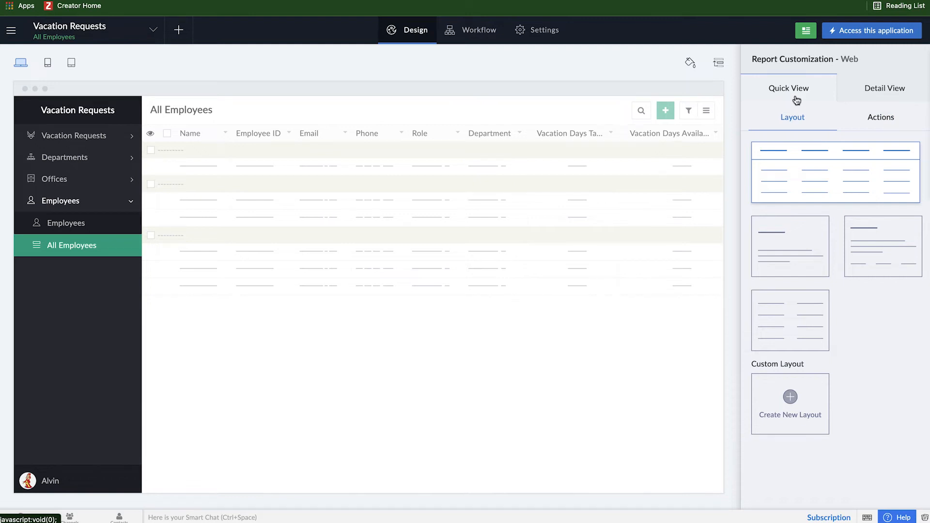
Step: Preview the detail view layouts, then give the quick view the card layout
click(884, 88)
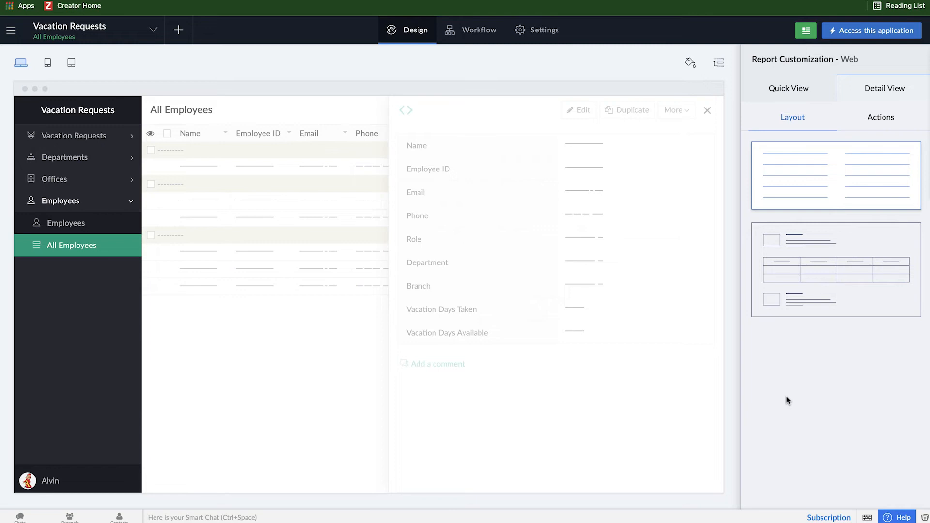
click(789, 88)
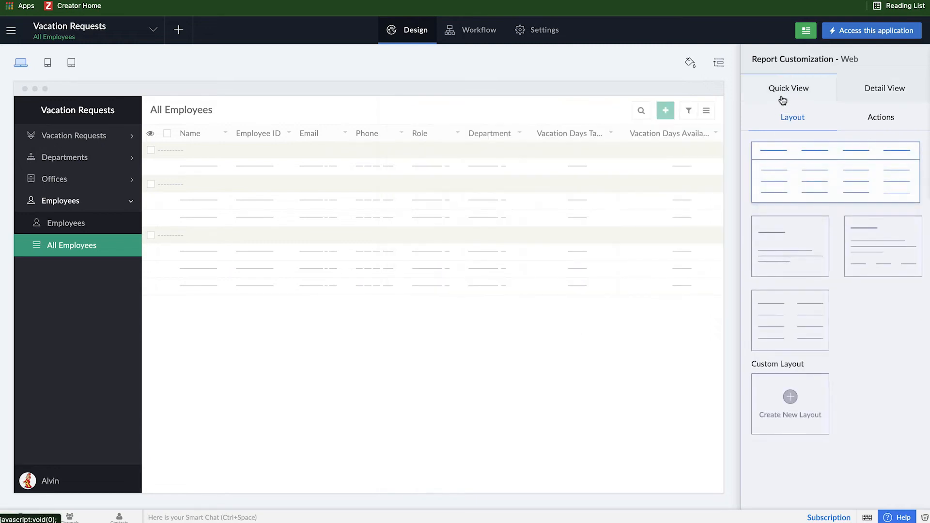
mouse_move(790, 246)
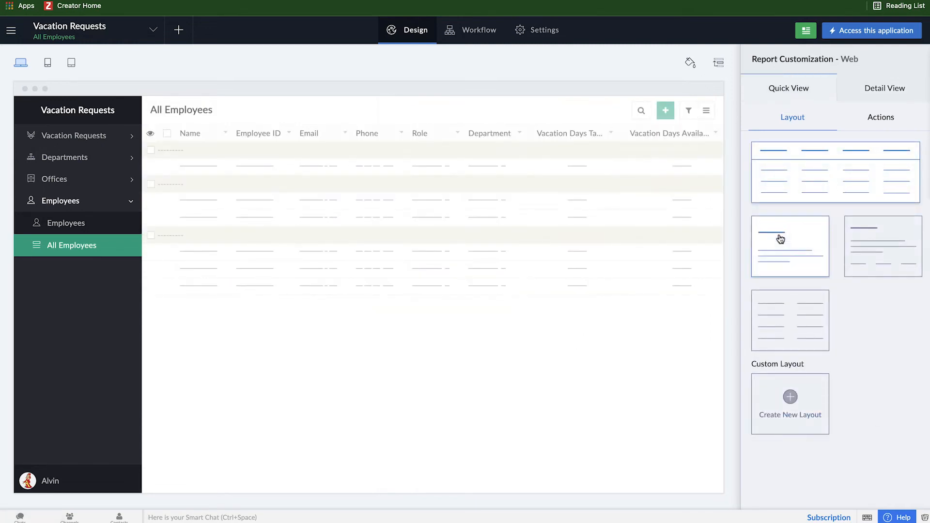
mouse_move(839, 188)
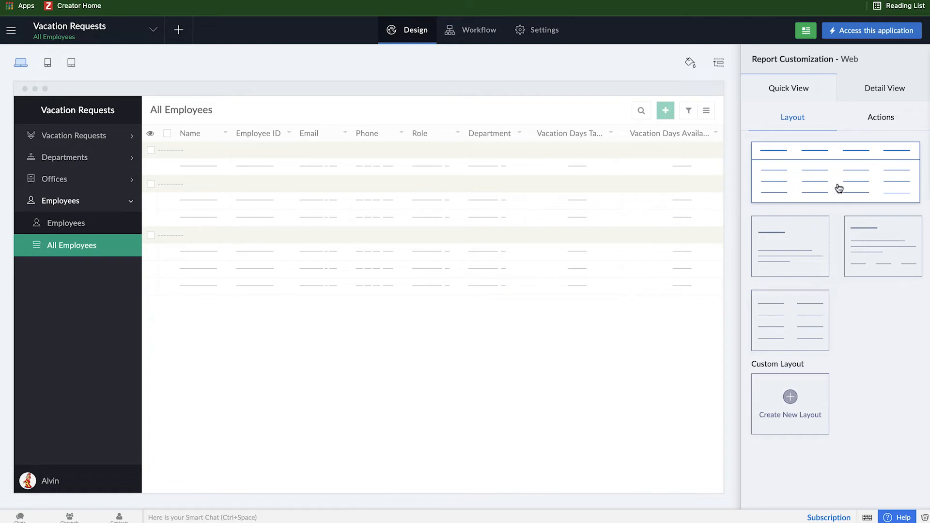
mouse_move(841, 207)
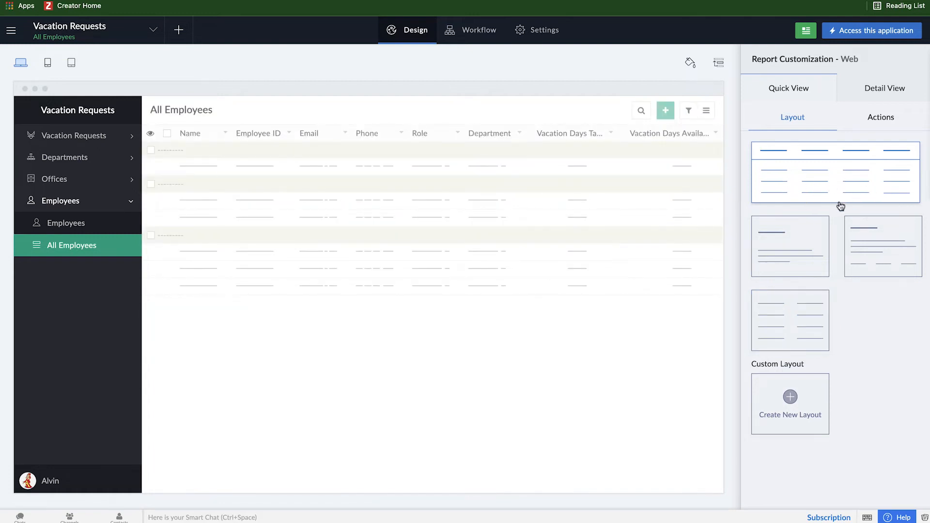
mouse_move(791, 268)
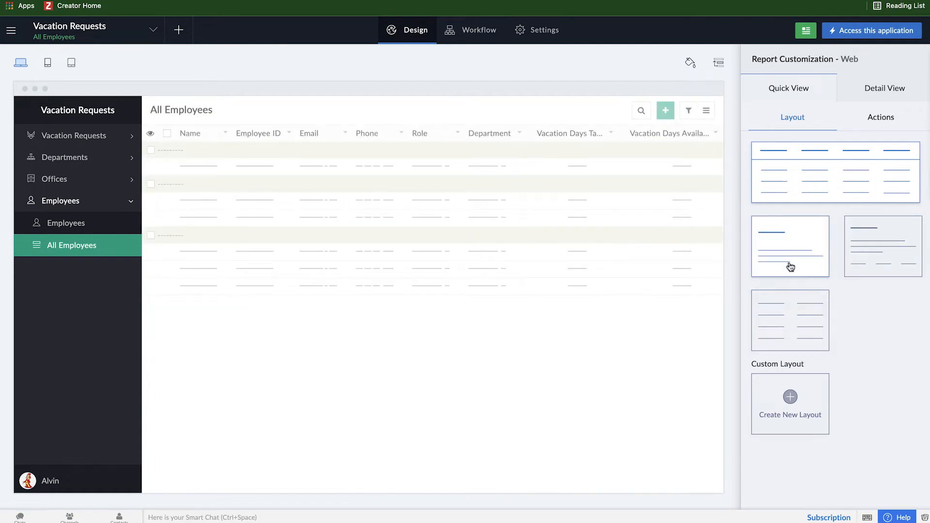
click(791, 246)
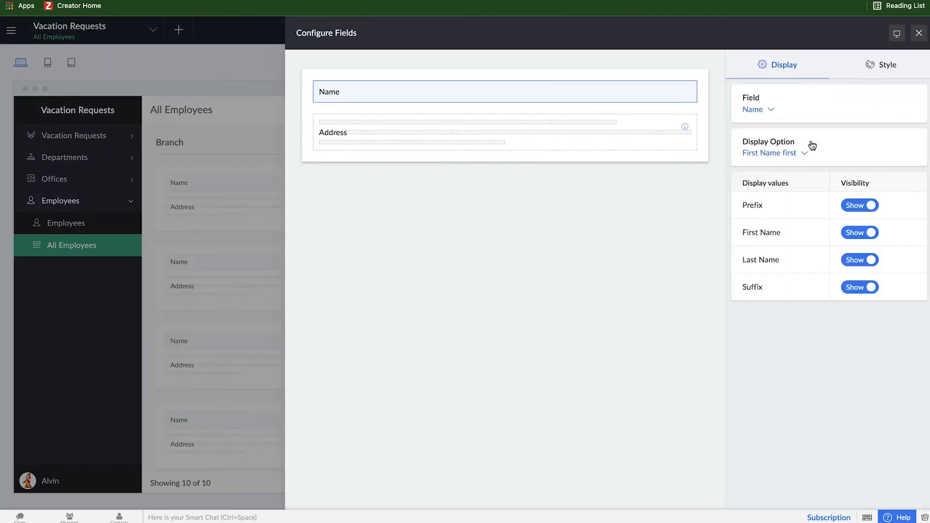
Step: Switch the quick view back to the list layout and bring up Add Fields
click(919, 33)
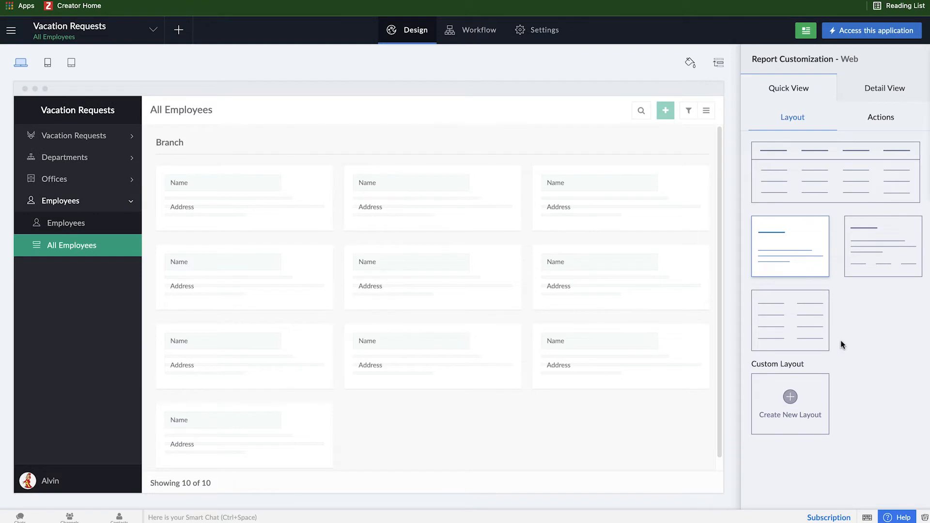
click(835, 172)
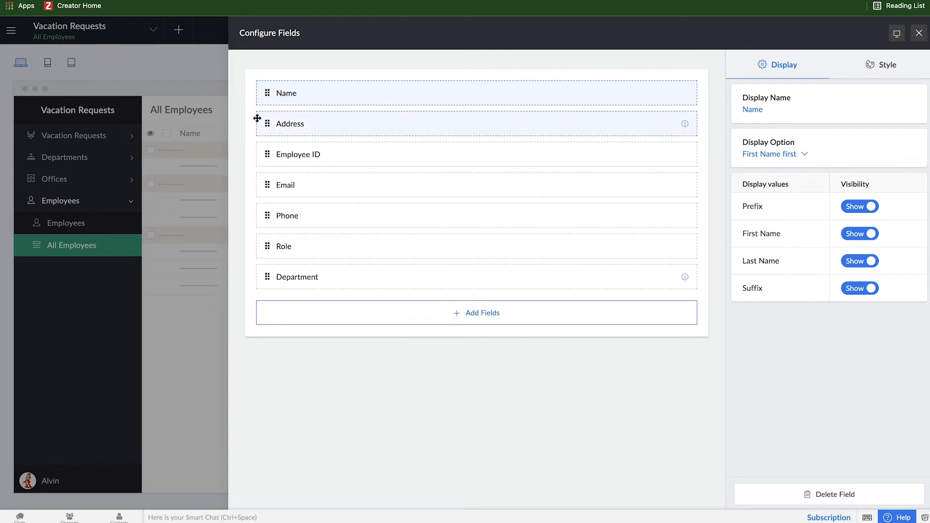
click(482, 313)
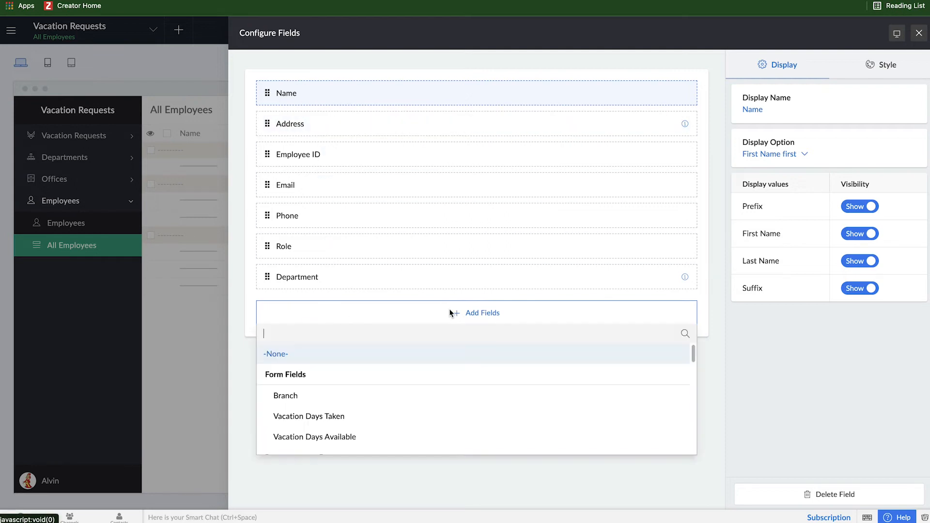
Step: Add the Website field from Branch -> Offices and select it for inspection
scroll(down, 3)
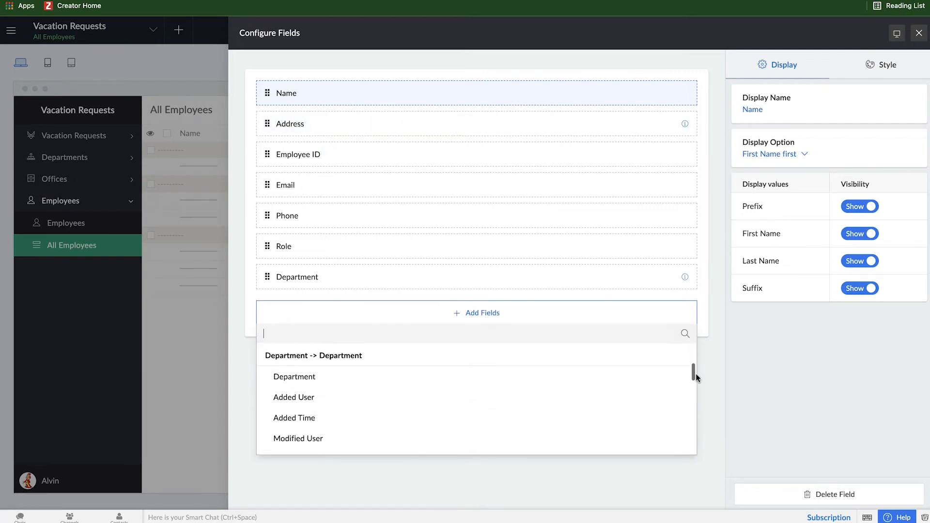
scroll(down, 3)
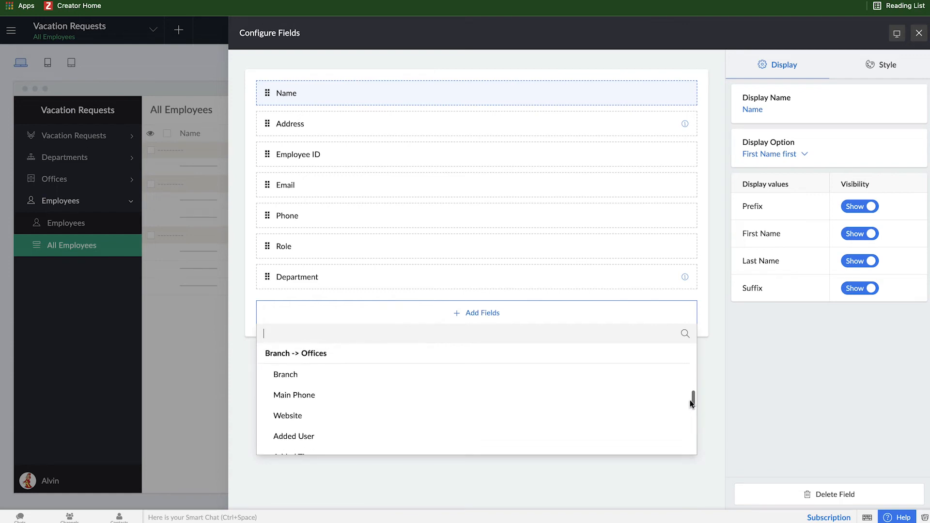
scroll(up, 3)
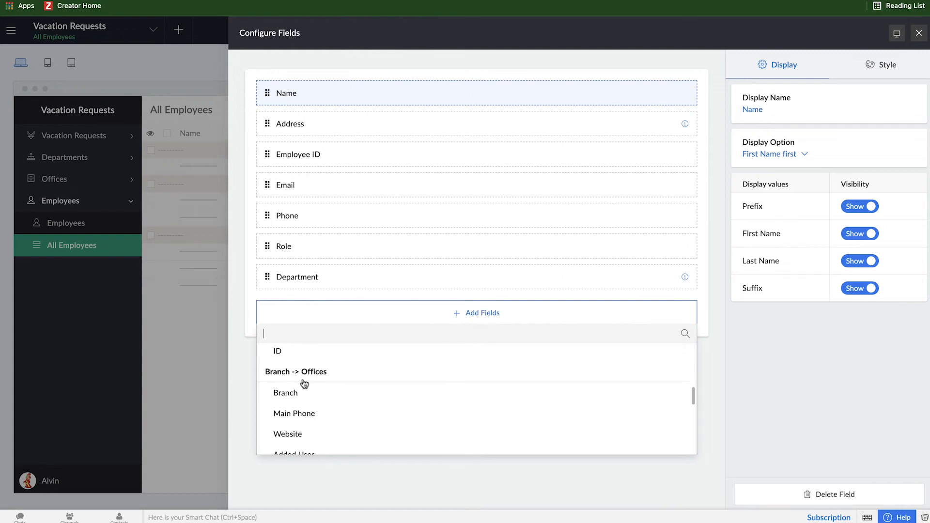
scroll(down, 3)
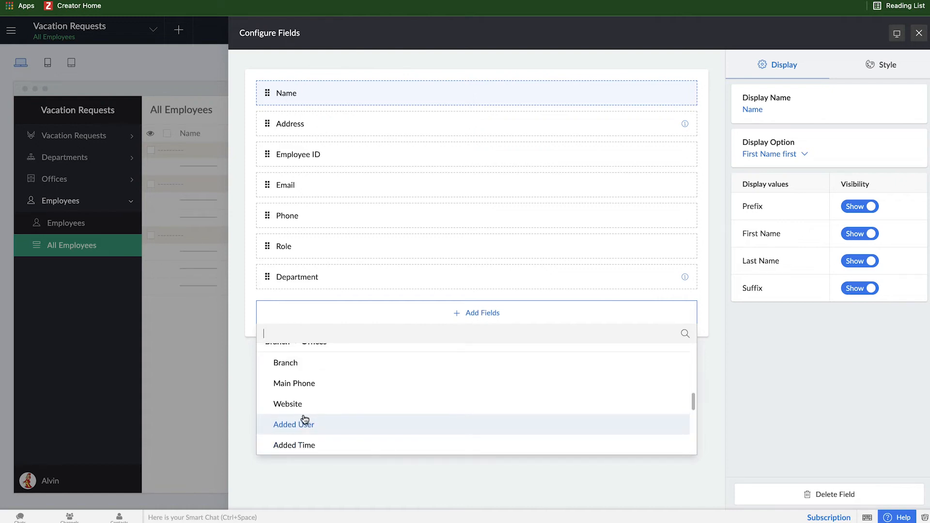
click(287, 405)
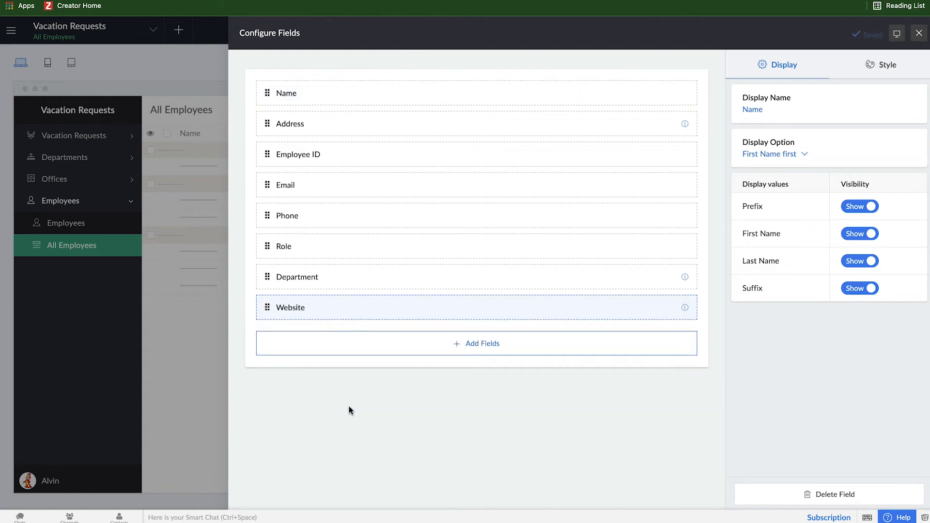
click(415, 307)
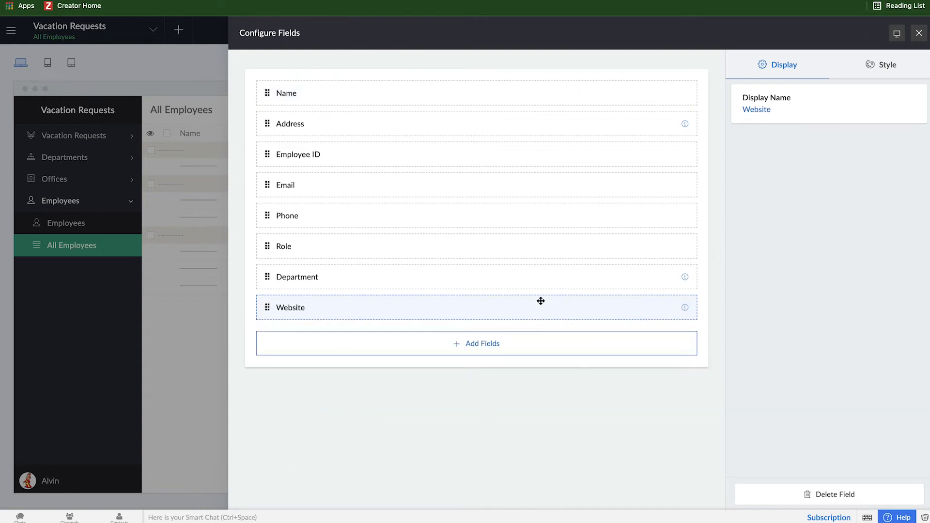
mouse_move(429, 159)
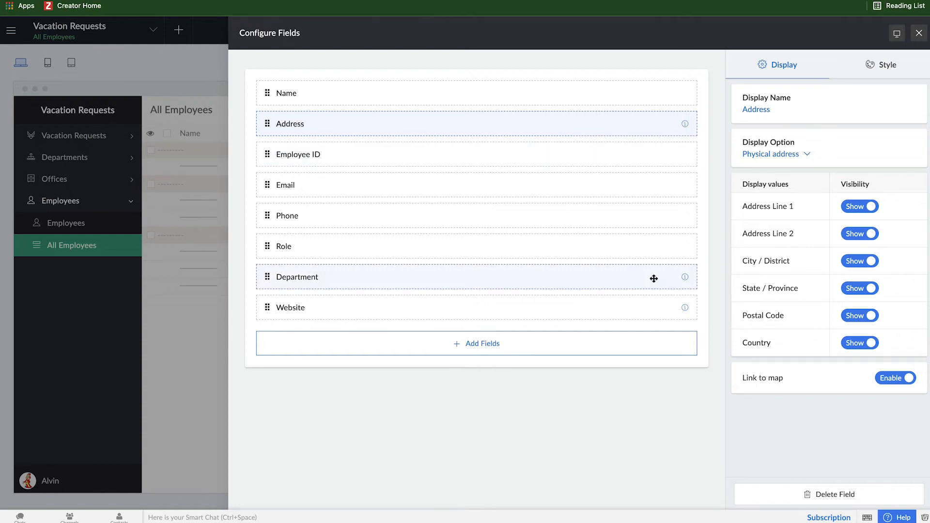
mouse_move(481, 270)
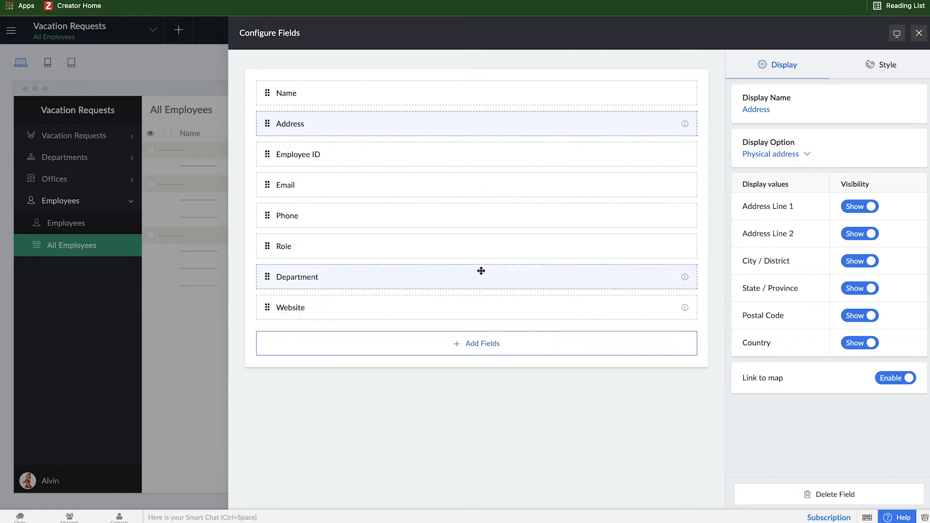
Step: Show Address as a physical address with Address Line 2 and Country hidden
click(859, 233)
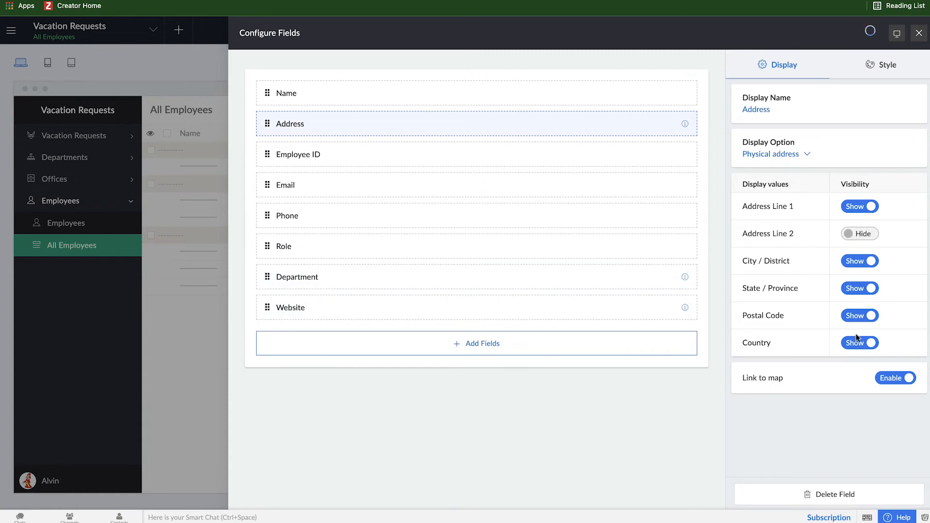
click(859, 342)
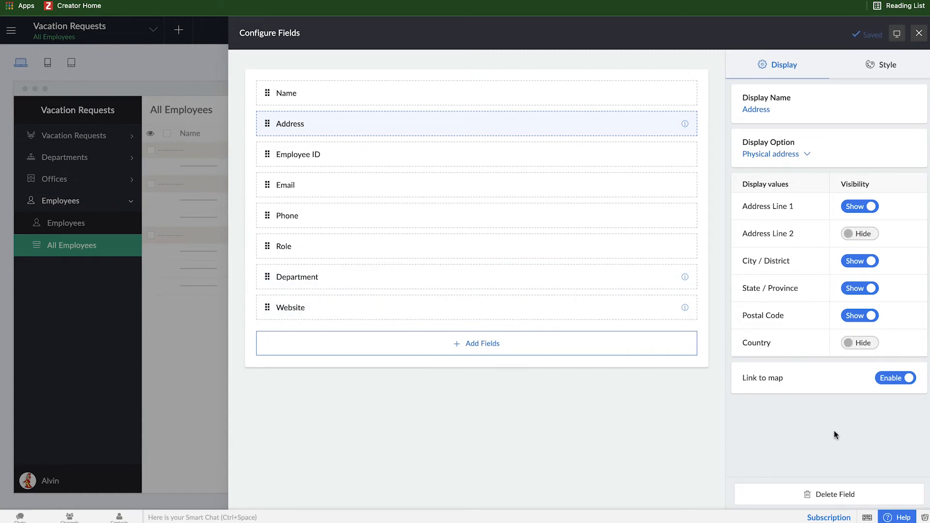
click(773, 154)
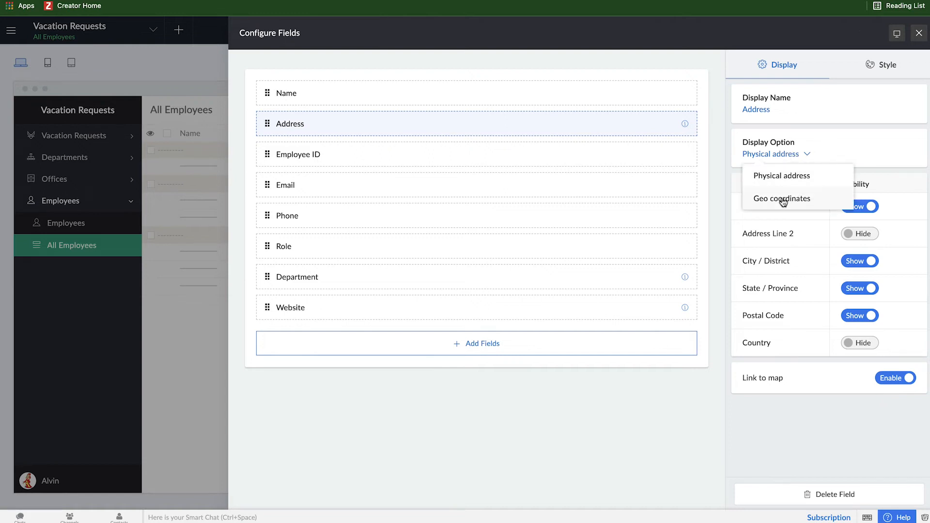
click(781, 176)
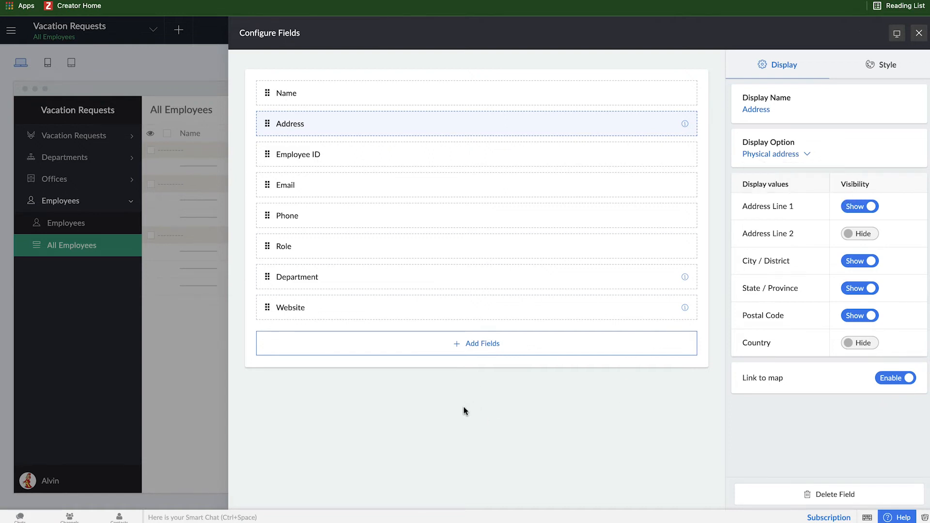
mouse_move(561, 400)
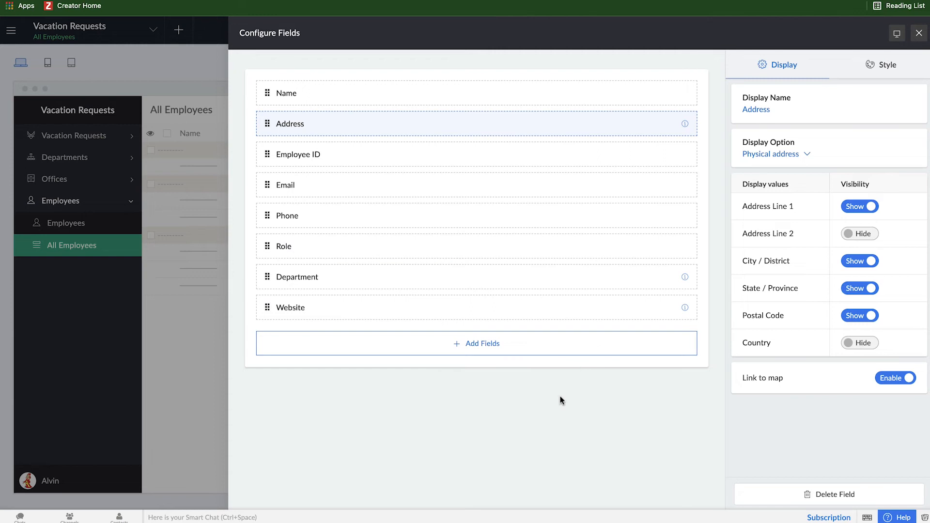
mouse_move(850, 67)
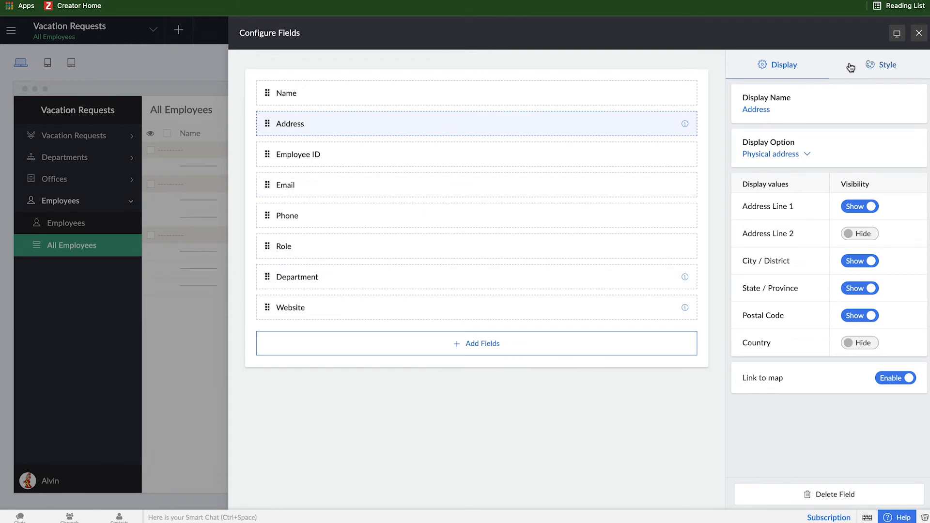
click(883, 64)
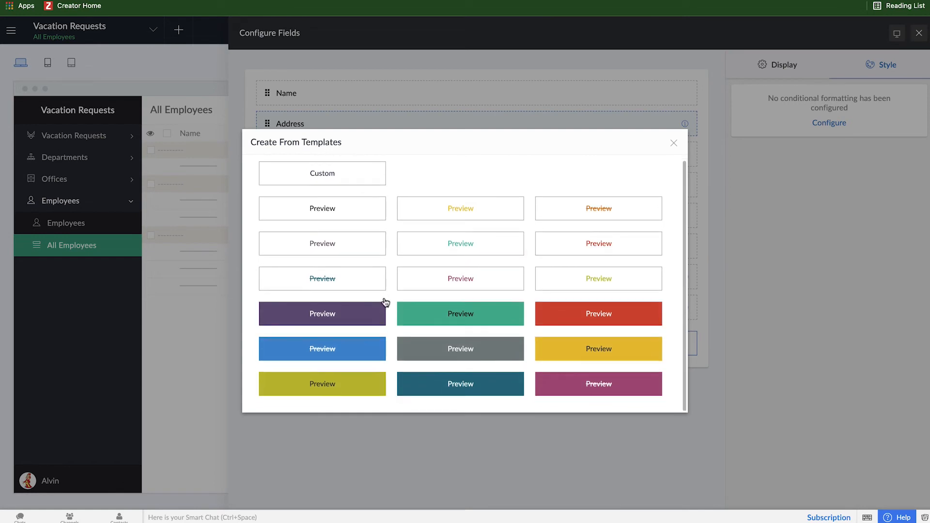
mouse_move(344, 359)
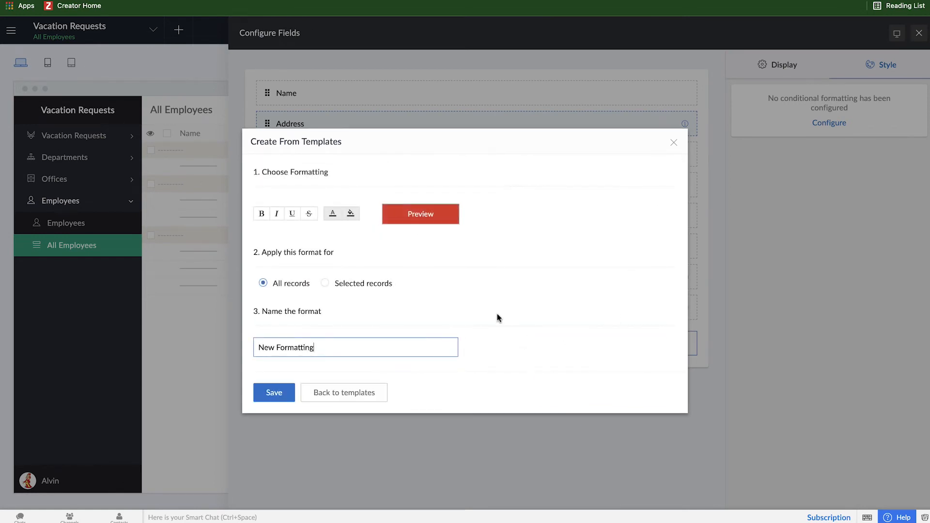
mouse_move(372, 293)
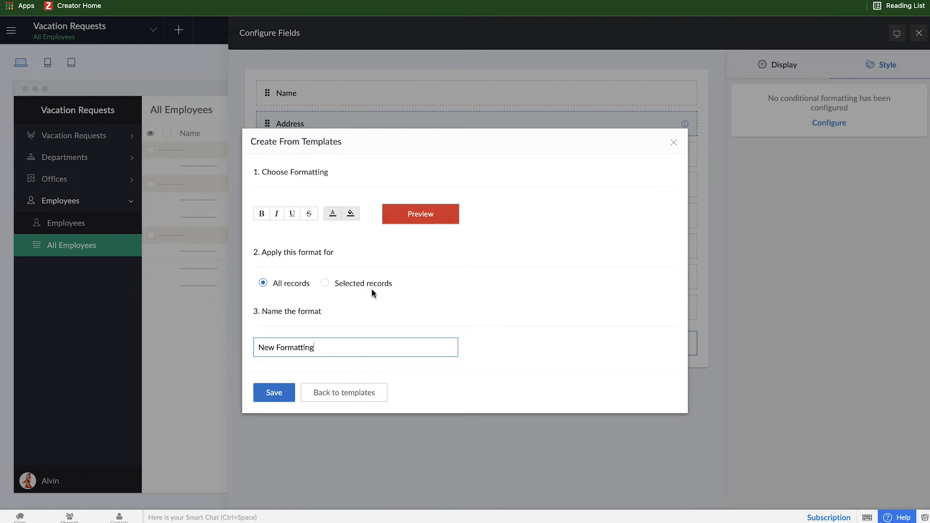
Step: Limit the red format to selected records where Vacation Days Available equals 0
click(326, 282)
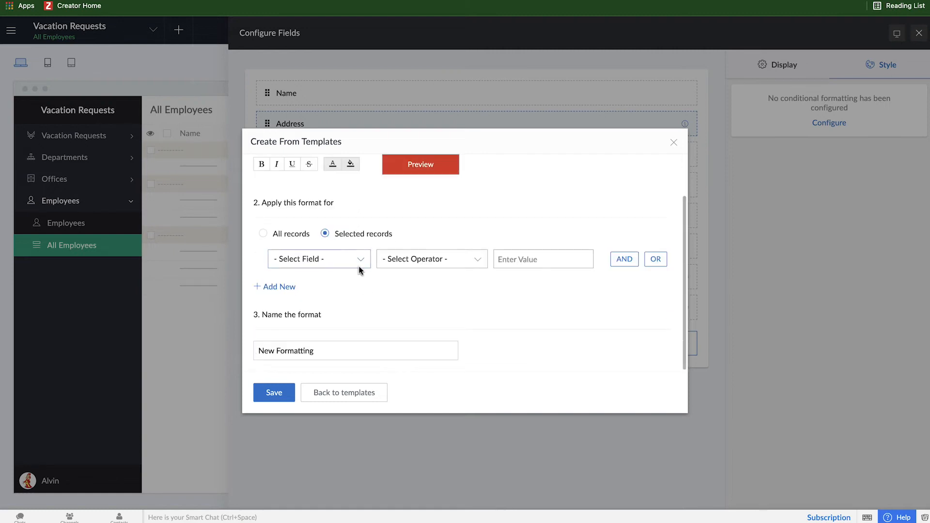
click(319, 259)
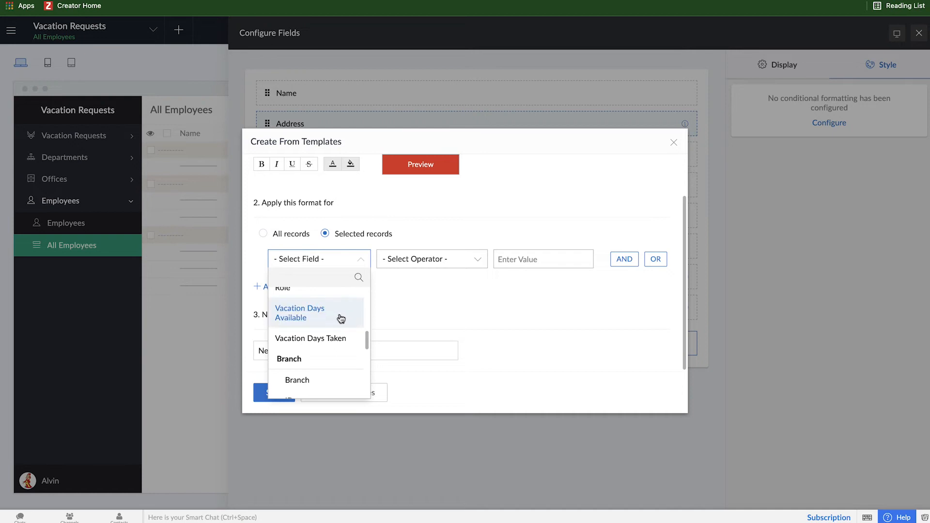
click(299, 313)
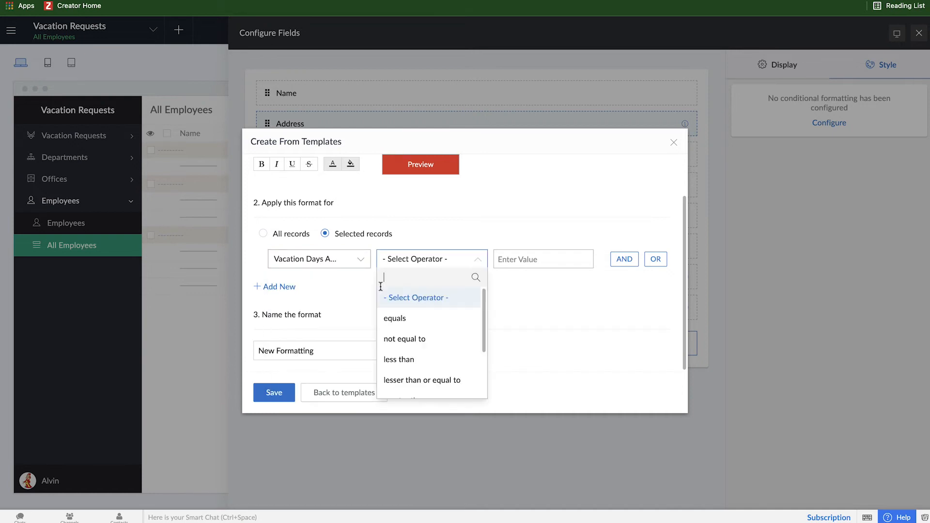
click(395, 318)
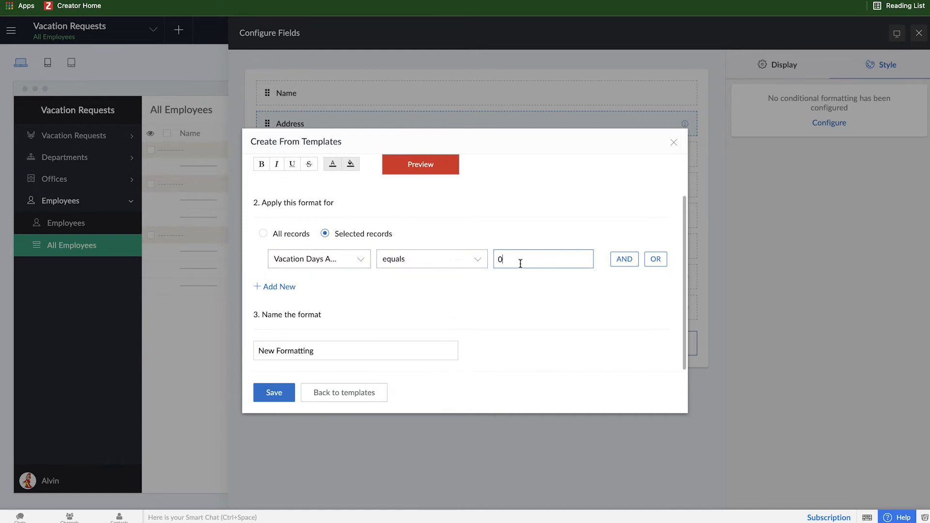
mouse_move(412, 322)
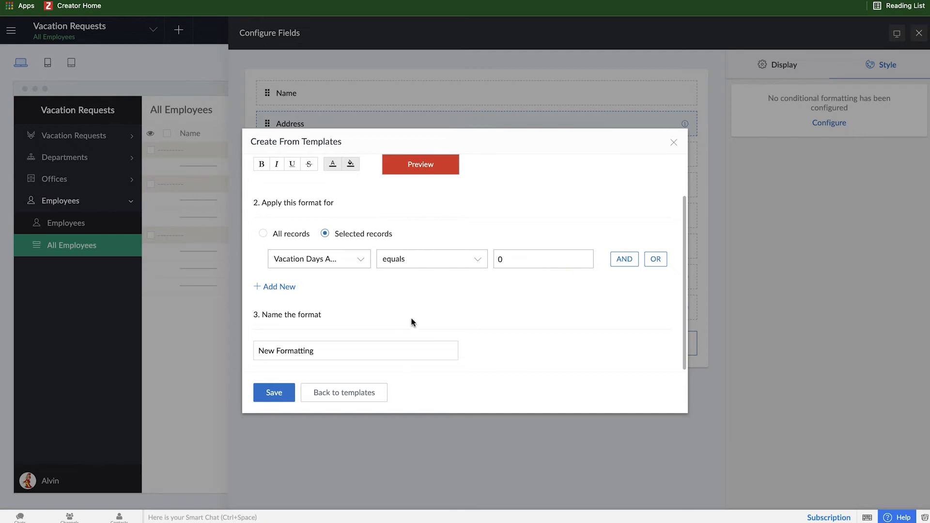
mouse_move(309, 369)
text(No)
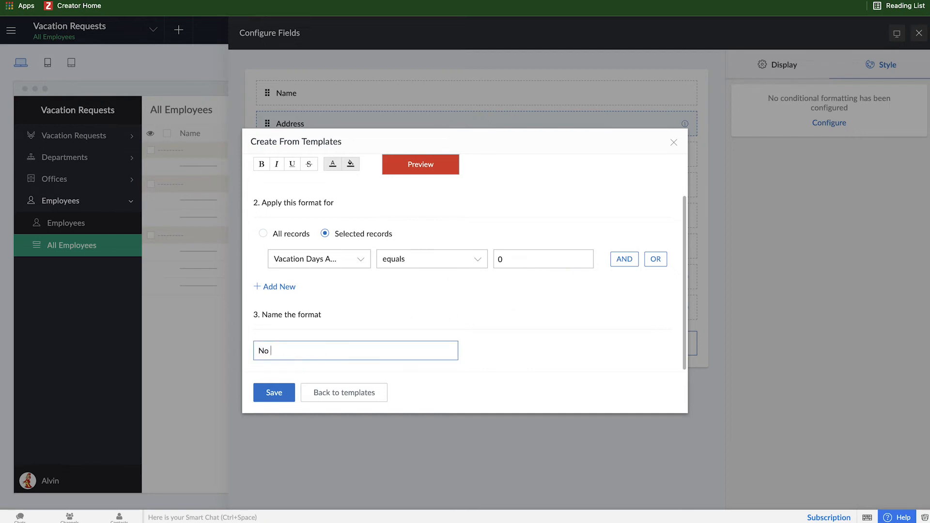
Step: Name the rule 'No more vacation days' and save it
text(more va)
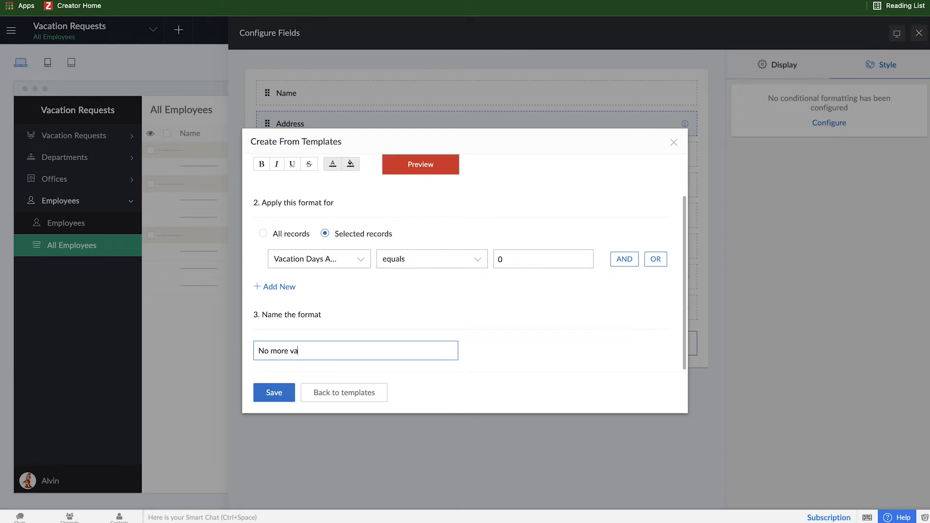
text(cation days)
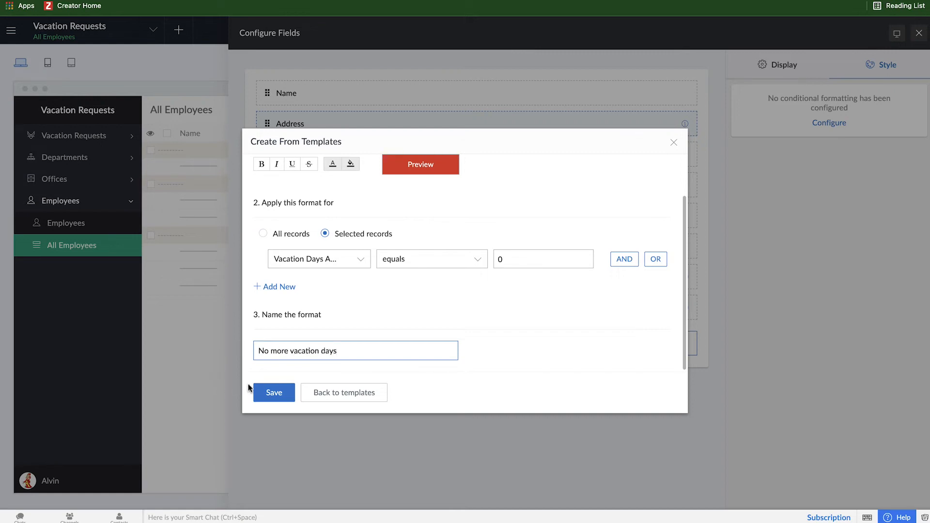
click(274, 393)
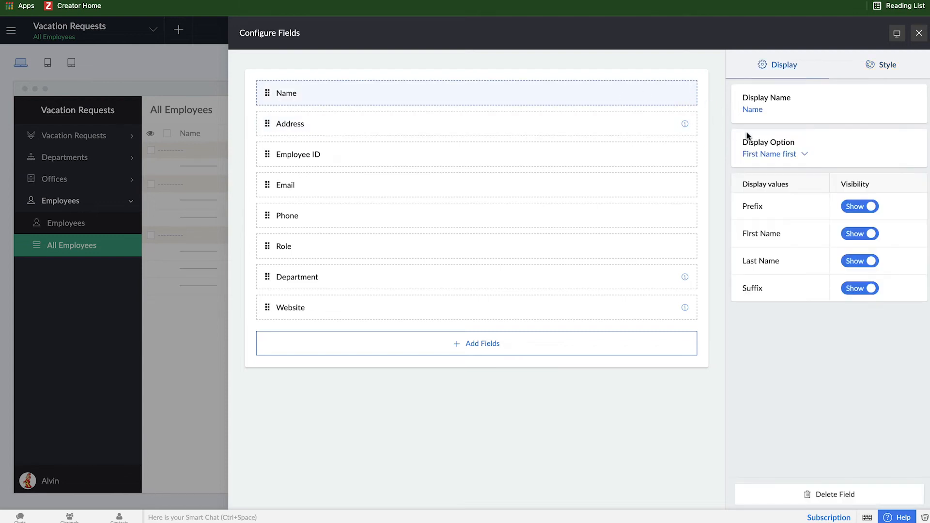
Step: Reuse the No more vacation days rule on the Name field, save, and close Configure Fields
click(885, 64)
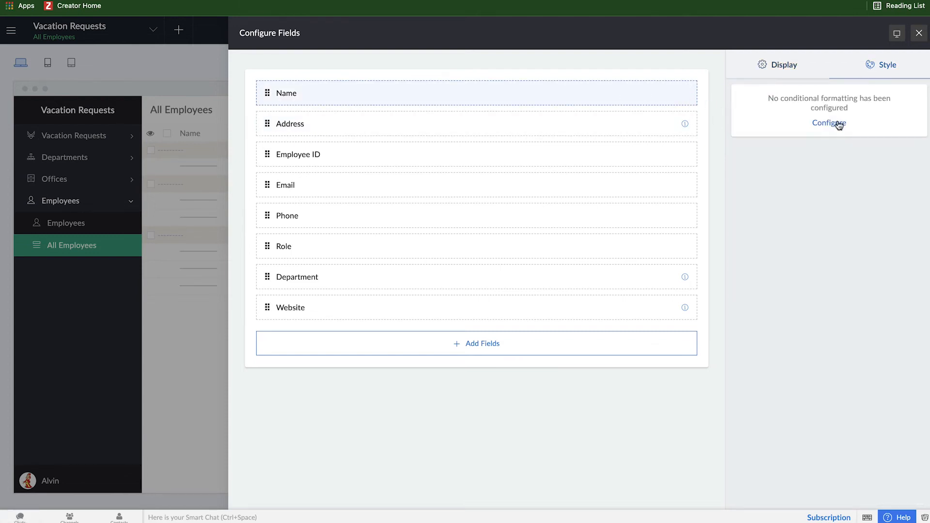
click(829, 123)
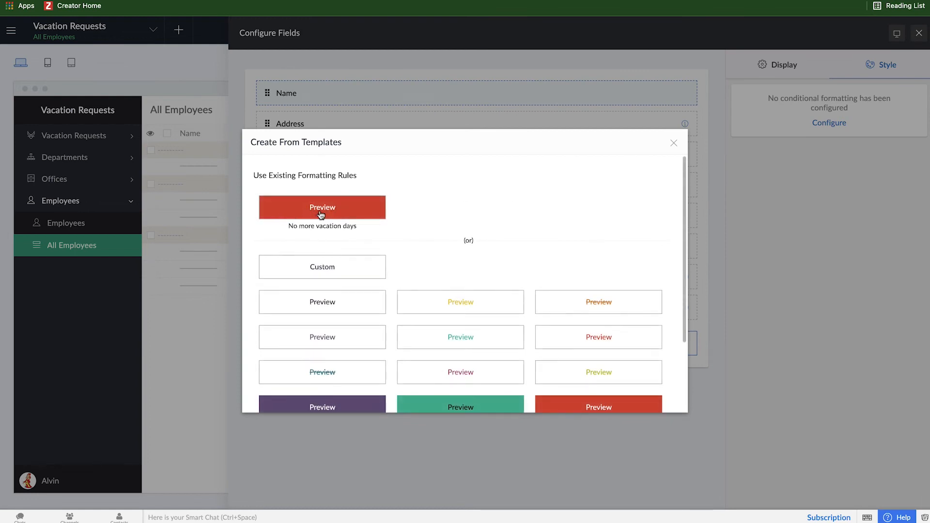
click(321, 212)
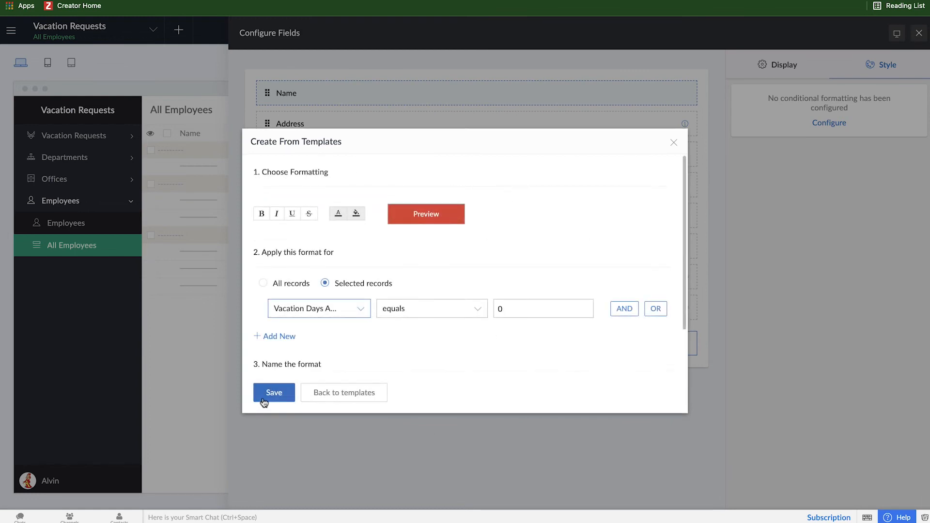
click(273, 392)
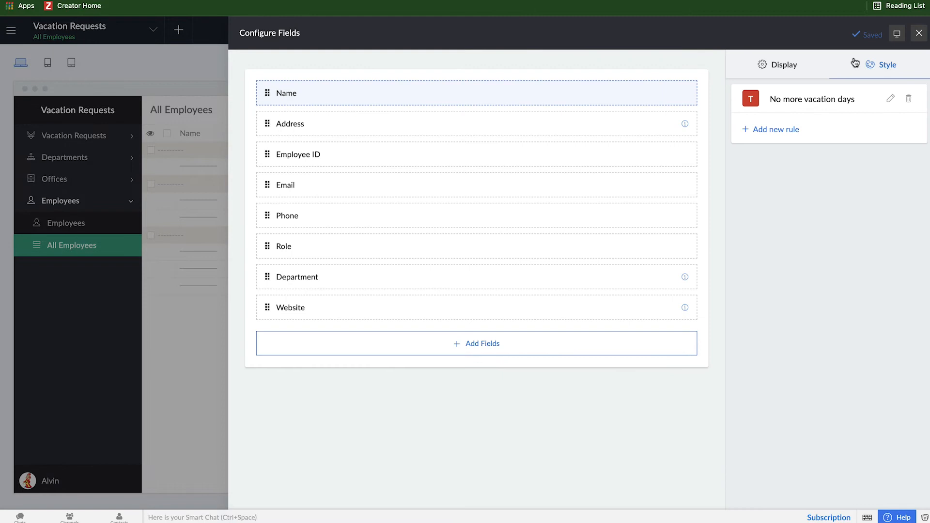
click(919, 33)
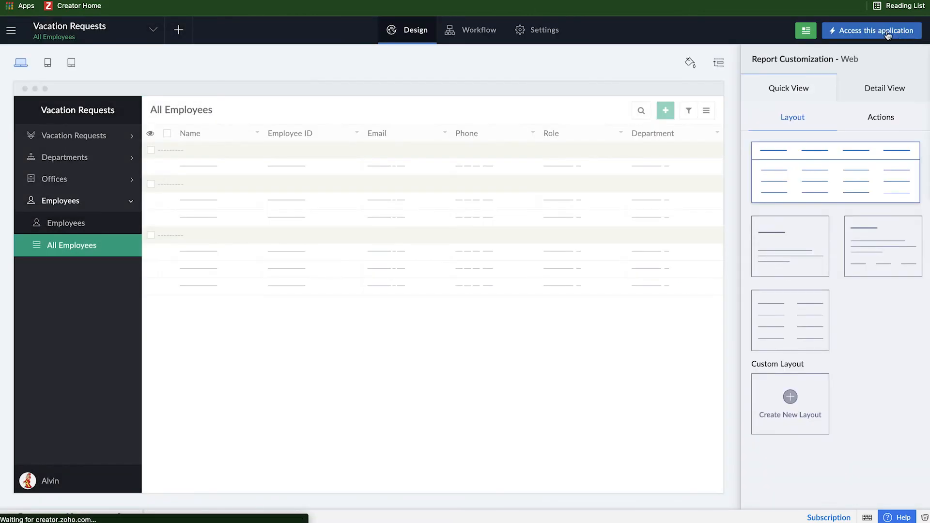
Step: Review the live All Employees report listing all 22 employees, then go back to the builder
click(871, 30)
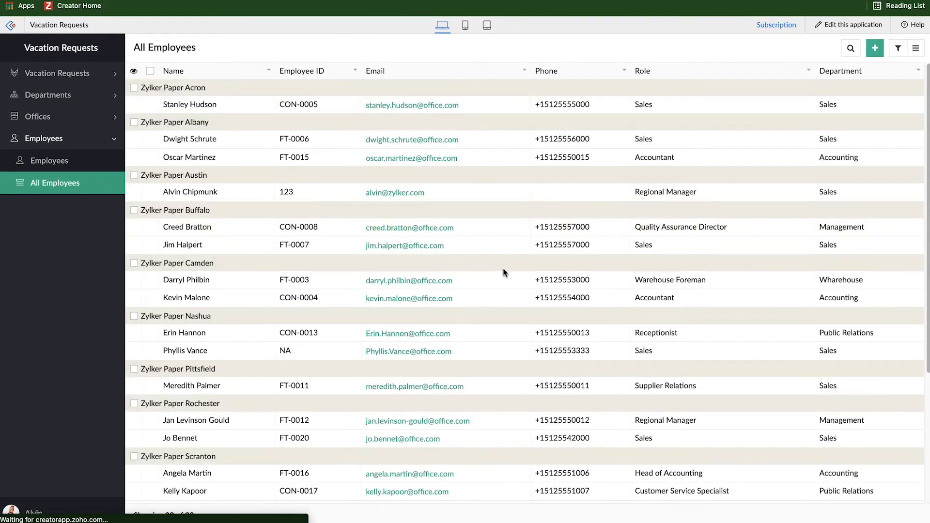
scroll(down, 3)
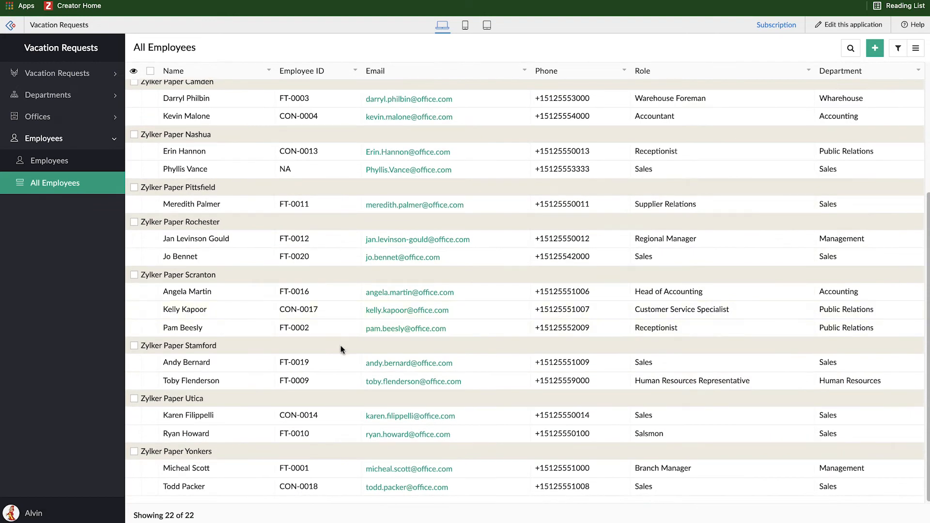
scroll(up, 3)
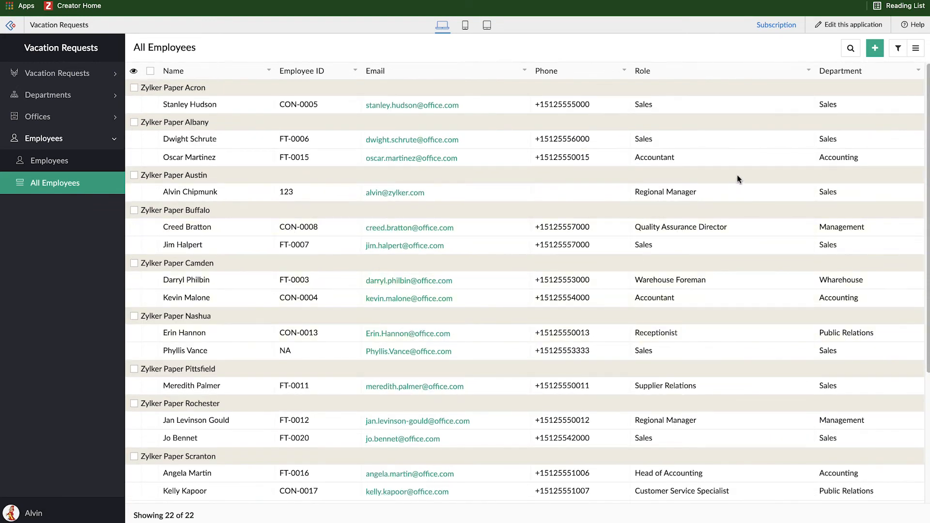
mouse_move(416, 164)
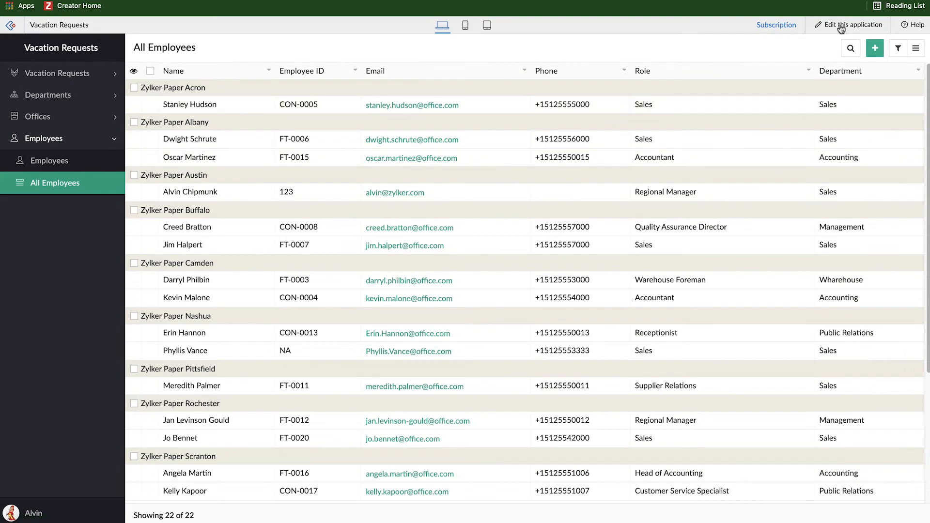
click(854, 24)
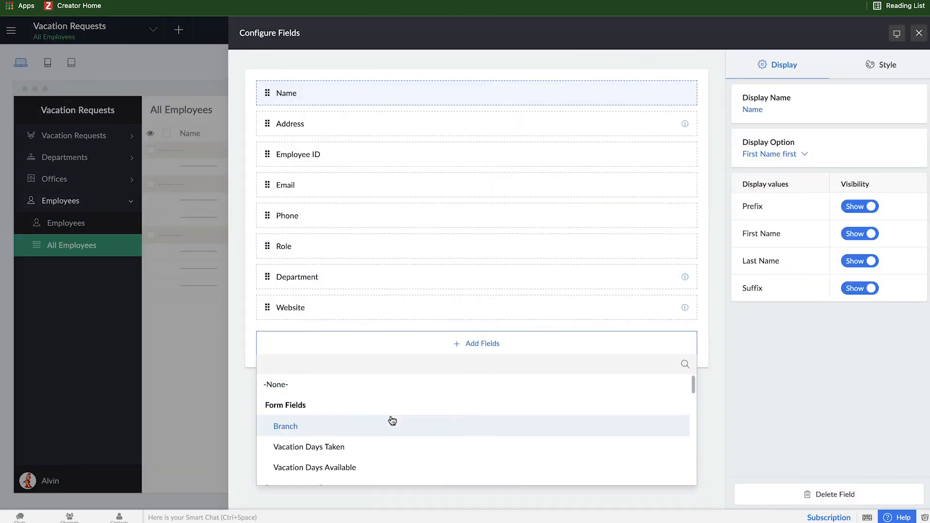
Step: Add Vacation Days Taken and Vacation Days Available columns and remove the Website field
click(308, 447)
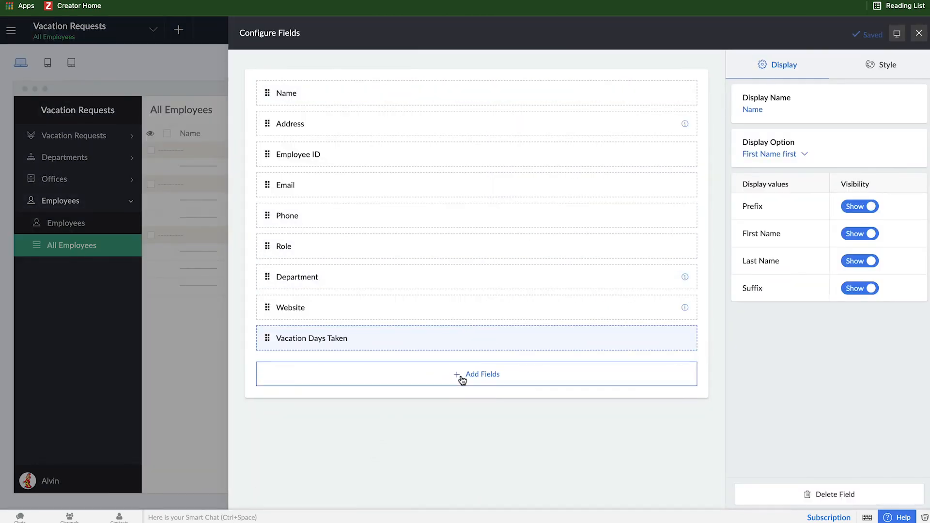
click(477, 374)
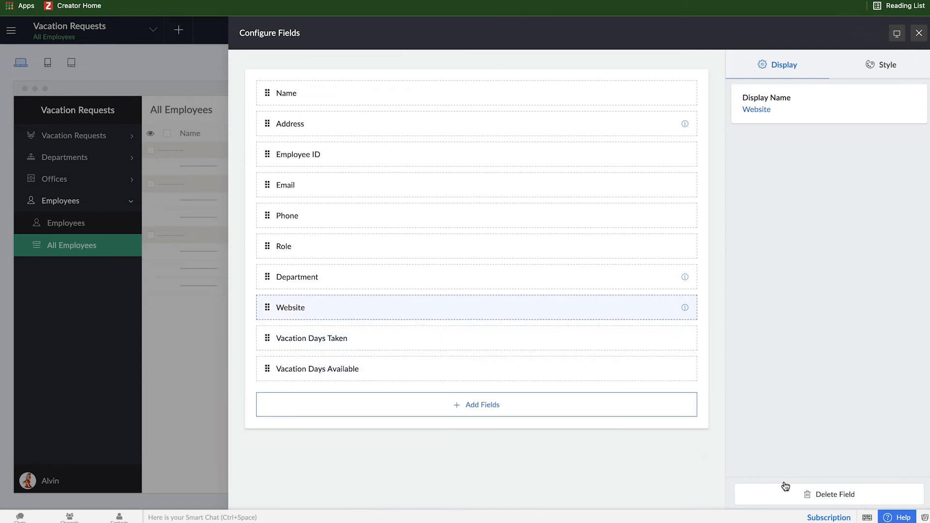
click(829, 494)
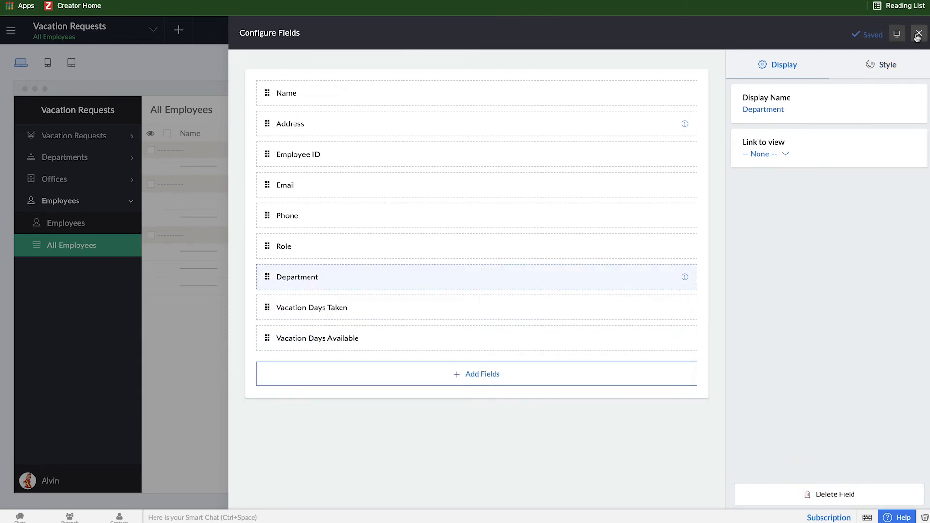
click(919, 33)
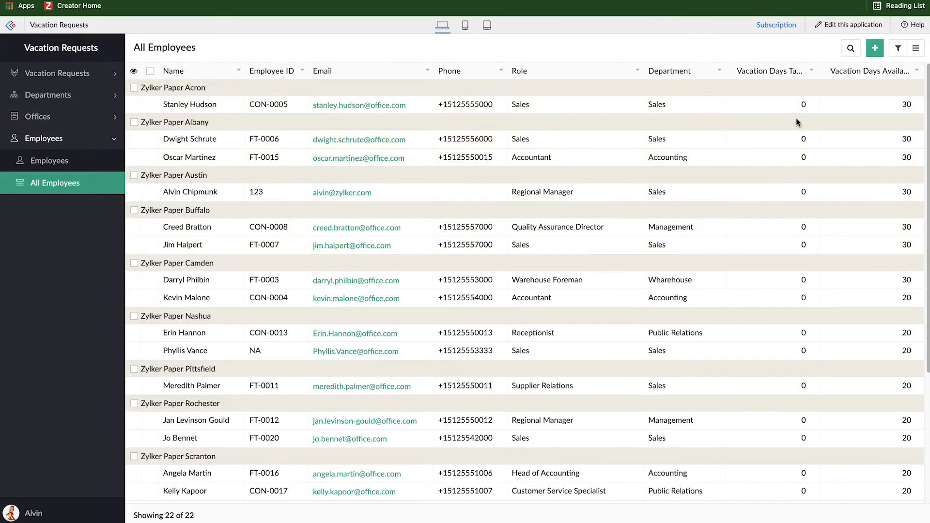
mouse_move(772, 177)
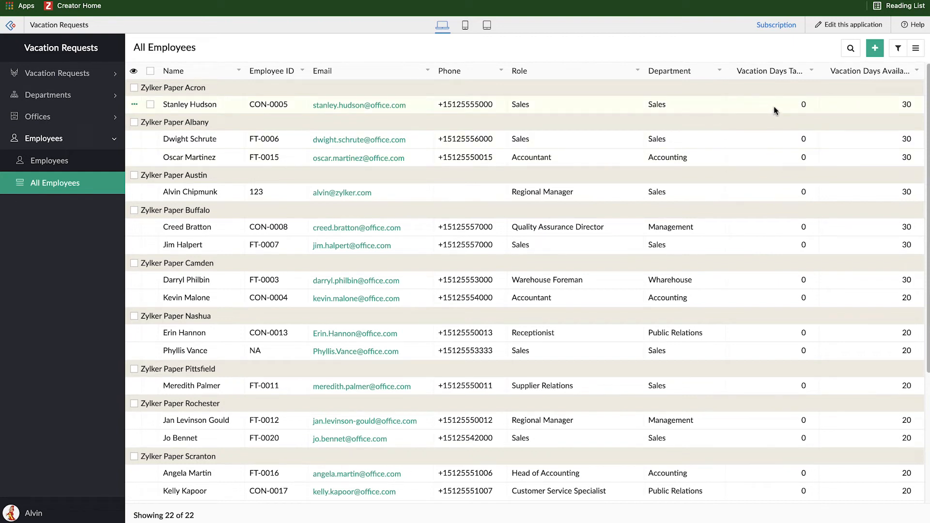
mouse_move(136, 126)
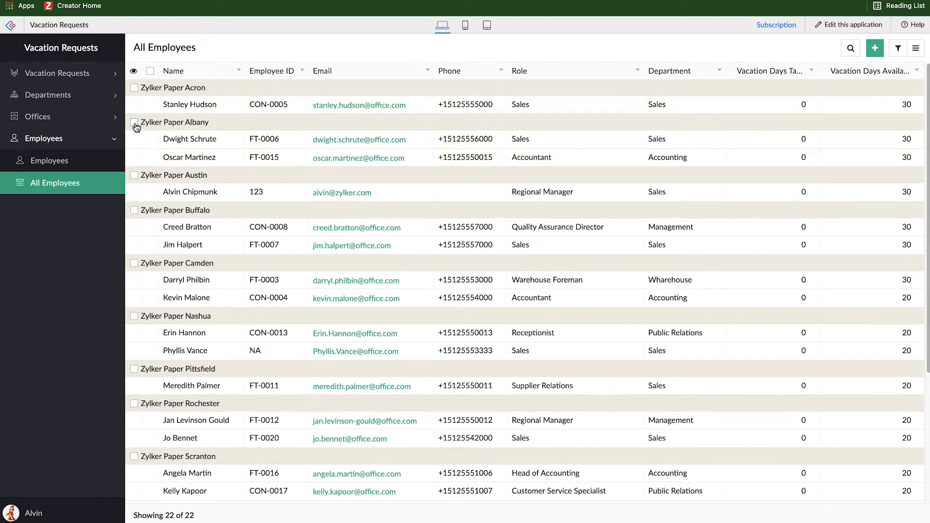
Step: Start a bulk edit on the two selected Zylker Paper Albany employees
click(134, 123)
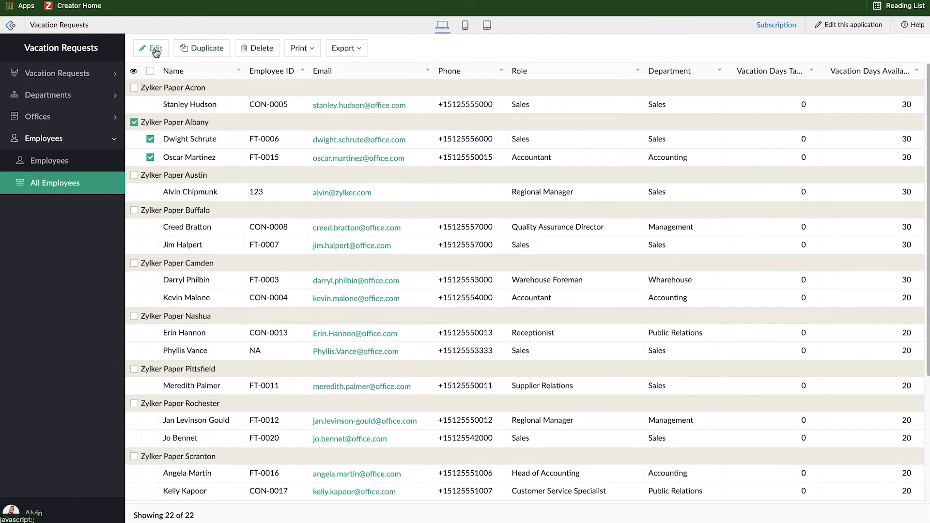
Step: Bulk-set Vacation Days Available to 0 for Dwight Schrute and Oscar Martinez and confirm
click(155, 47)
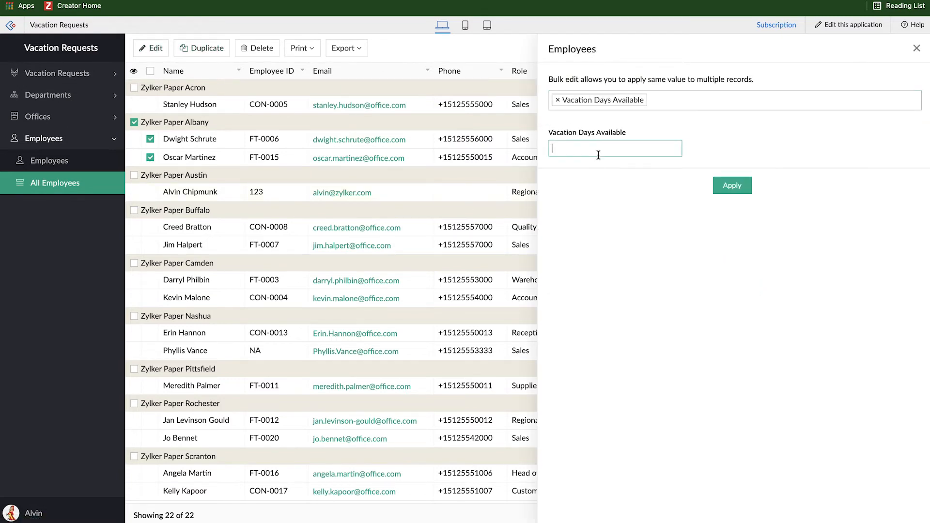
click(732, 185)
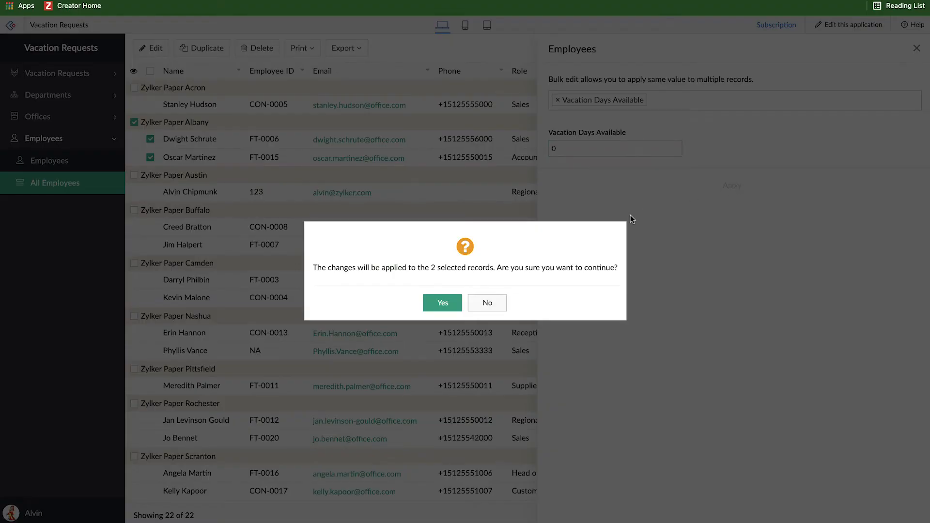
click(441, 302)
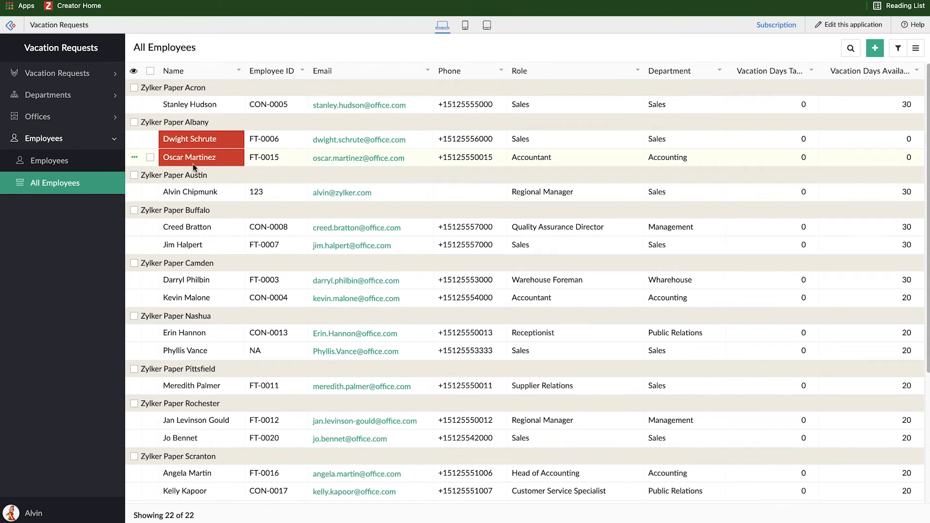
mouse_move(660, 156)
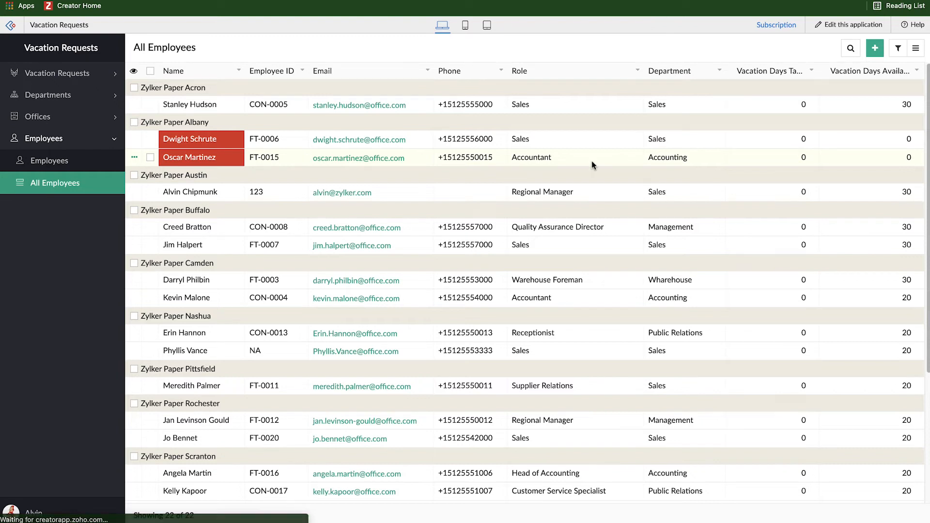
mouse_move(554, 171)
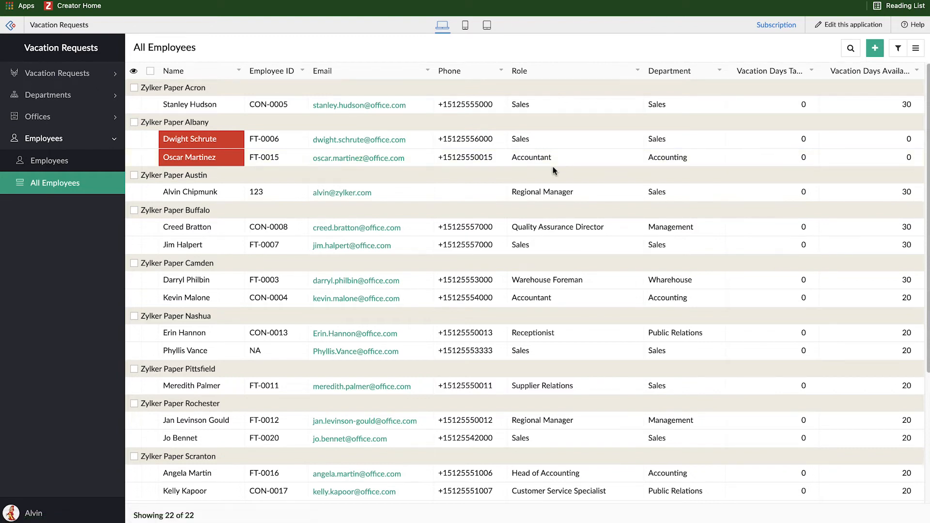
Step: Edit employee FT-0015 (Oscar Martinez) and update Vacation Days Available to 20
click(190, 157)
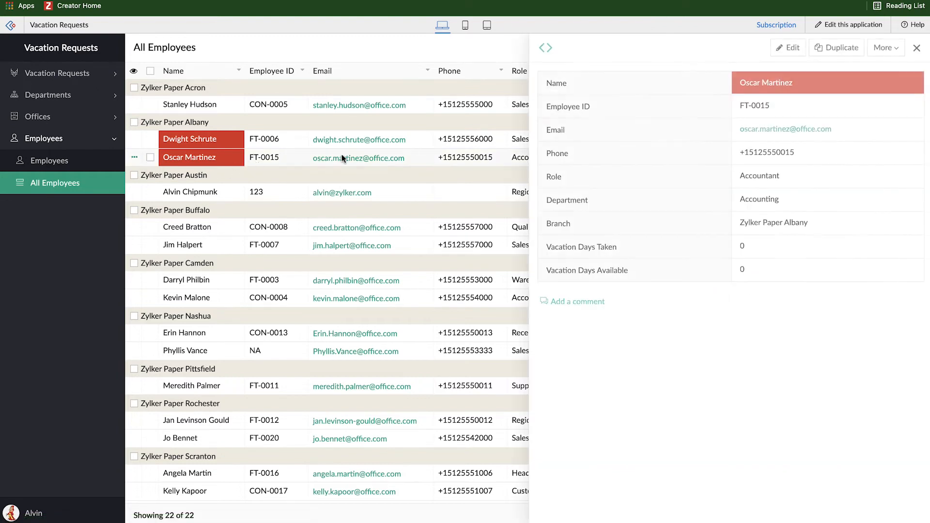
click(787, 48)
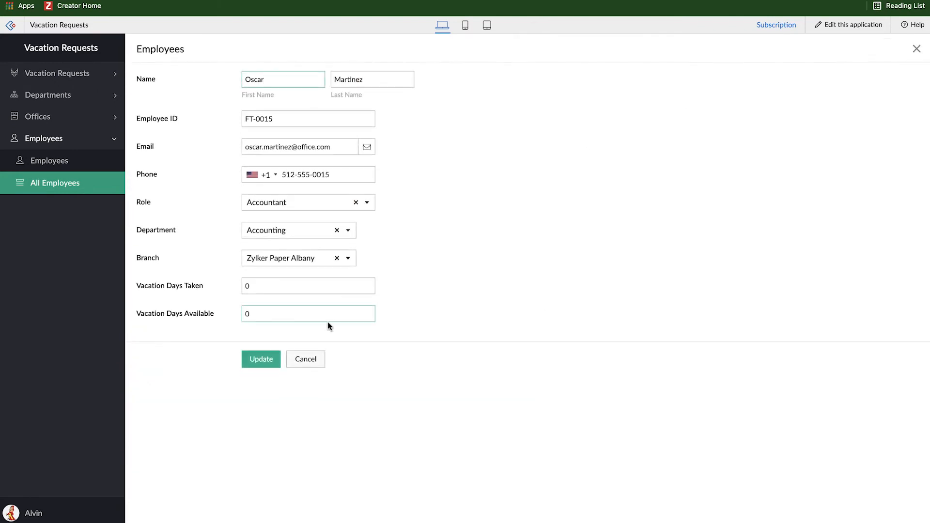
text(20)
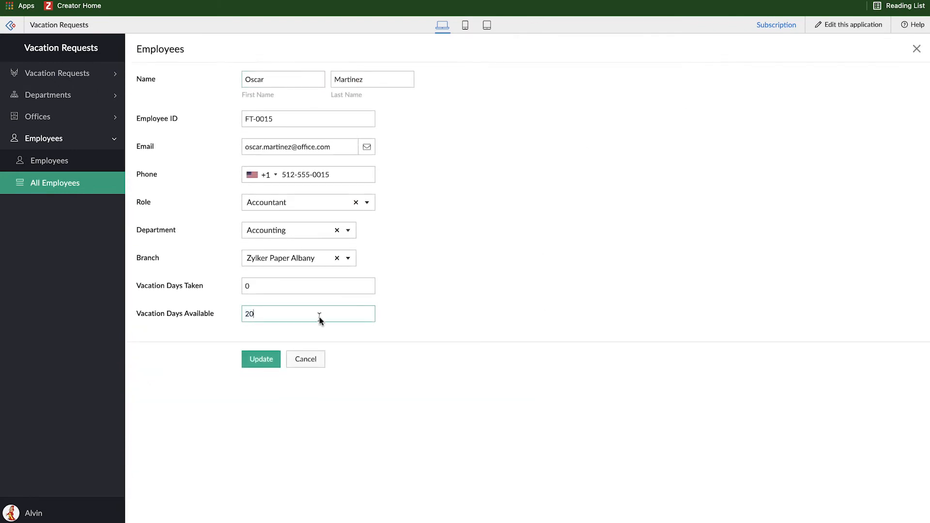
click(261, 359)
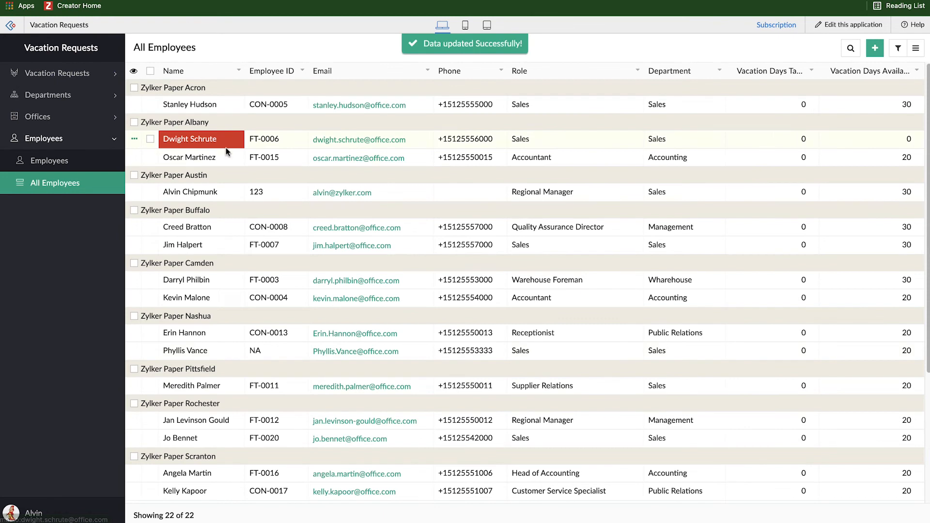
mouse_move(186, 157)
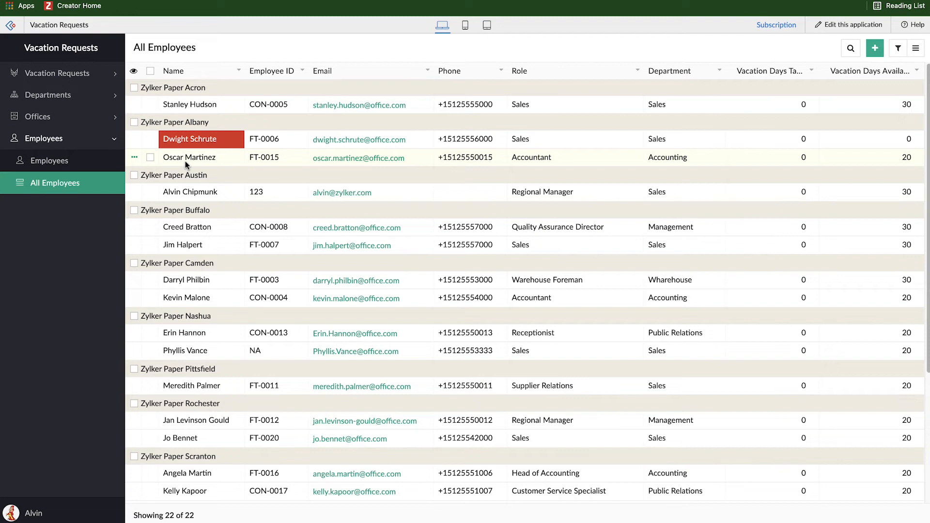
mouse_move(231, 172)
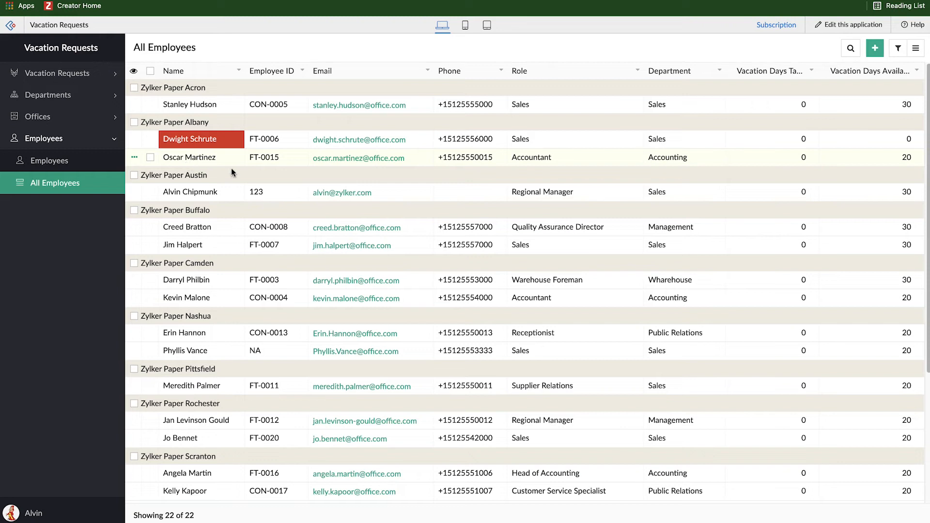
mouse_move(496, 200)
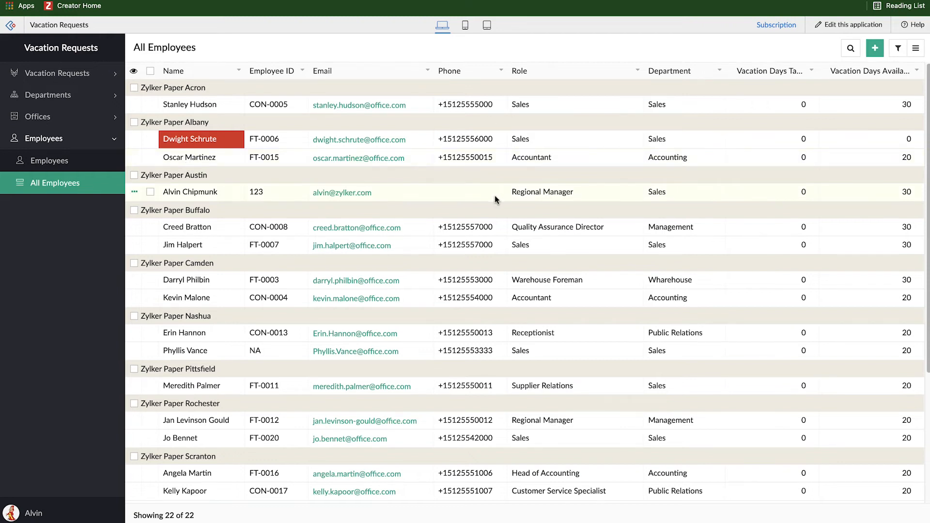
mouse_move(827, 15)
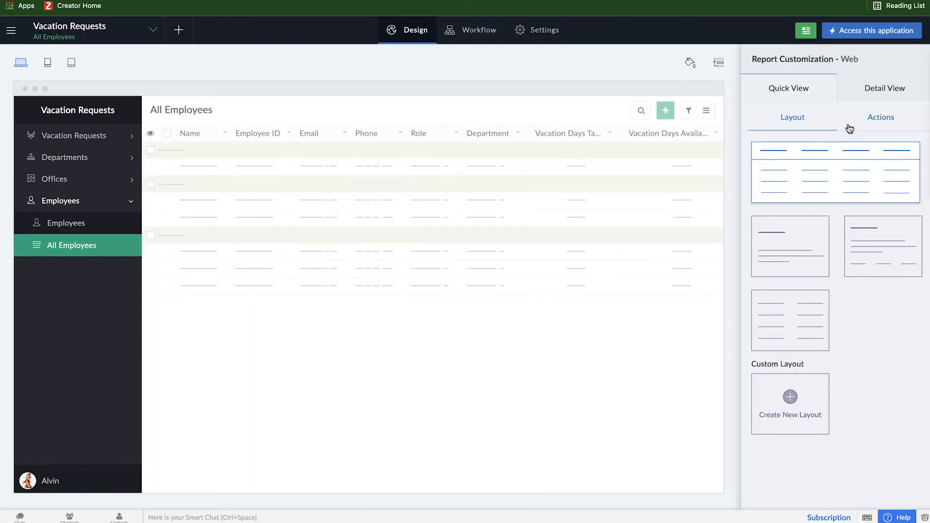
Step: Open the detail view's web field configuration and scroll through its Overview, Department and Branch blocks
click(885, 89)
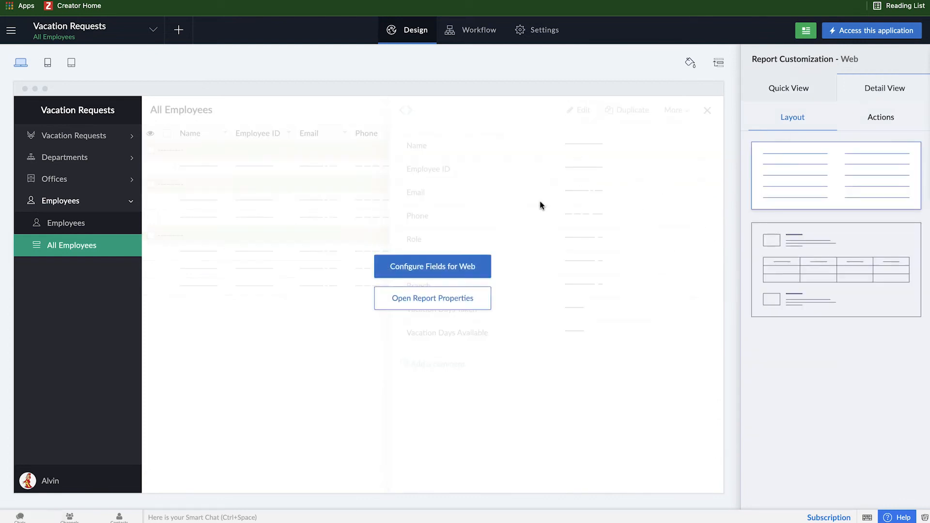
click(432, 266)
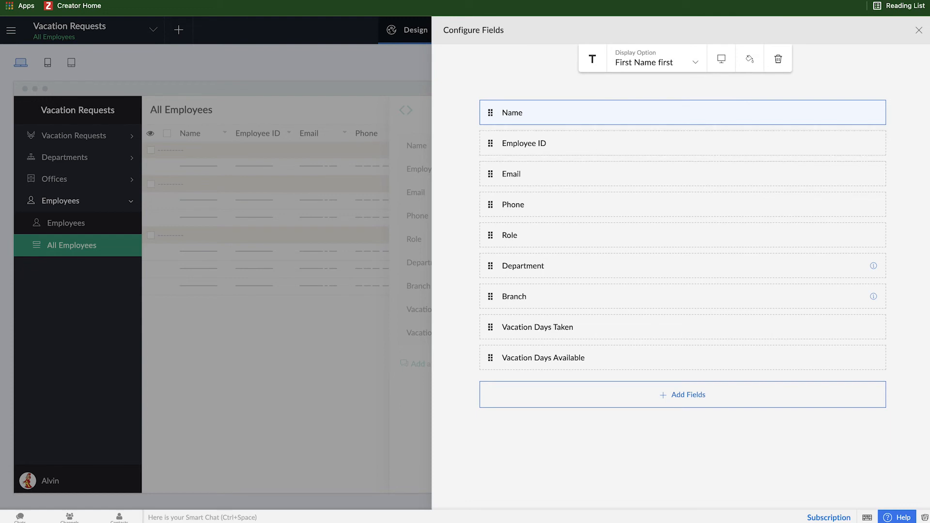
mouse_move(783, 186)
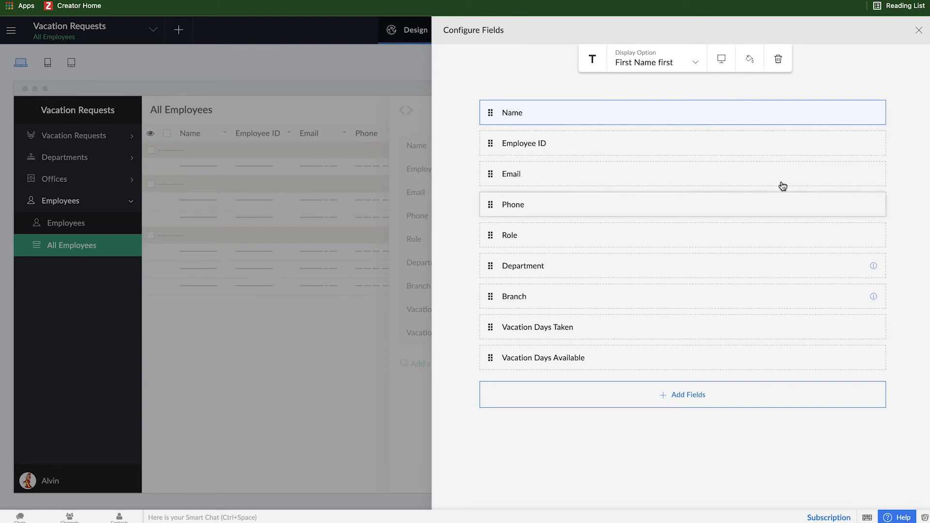
click(918, 30)
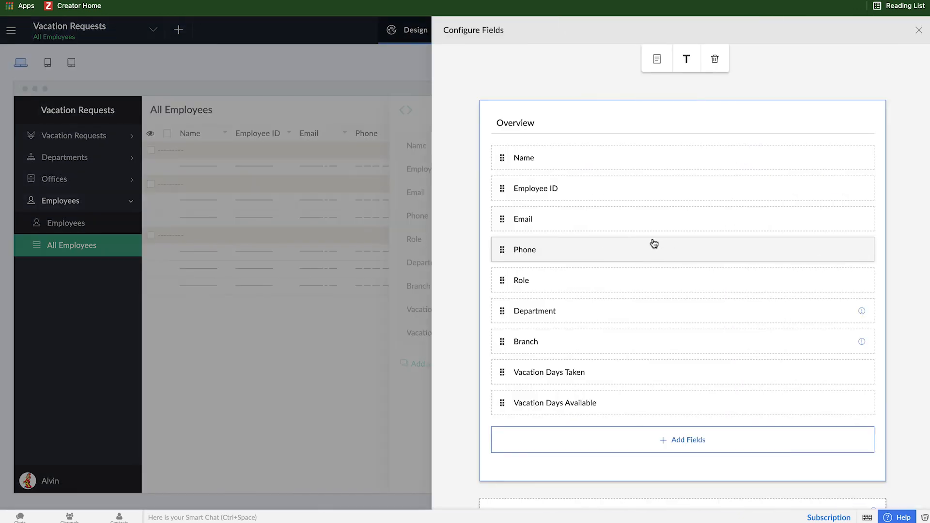
scroll(down, 3)
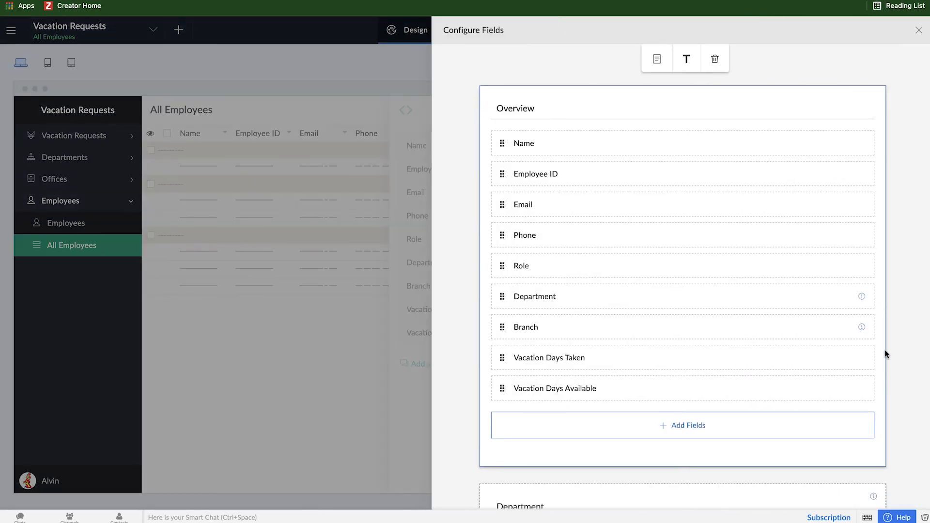
mouse_move(815, 458)
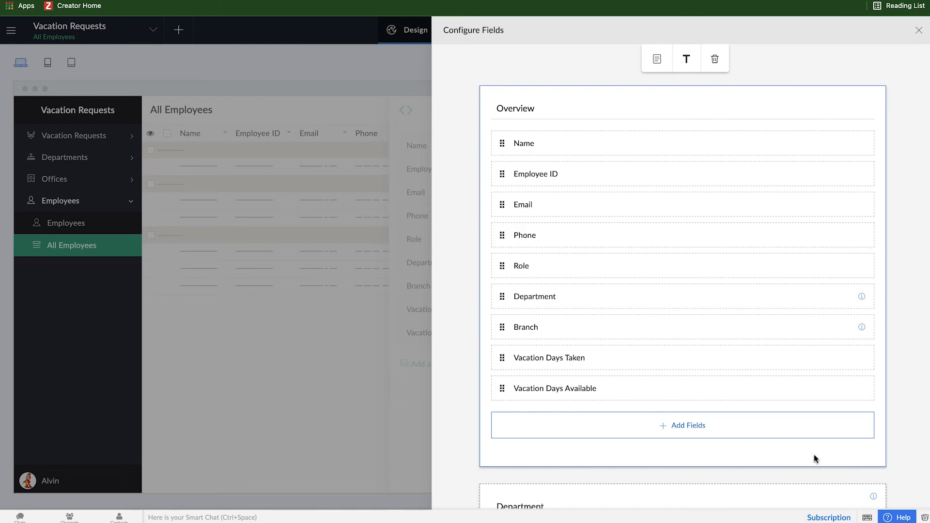
mouse_move(741, 435)
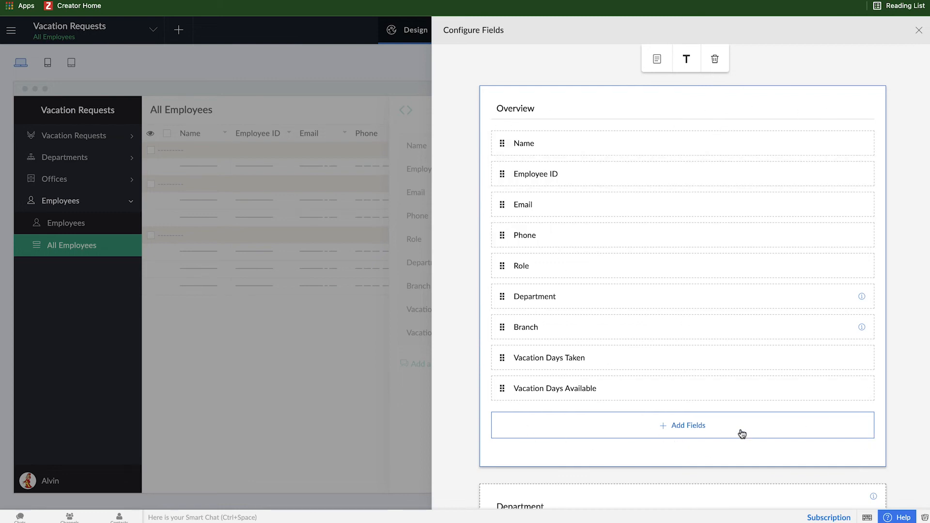
mouse_move(375, 217)
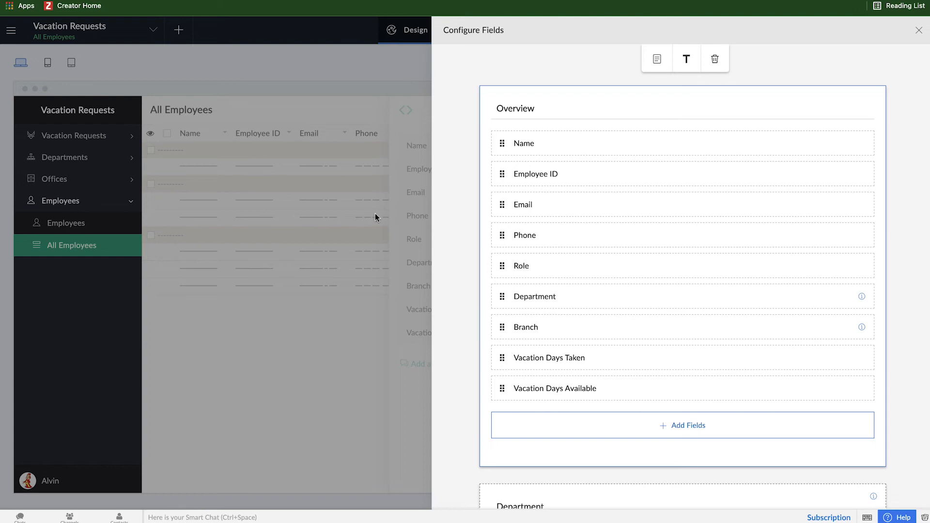
scroll(down, 3)
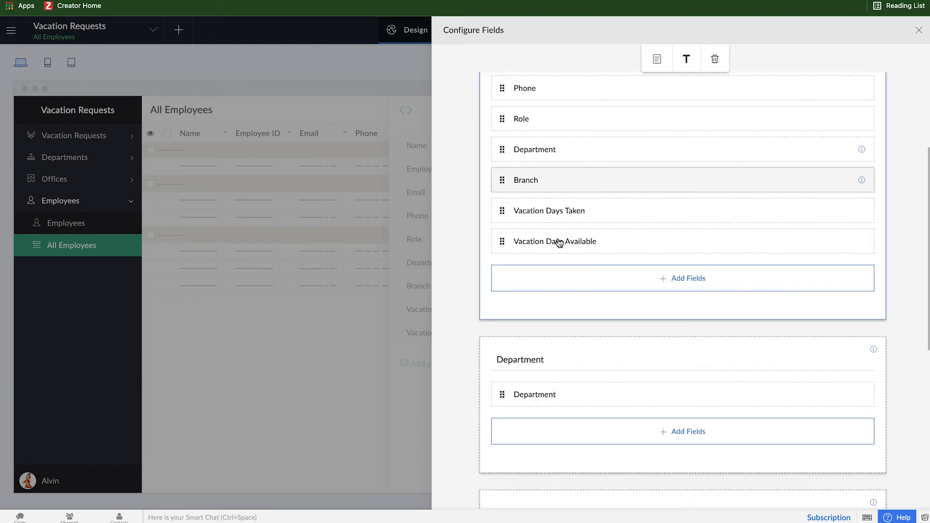
scroll(down, 3)
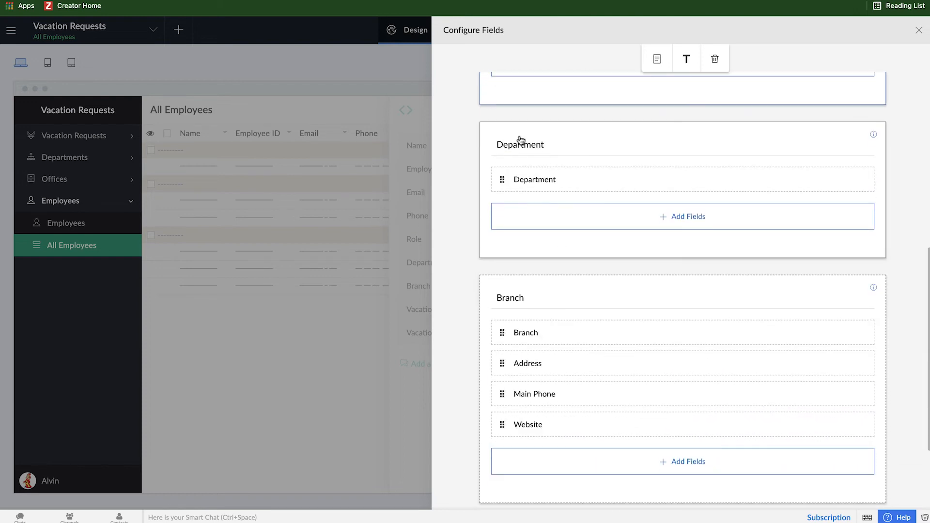
mouse_move(594, 199)
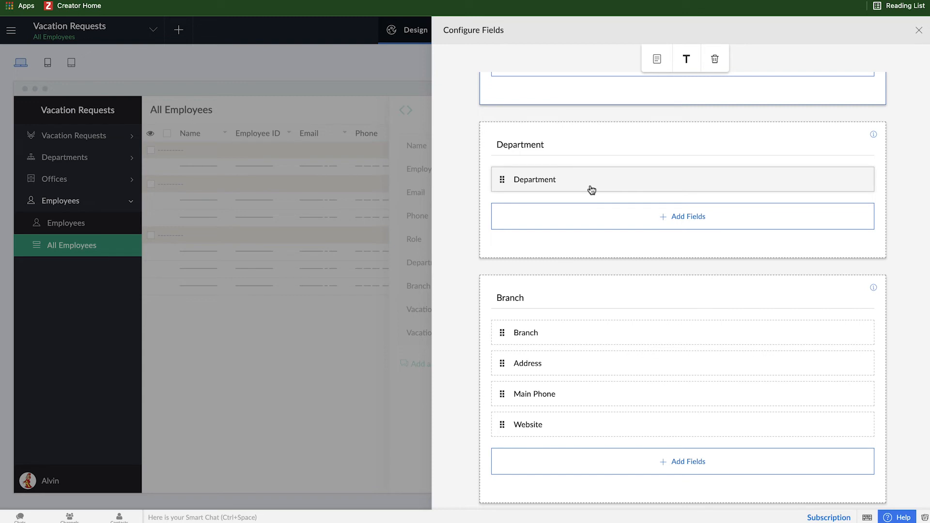
mouse_move(587, 183)
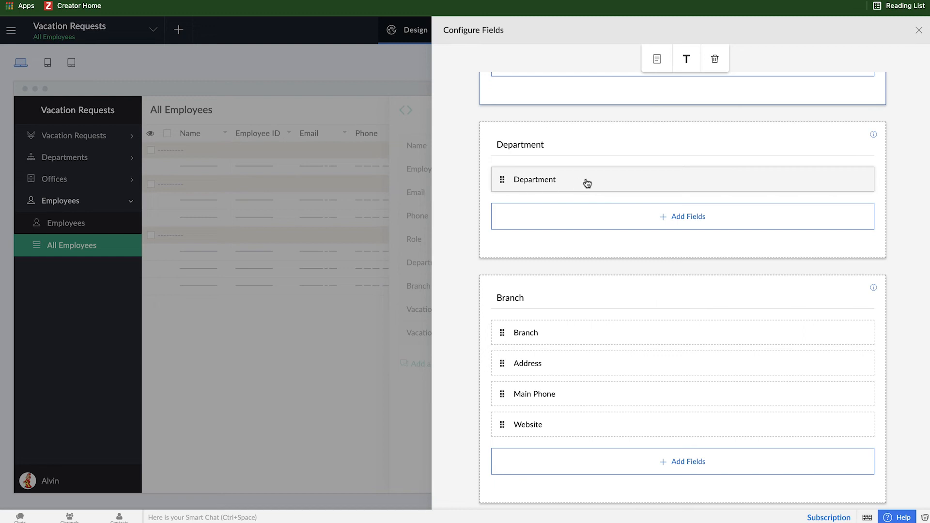
mouse_move(620, 147)
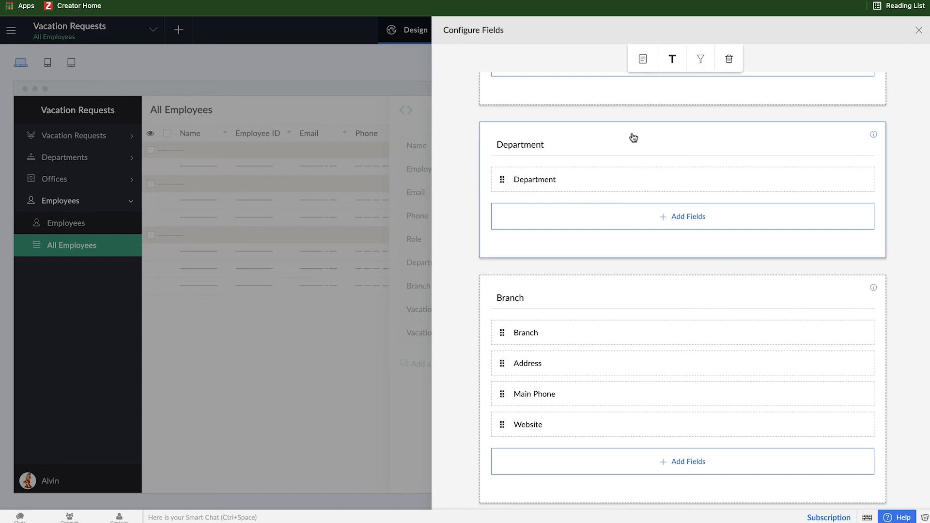
scroll(down, 3)
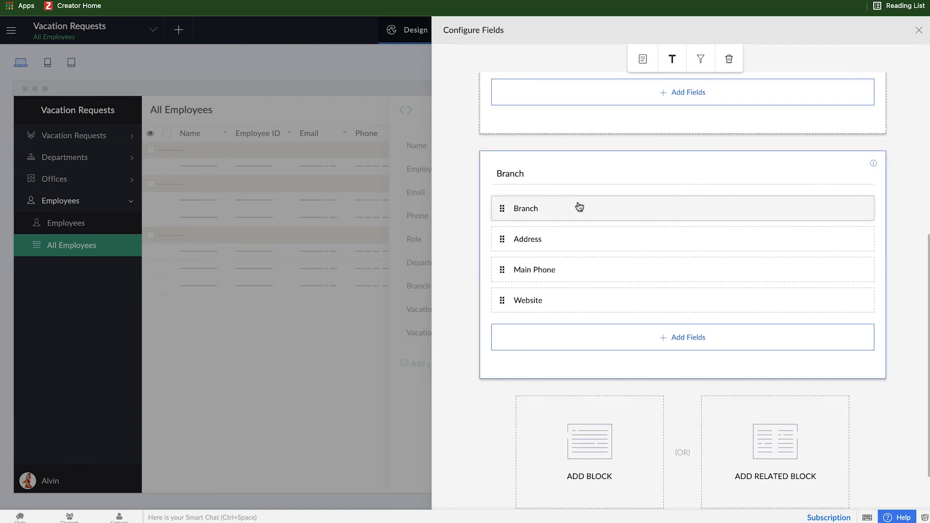
mouse_move(609, 235)
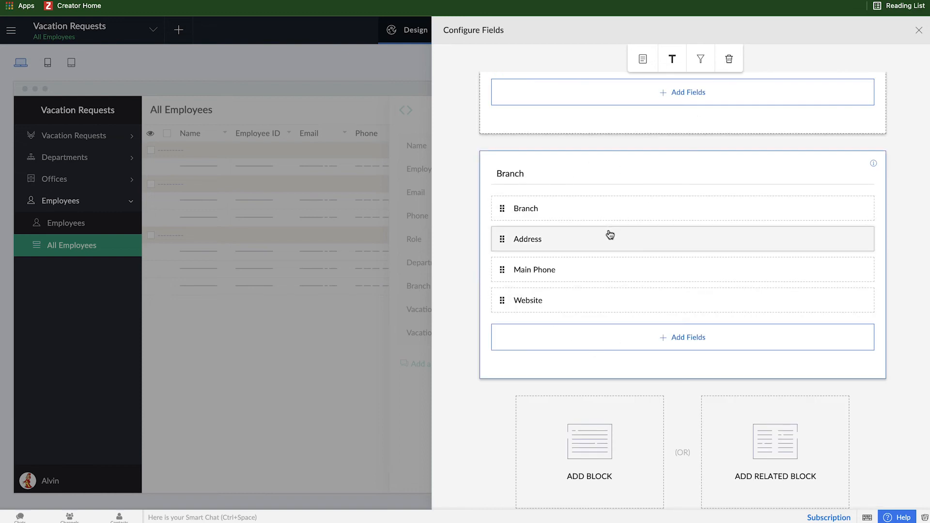
mouse_move(609, 239)
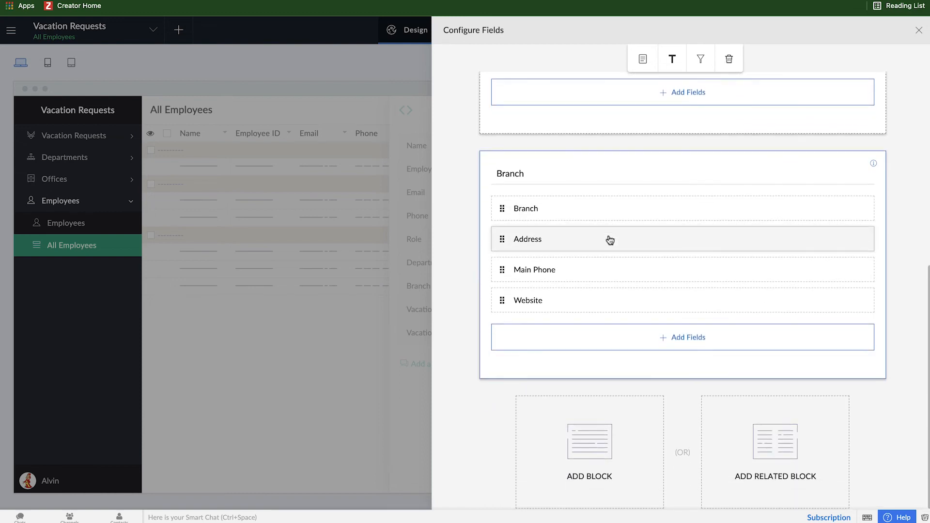
mouse_move(775, 476)
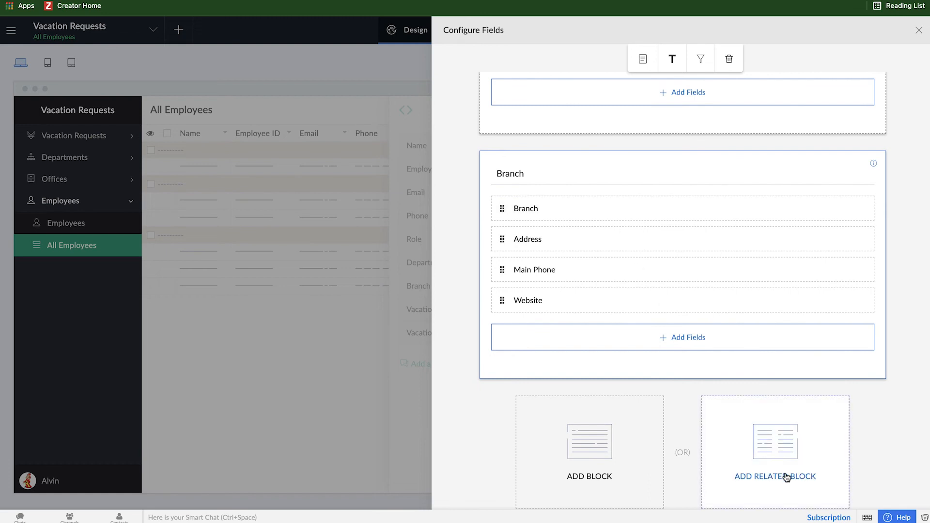
Step: Create a related block from the Employee (Vacation Requests) relation in the detail view
click(775, 476)
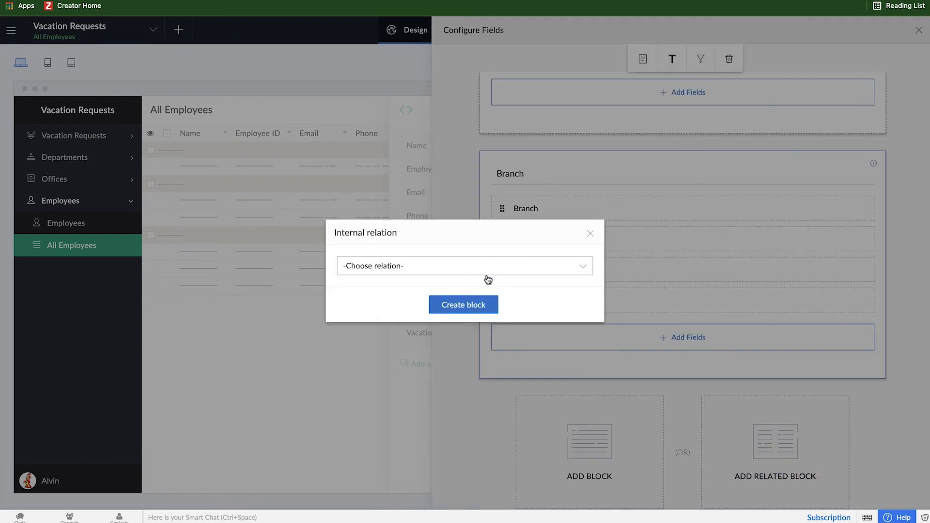
click(464, 265)
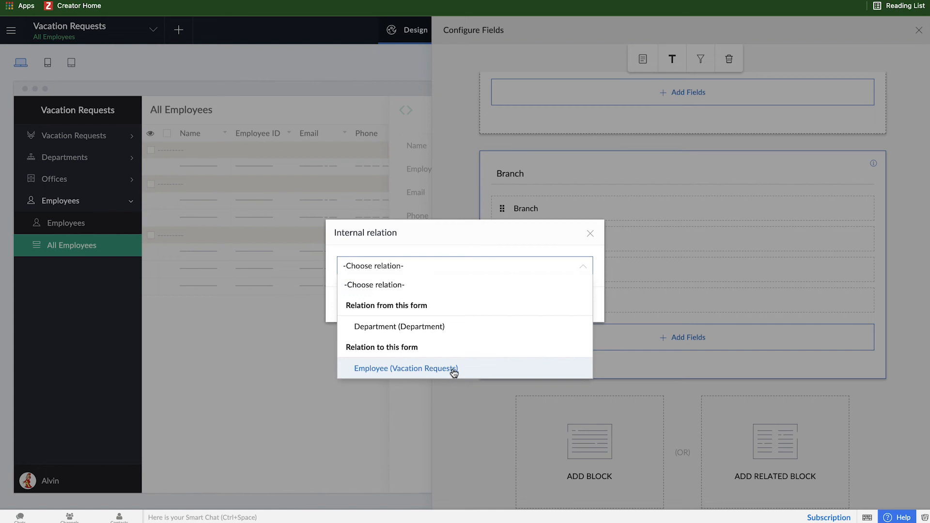
mouse_move(352, 377)
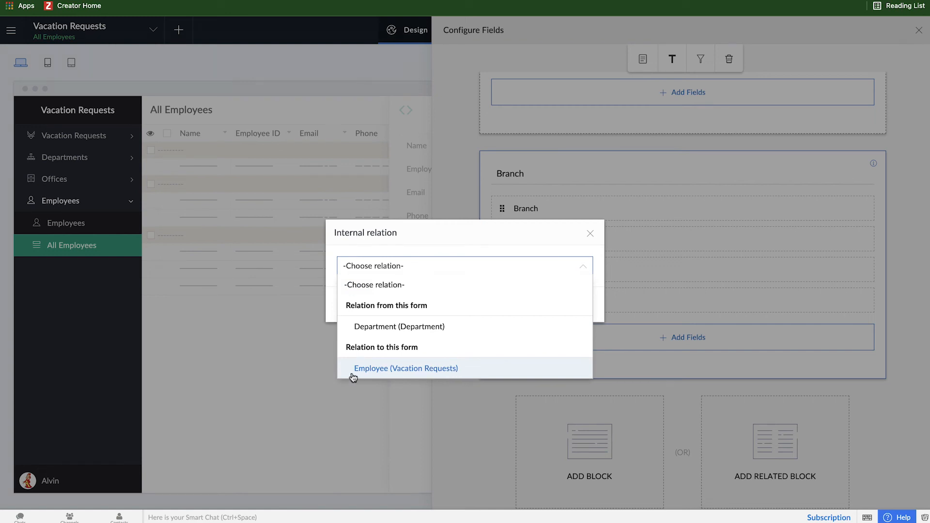
click(406, 369)
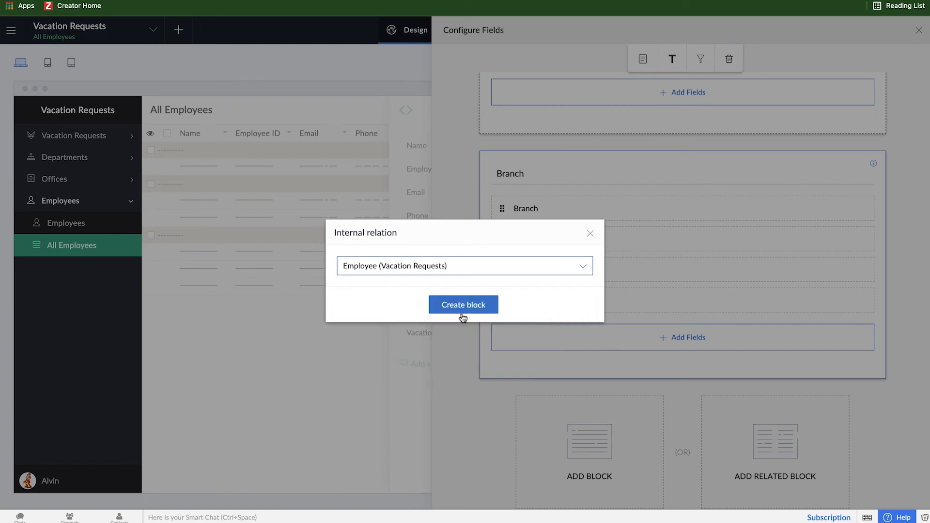
click(463, 304)
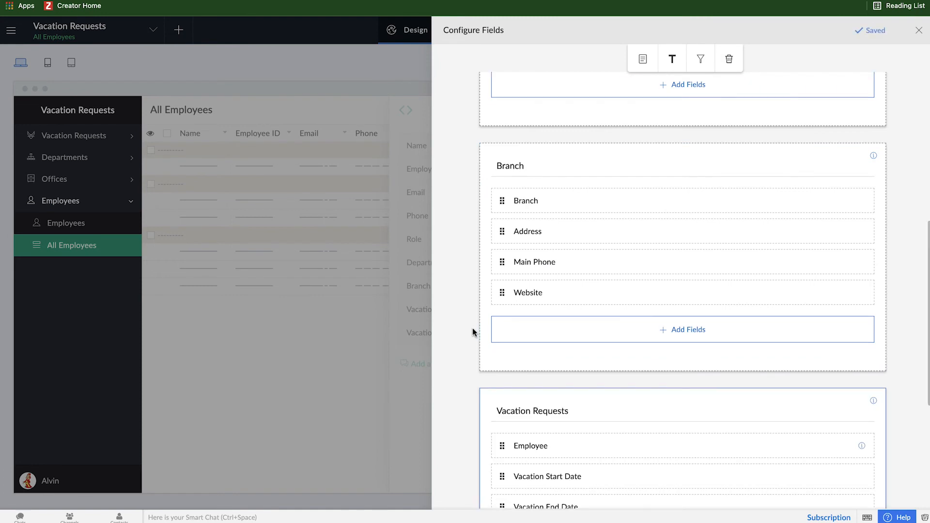
Step: Remove the Employee field from the new Vacation Requests block, leaving start date, end date and days off
scroll(down, 3)
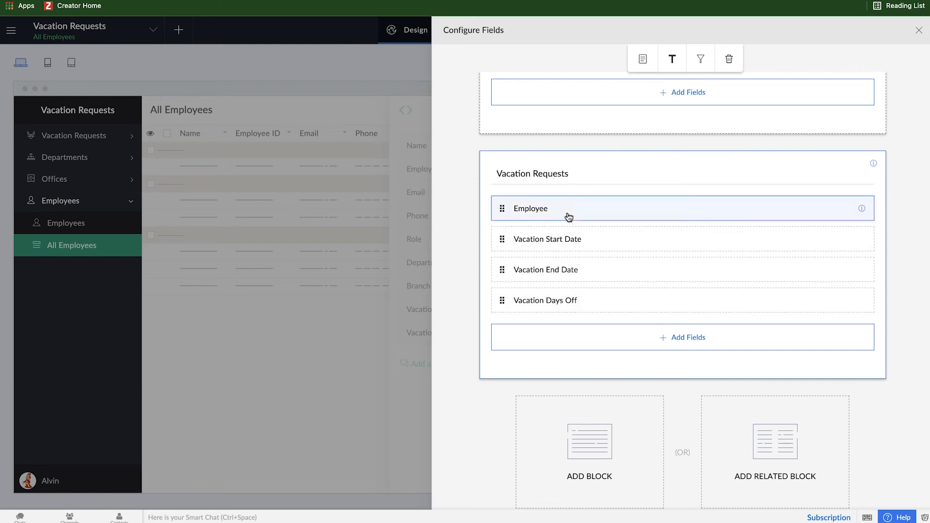
click(641, 58)
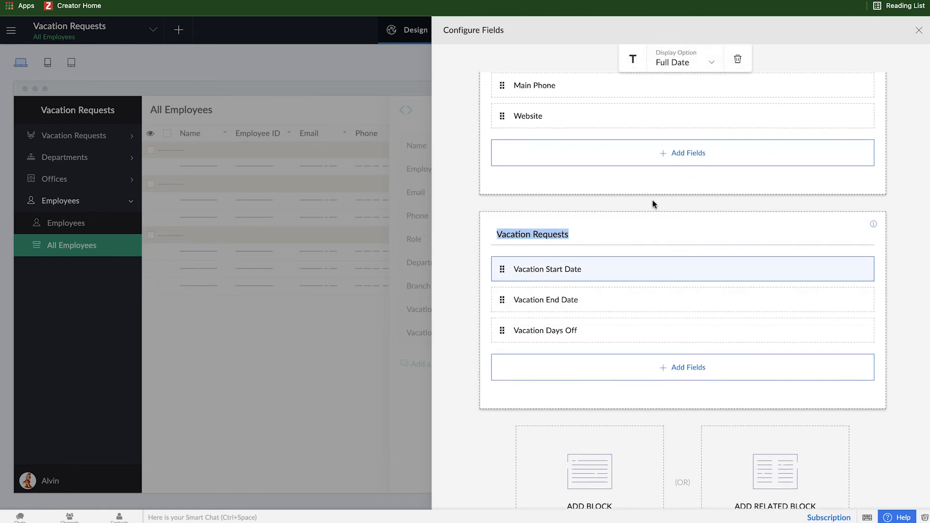
scroll(up, 3)
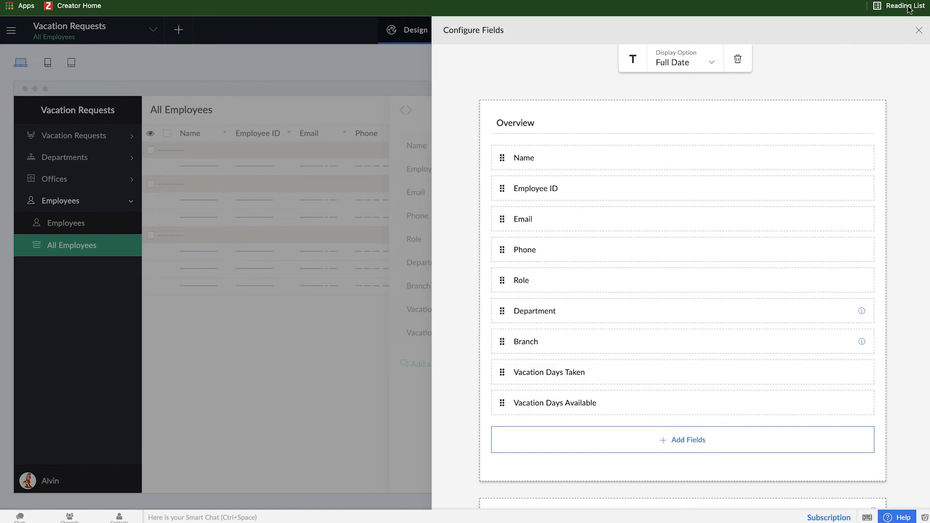
Step: In the live app, view Creed Bratton's details down to his Vacation Requests section
click(919, 31)
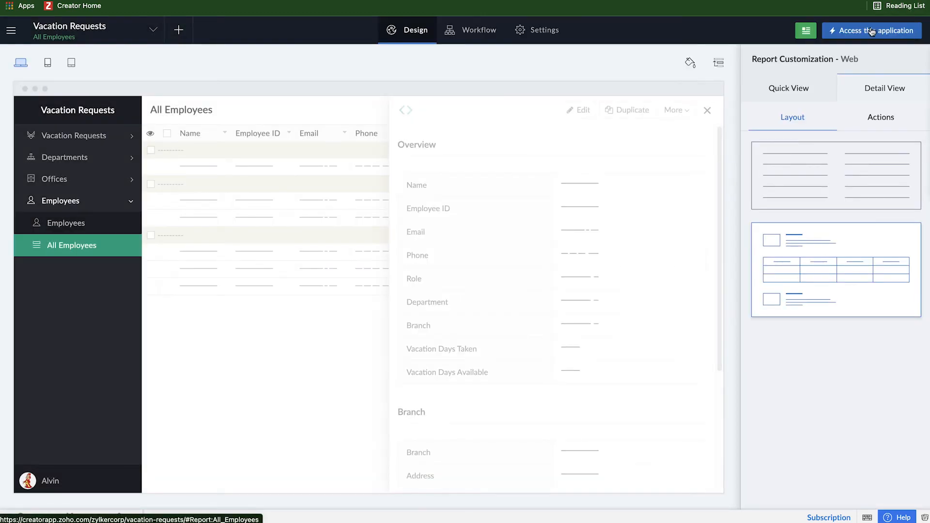
click(871, 30)
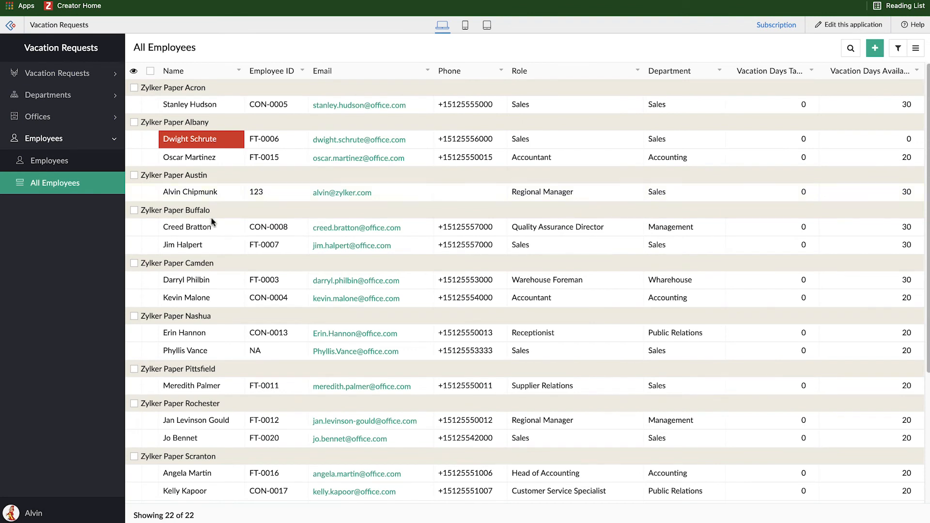
click(187, 227)
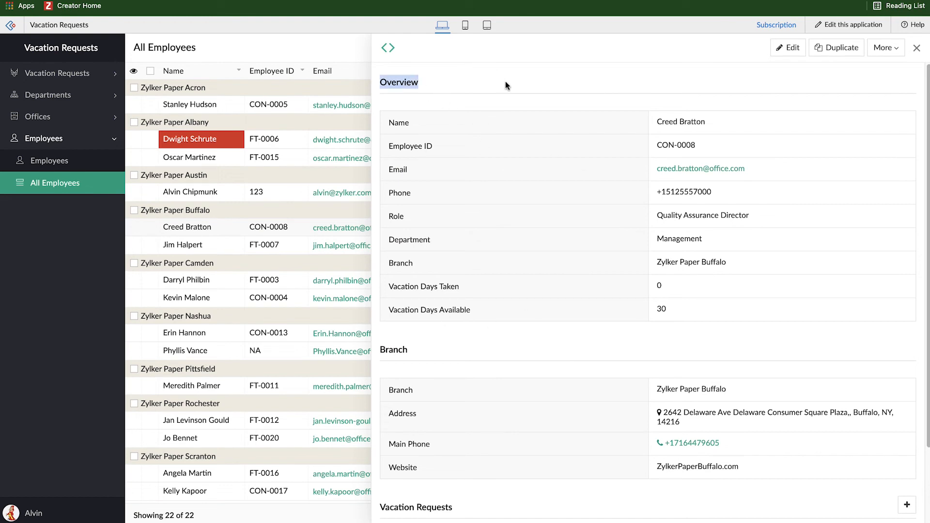
mouse_move(661, 155)
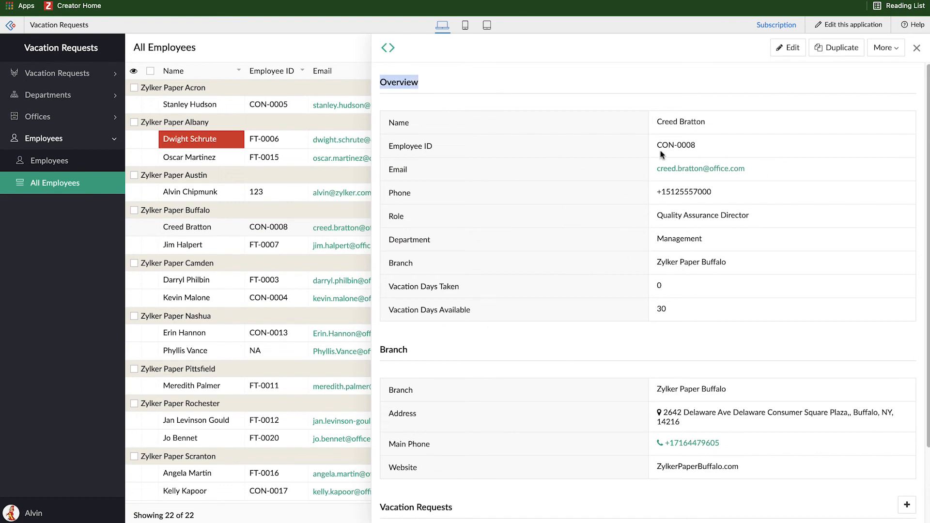
scroll(down, 3)
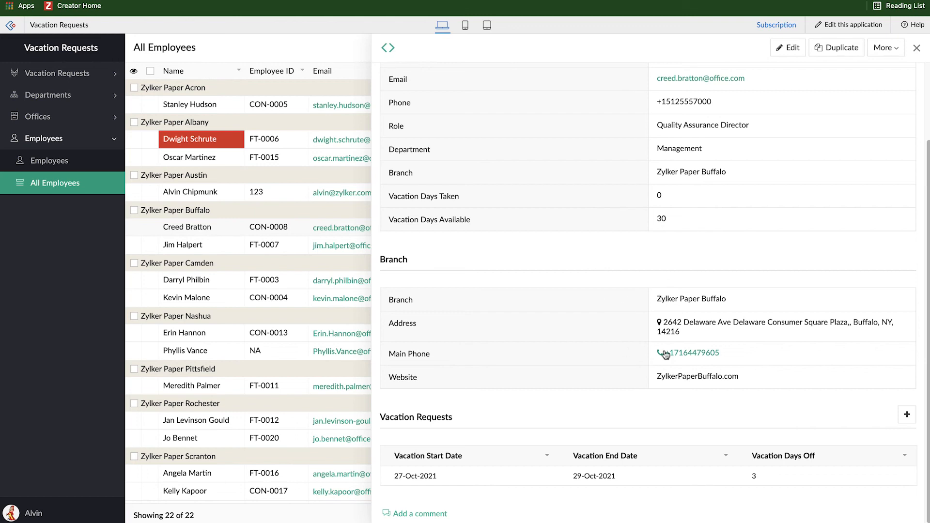
mouse_move(731, 445)
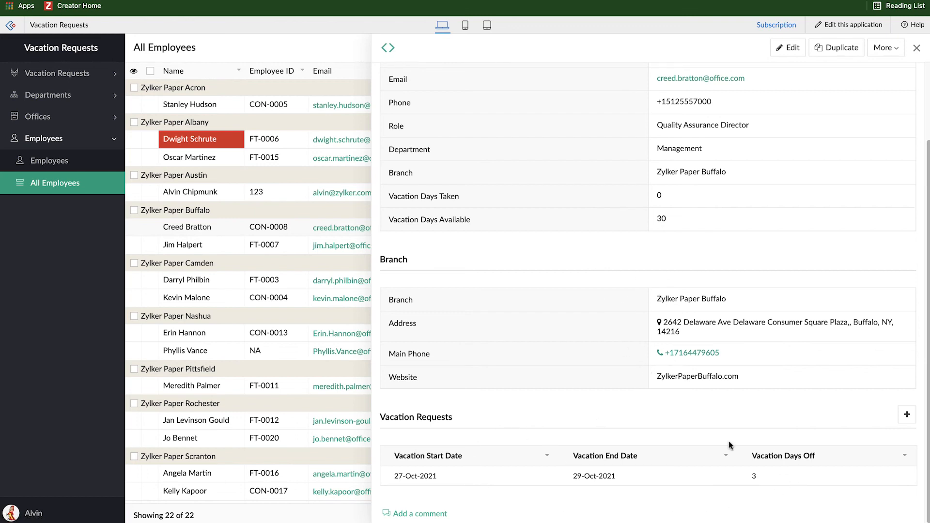
mouse_move(627, 484)
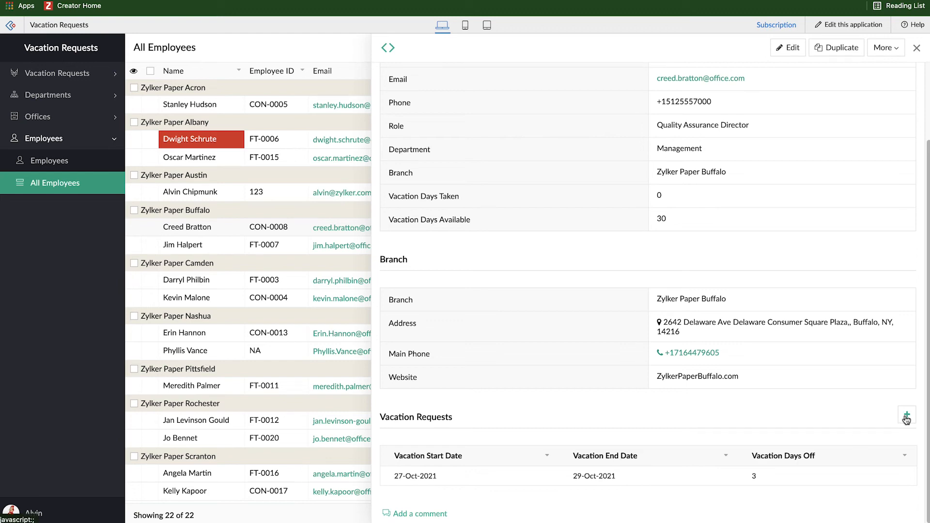
Step: Submit a vacation request from 01-Nov-2021 to 05-Nov-2021 with 5 days off for Creed Bratton
click(907, 413)
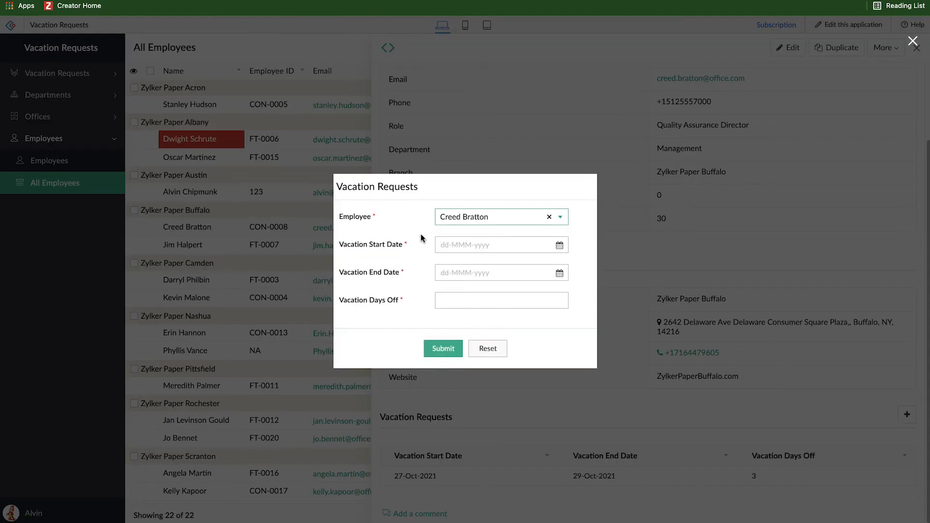
mouse_move(499, 220)
text(01-Nov-2021)
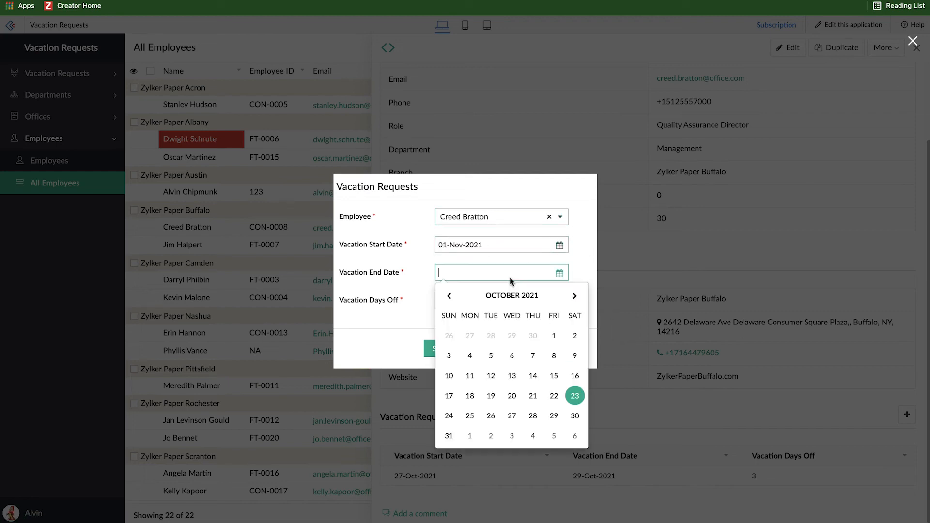
click(575, 296)
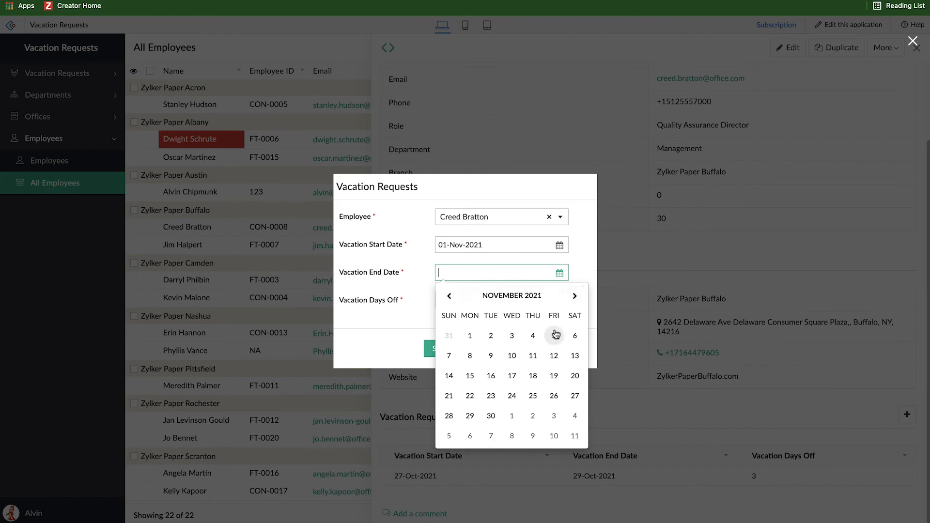
click(553, 335)
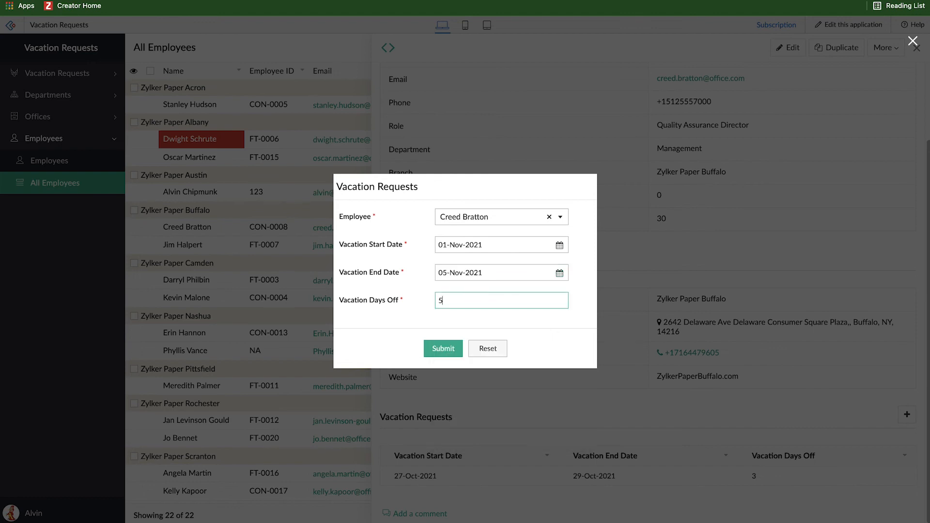
click(443, 348)
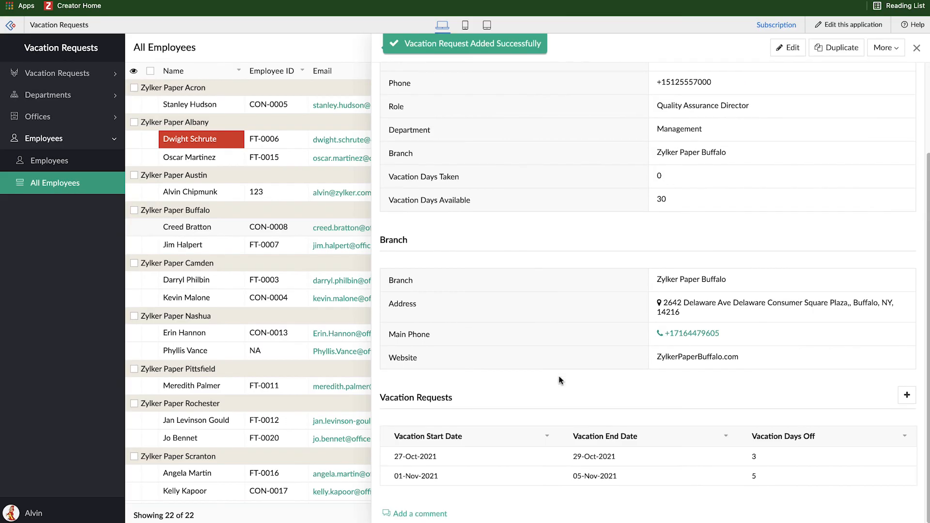
mouse_move(635, 446)
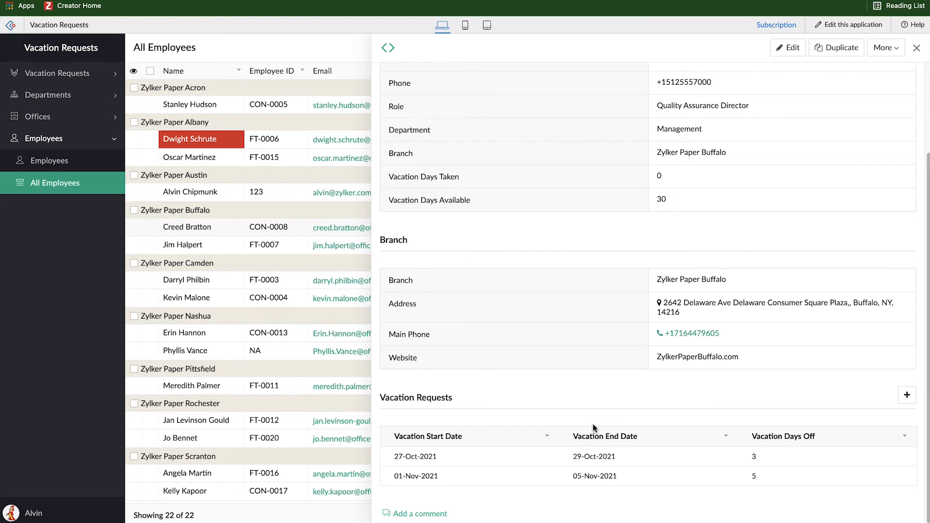
Step: Close Creed Bratton's detail pane, returning to the full All Employees report
scroll(up, 3)
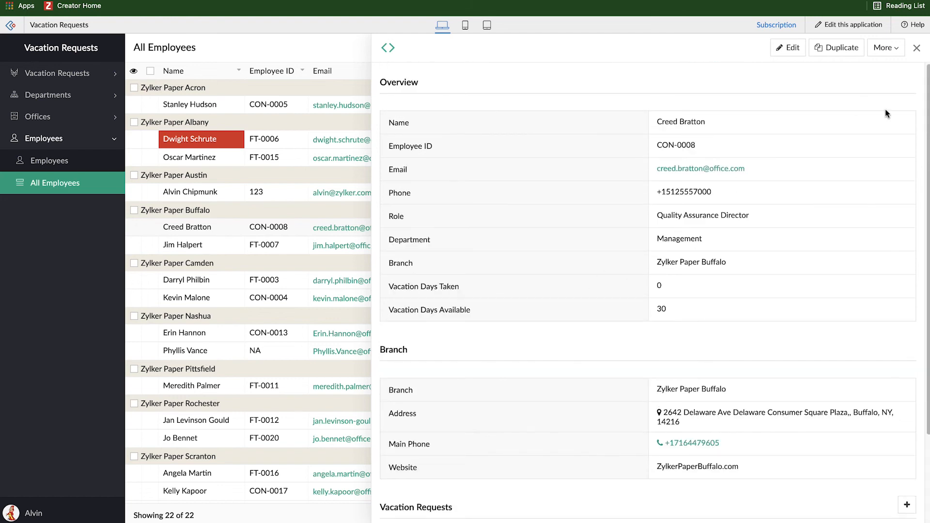
click(917, 47)
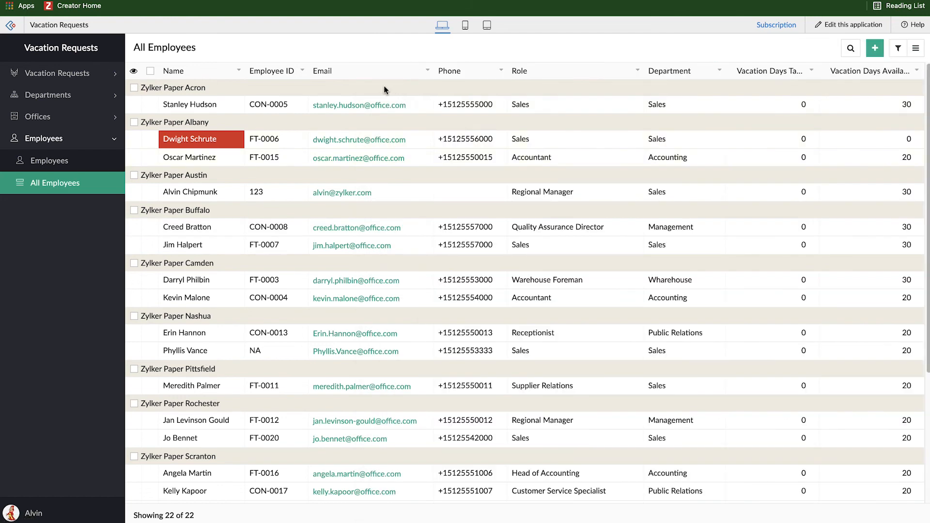
mouse_move(301, 173)
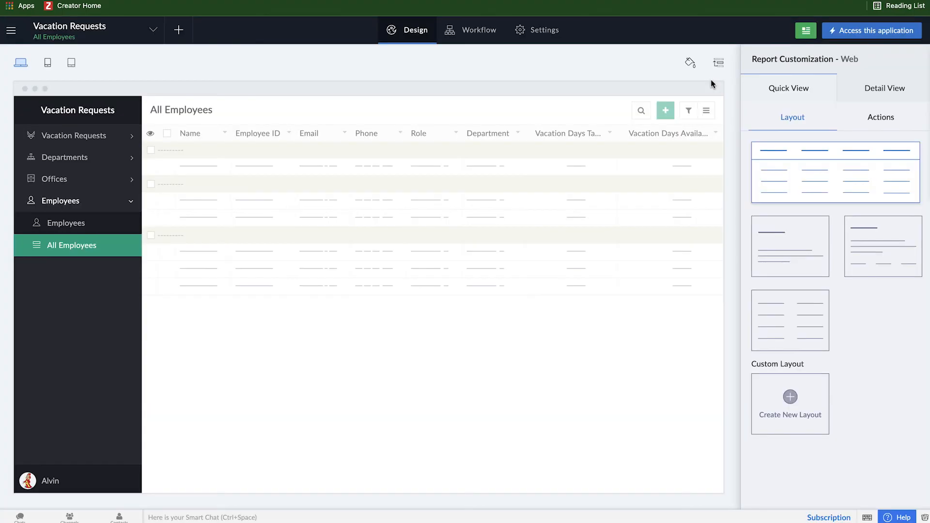
mouse_move(881, 117)
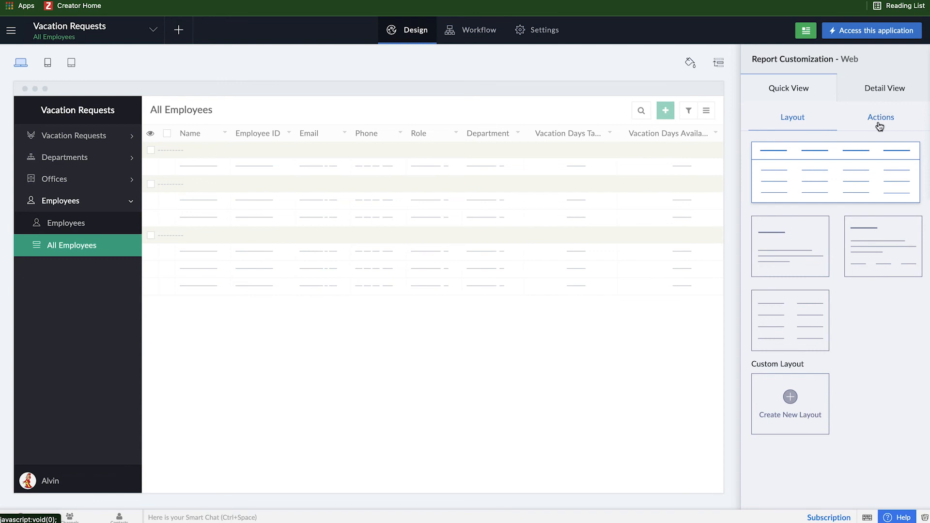
click(884, 88)
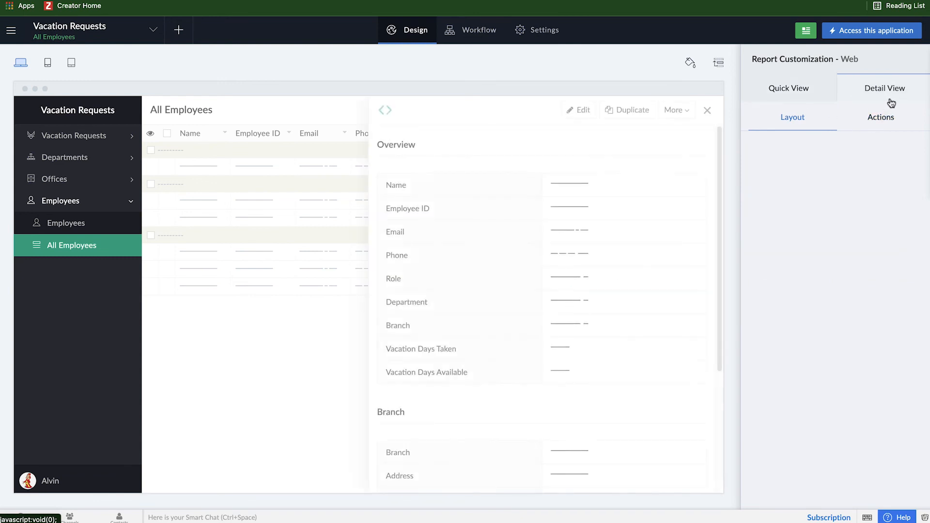
click(789, 88)
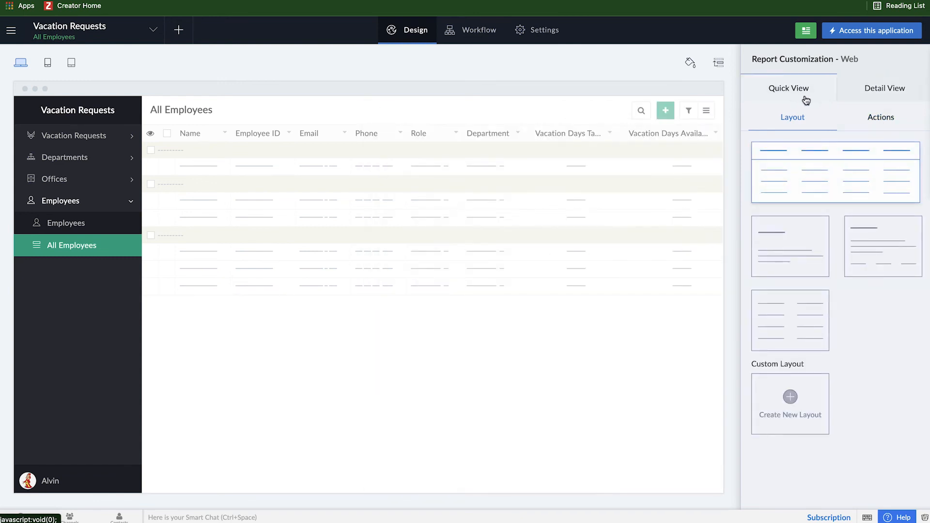
click(881, 117)
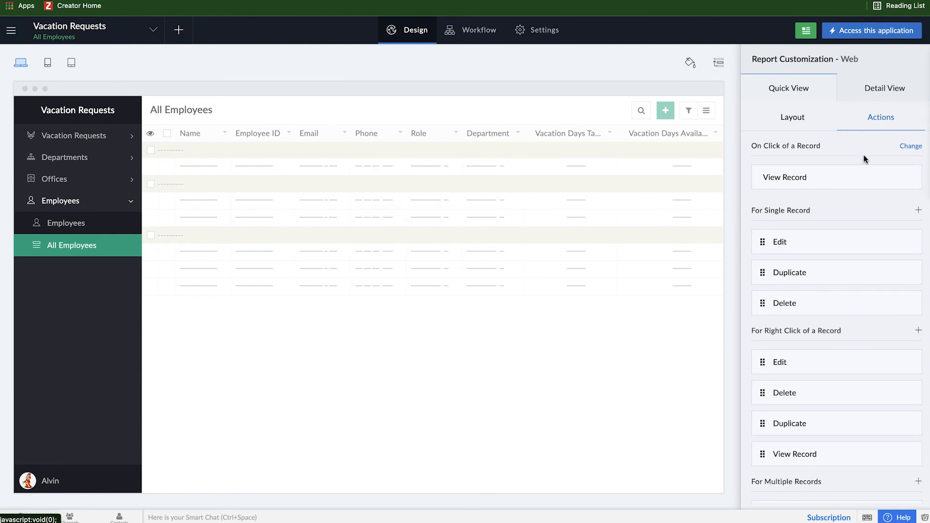
mouse_move(755, 154)
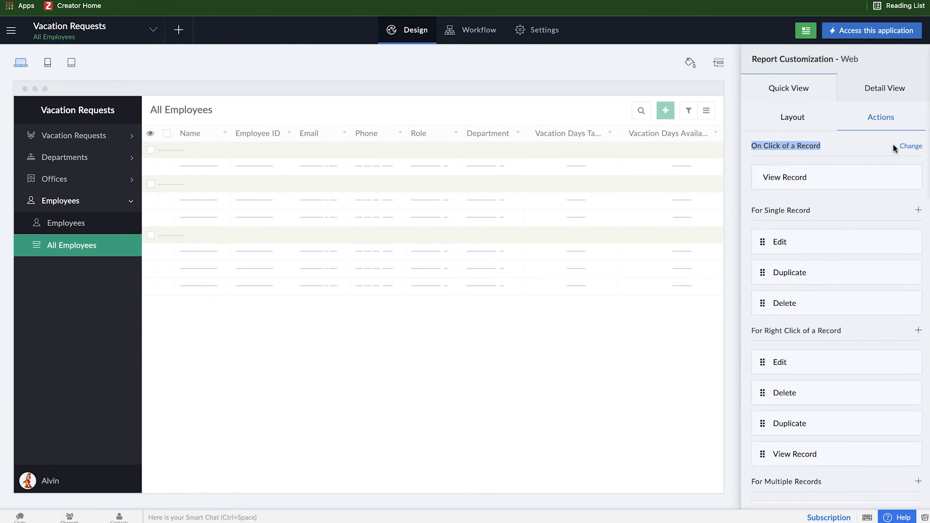
click(784, 176)
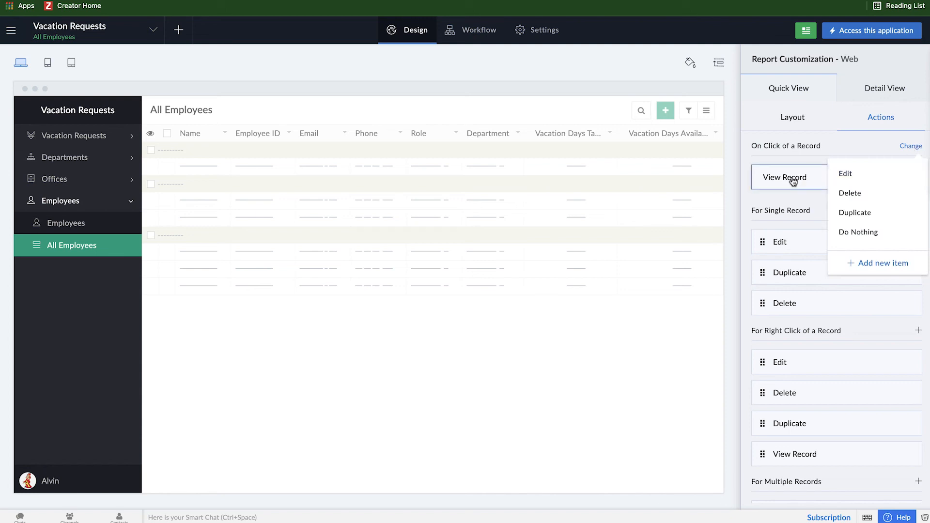
mouse_move(855, 212)
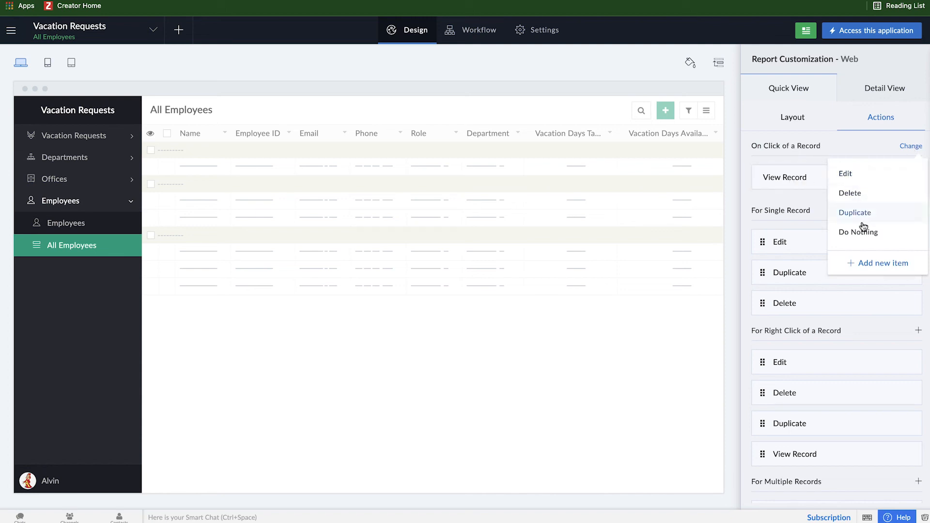
mouse_move(862, 223)
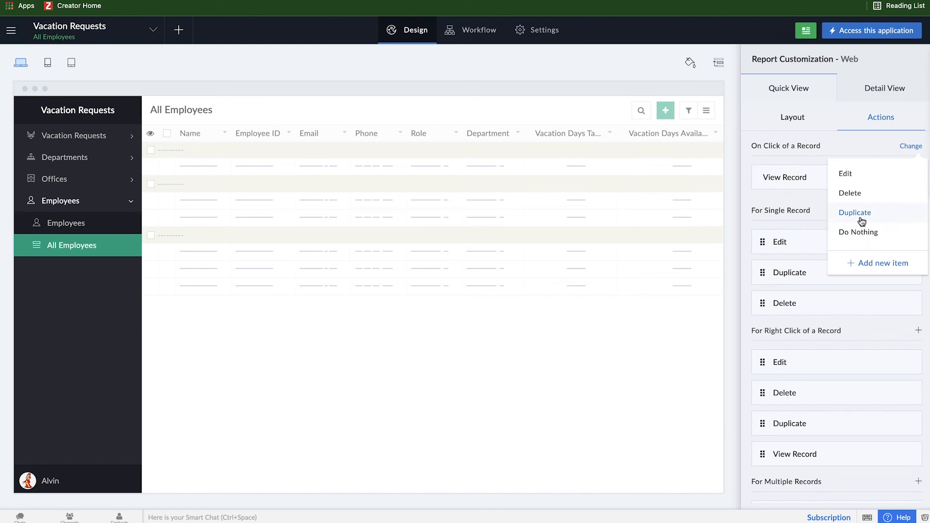
mouse_move(849, 194)
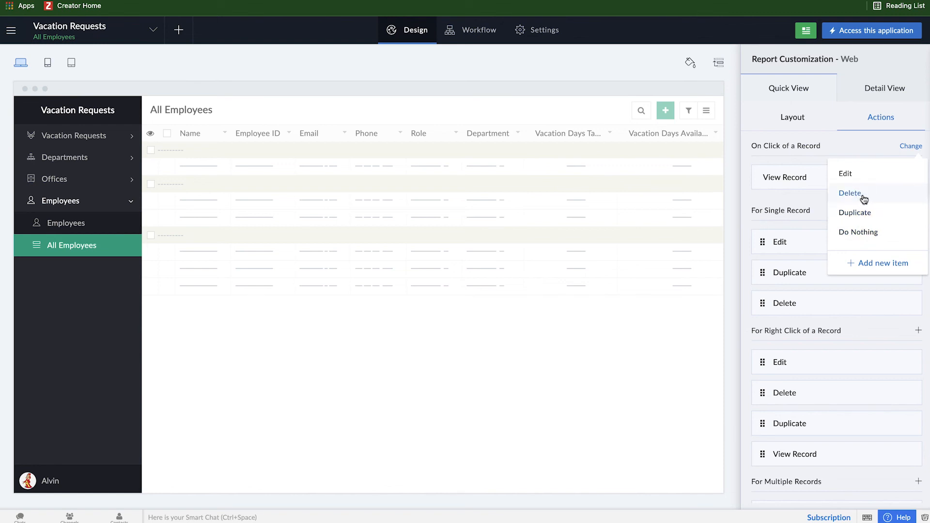
mouse_move(844, 178)
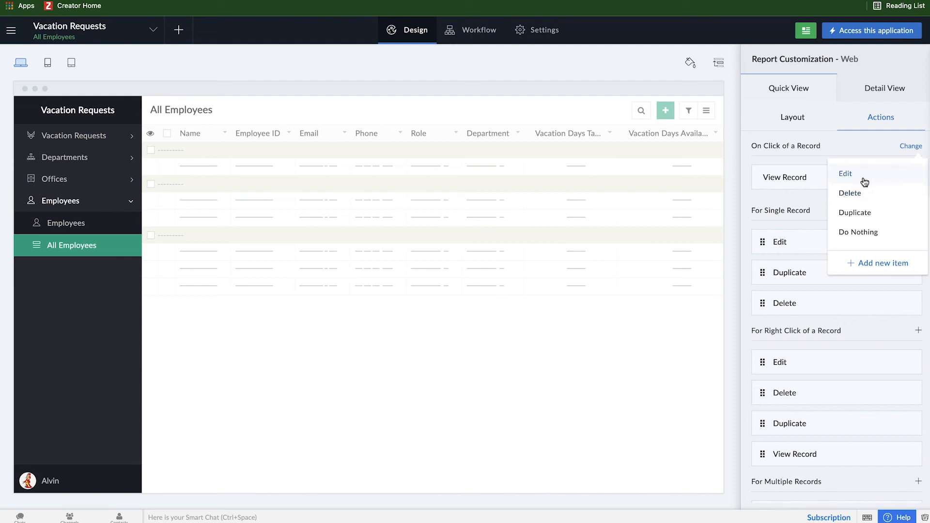
mouse_move(845, 249)
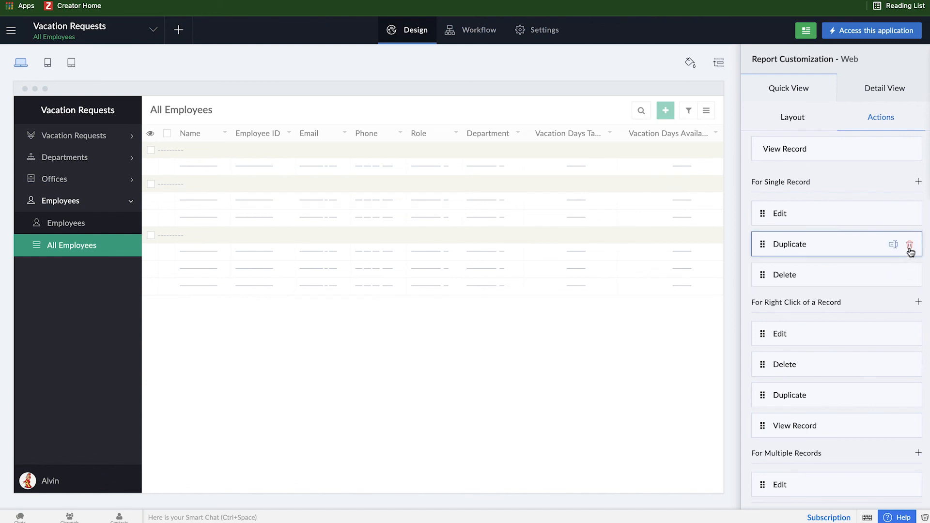
Step: Remove Duplicate from single-record, right-click and multiple-record actions, and View Record from right-click
click(909, 244)
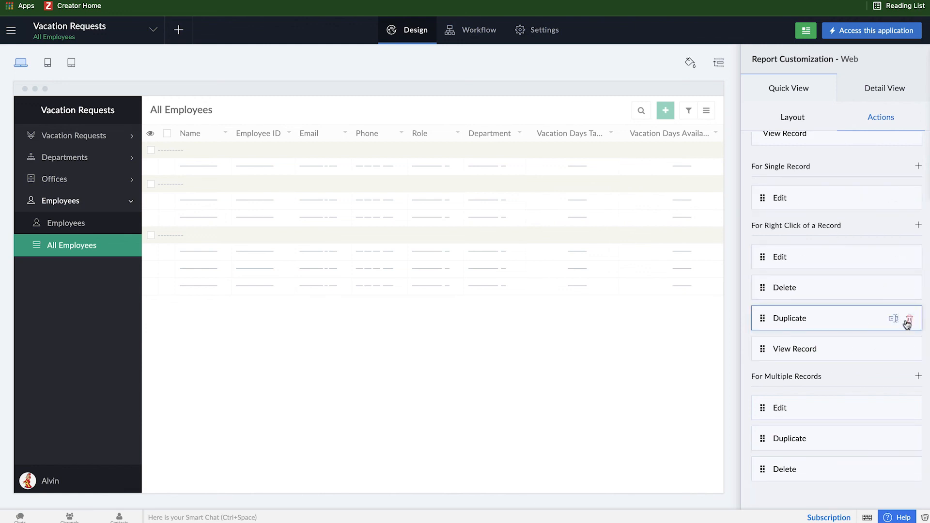
click(910, 318)
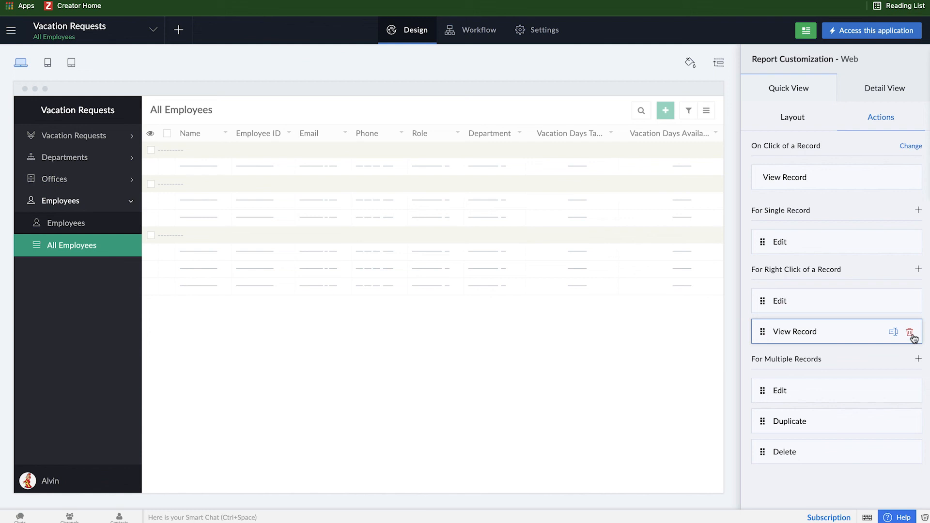
click(910, 331)
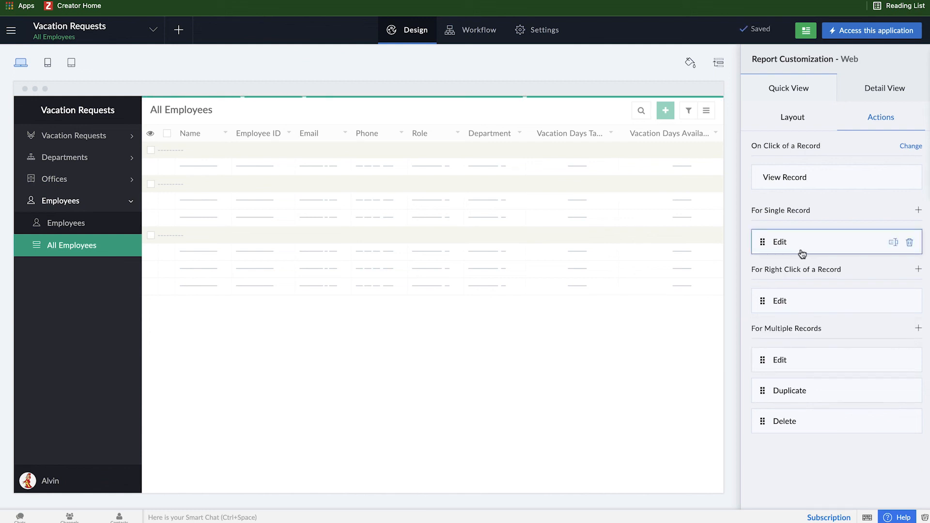
mouse_move(830, 329)
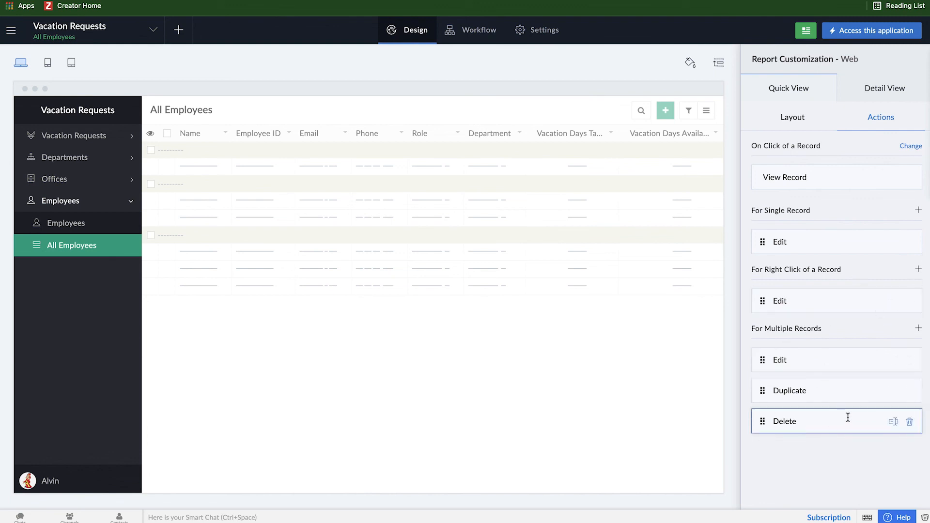
click(909, 390)
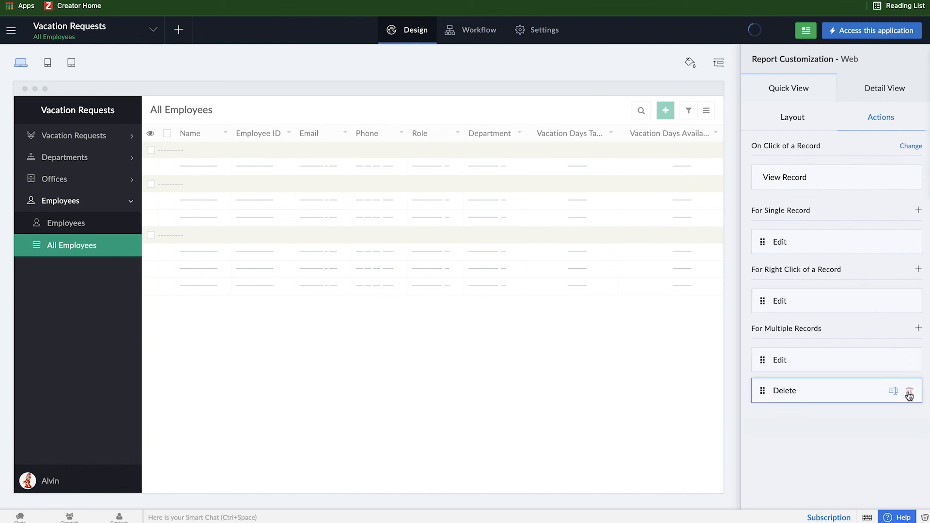
mouse_move(817, 440)
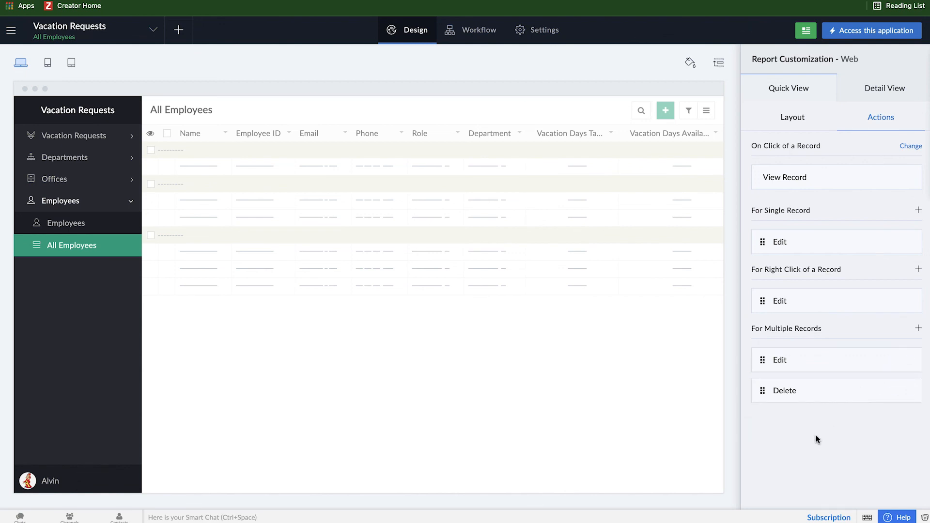
click(883, 89)
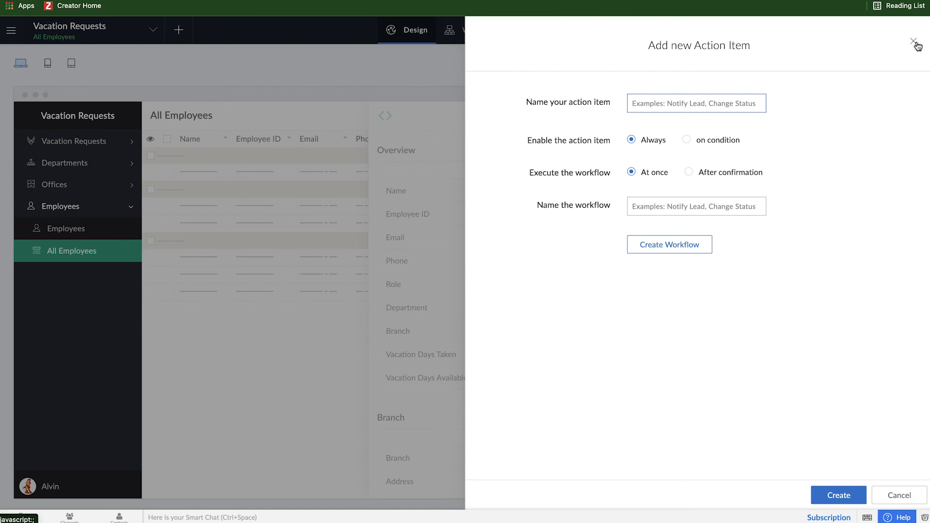
Step: Dismiss the Add new Action Item panel and return to the live application
click(916, 42)
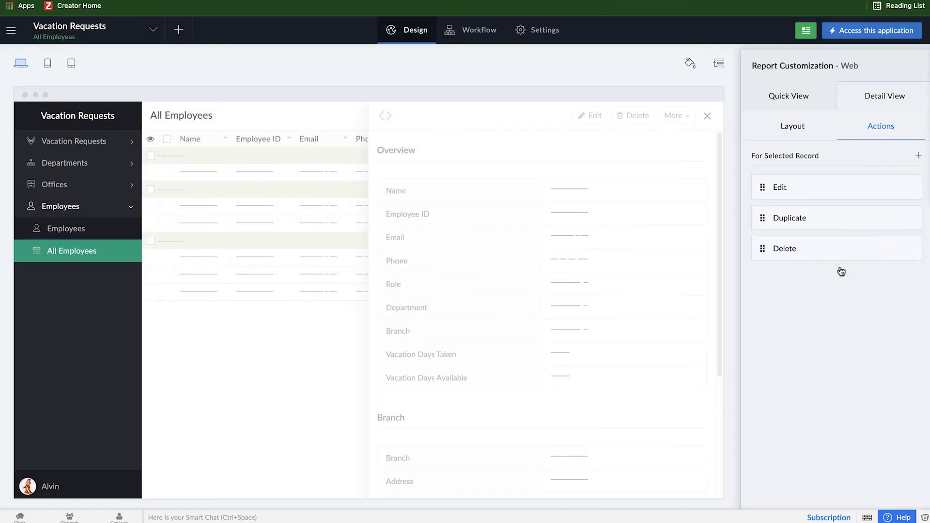
click(872, 30)
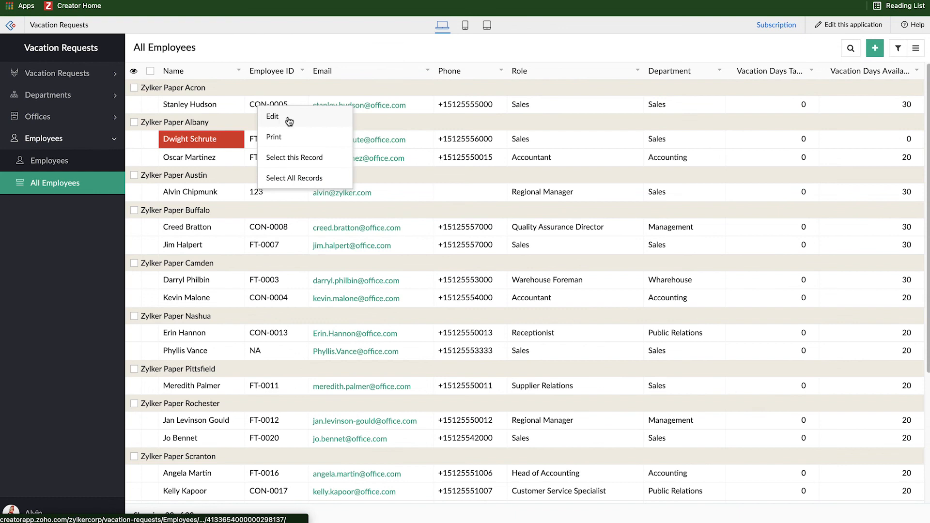
mouse_move(154, 107)
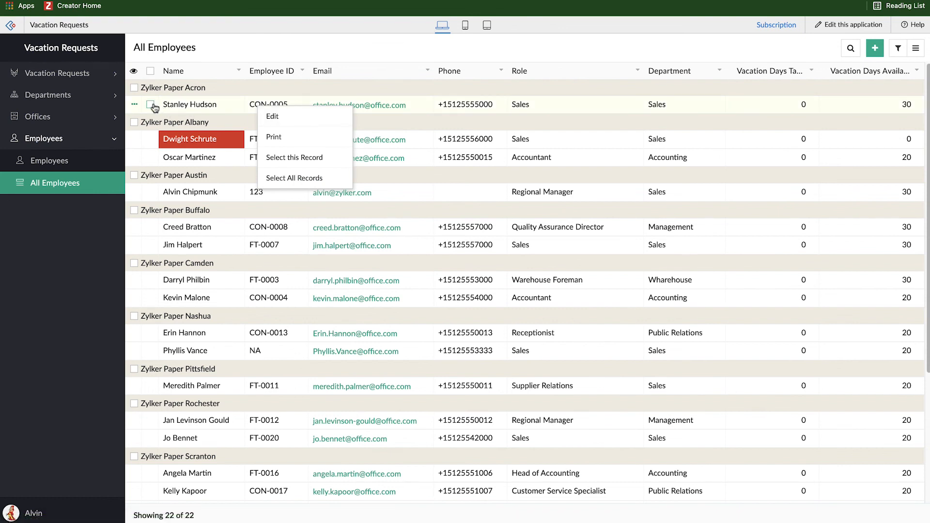
Step: Select a Zylker Paper Acron employee and the whole Albany group, then clear the selection
click(294, 157)
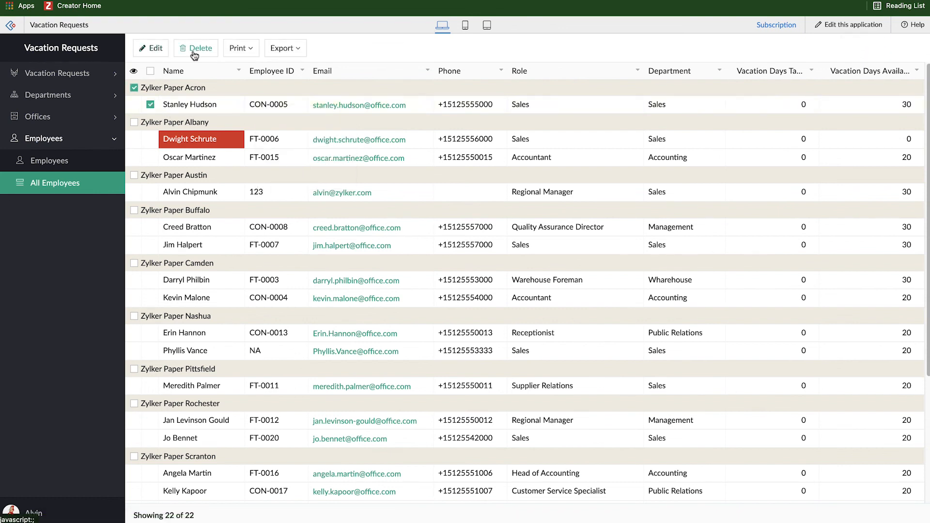
mouse_move(146, 96)
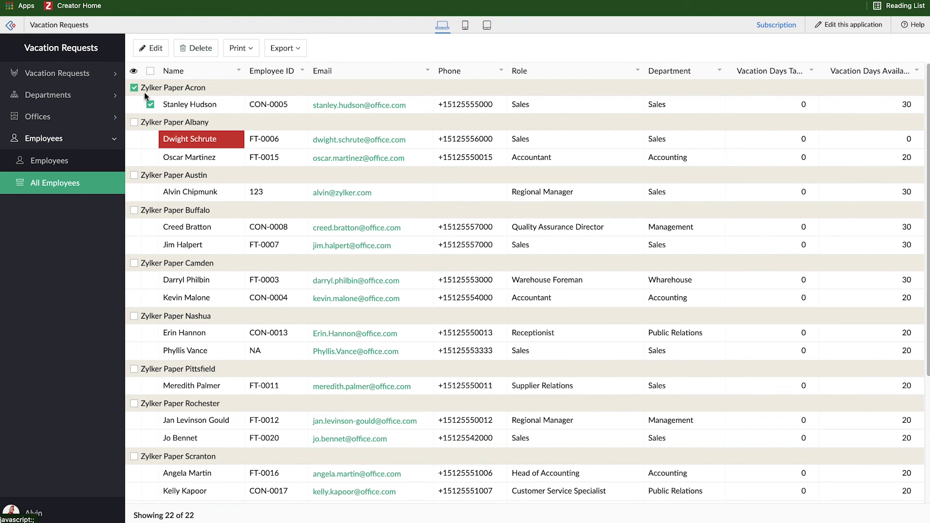
click(134, 122)
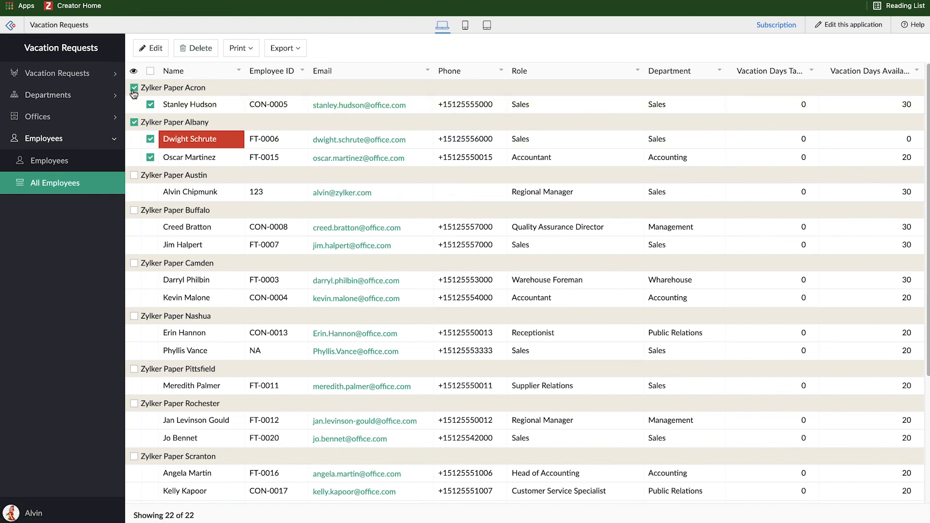
click(133, 88)
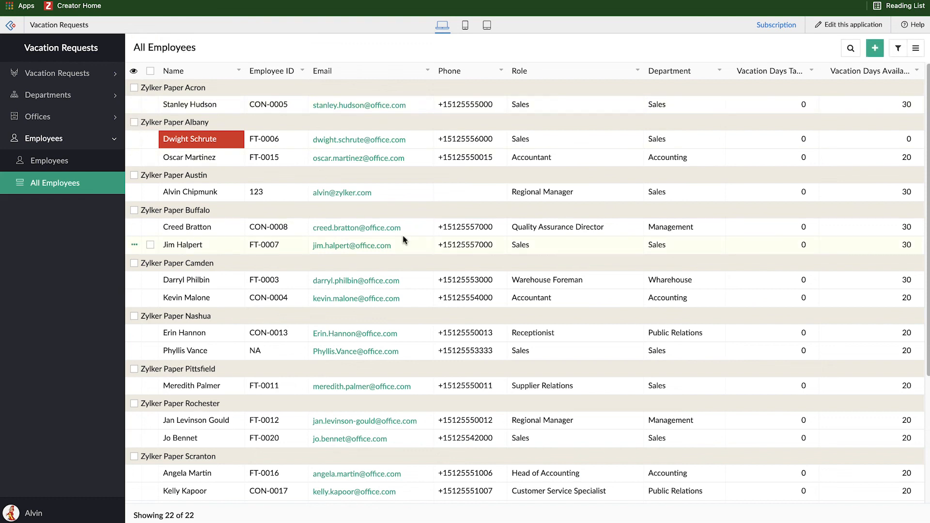
mouse_move(405, 232)
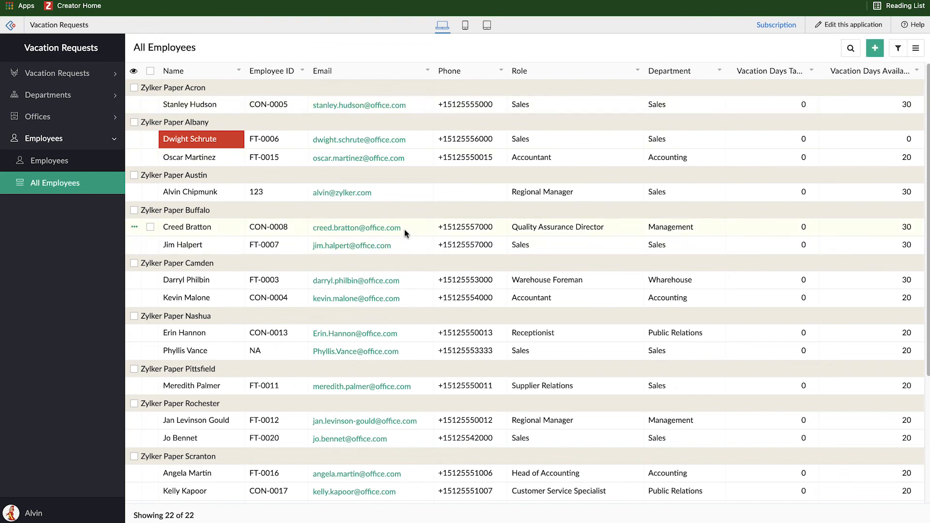
mouse_move(420, 277)
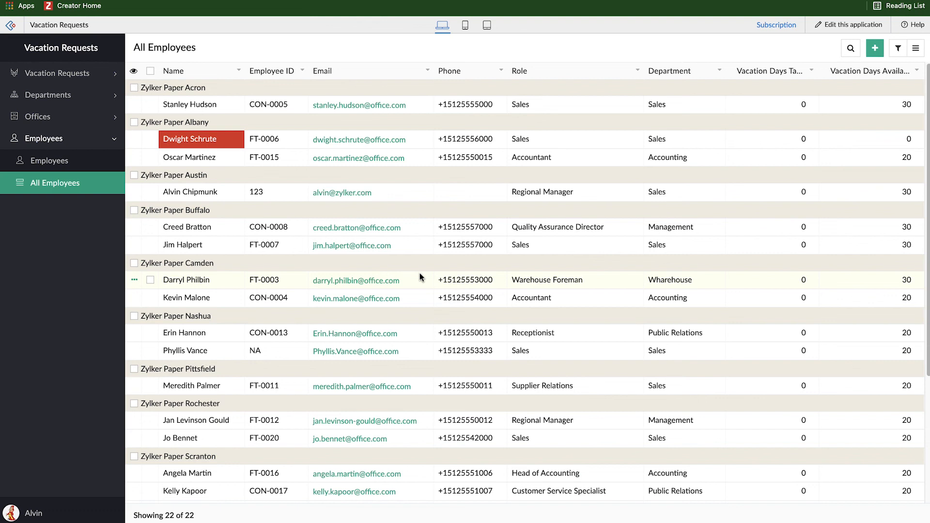
mouse_move(415, 284)
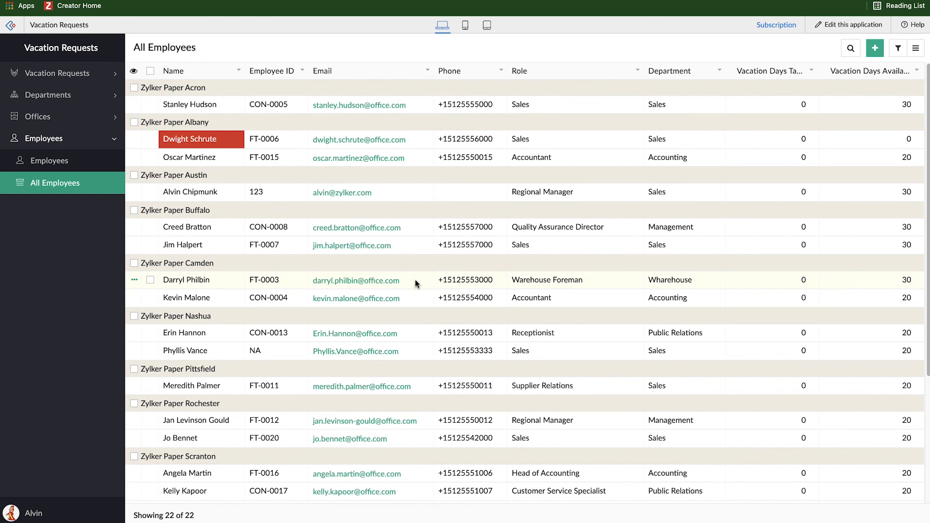
mouse_move(412, 297)
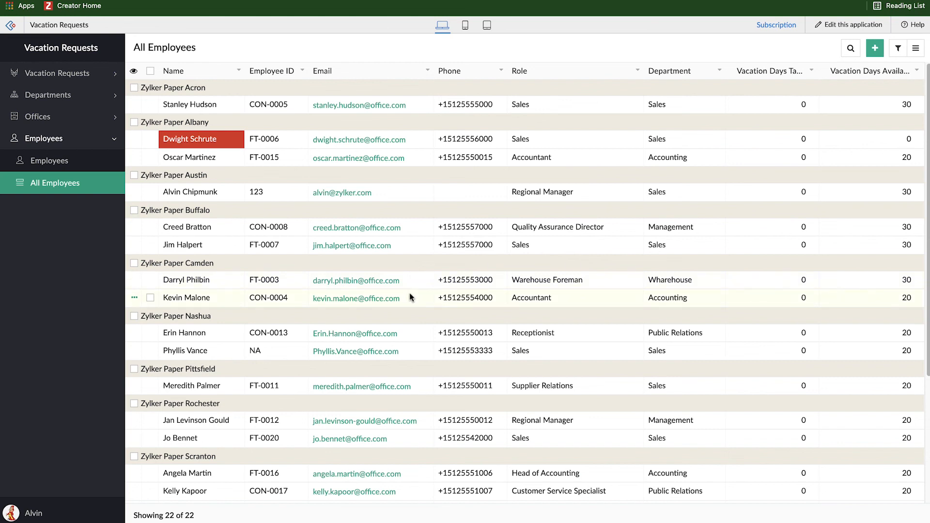
mouse_move(415, 292)
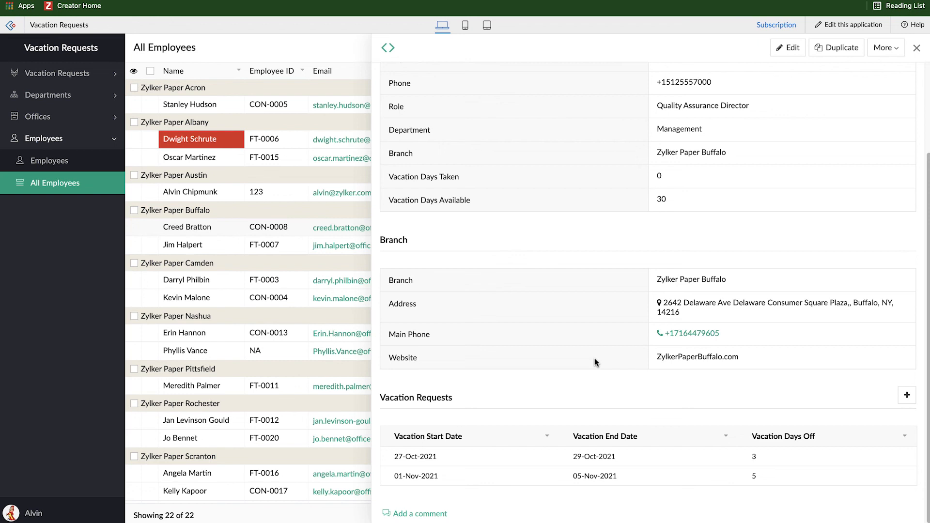
mouse_move(581, 382)
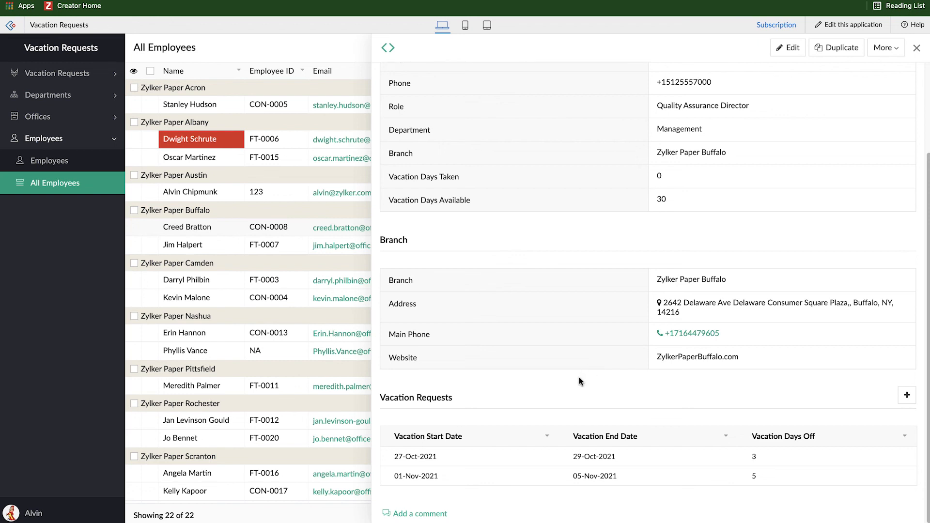